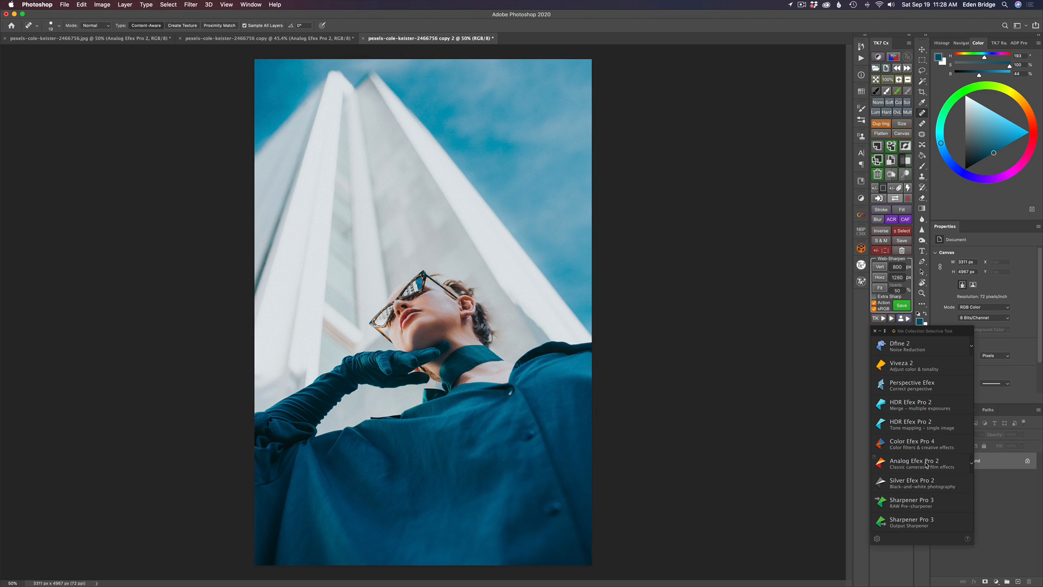
{"action": "mouse_move", "coordinate": [789, 5]}
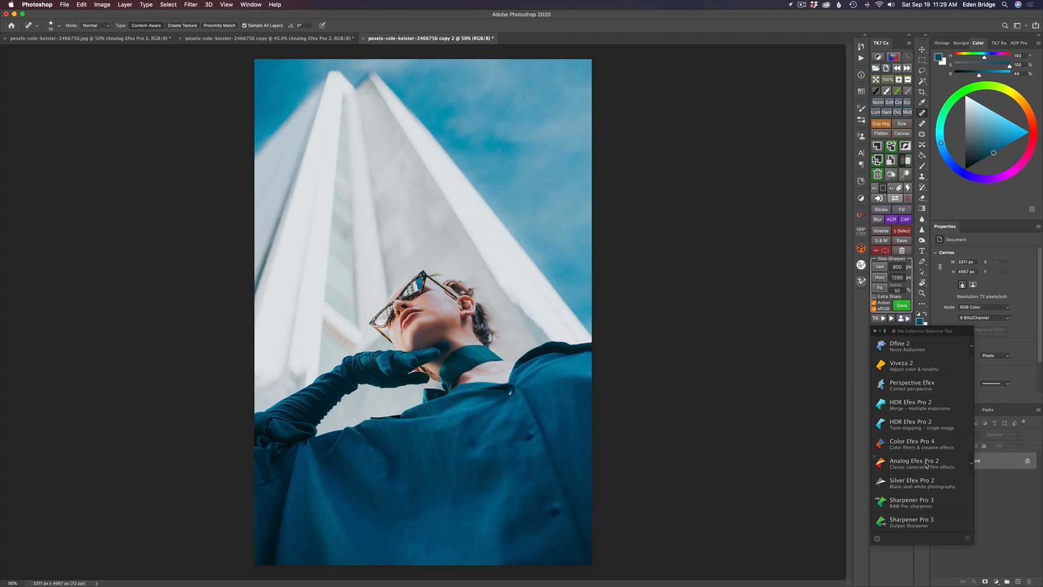
Step: Launch Analog Efex Pro 2 from the Nik Collection panel on the tower portrait
{"action": "left_click", "coordinate": [915, 464]}
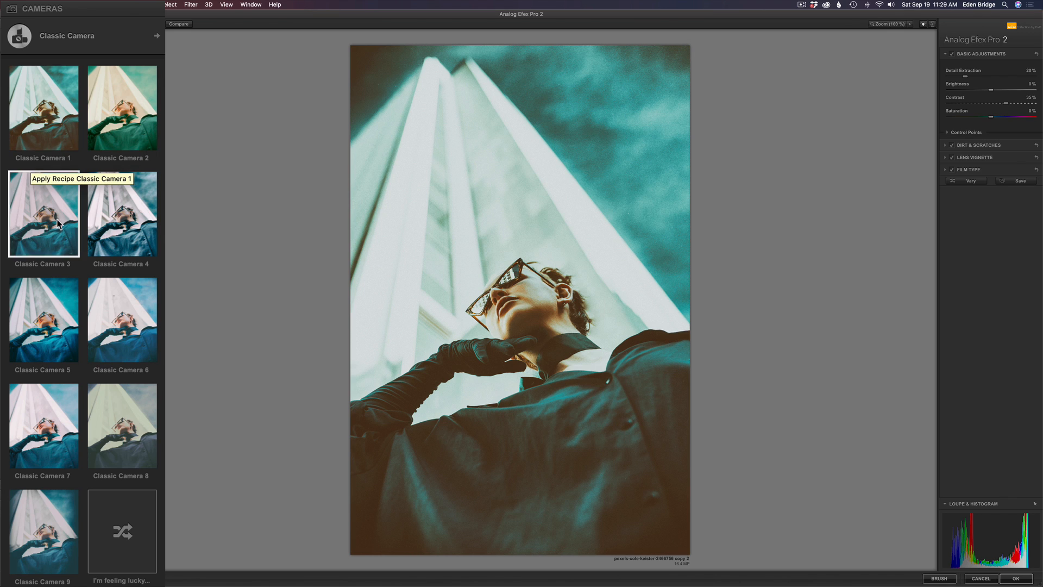
{"action": "mouse_move", "coordinate": [123, 212]}
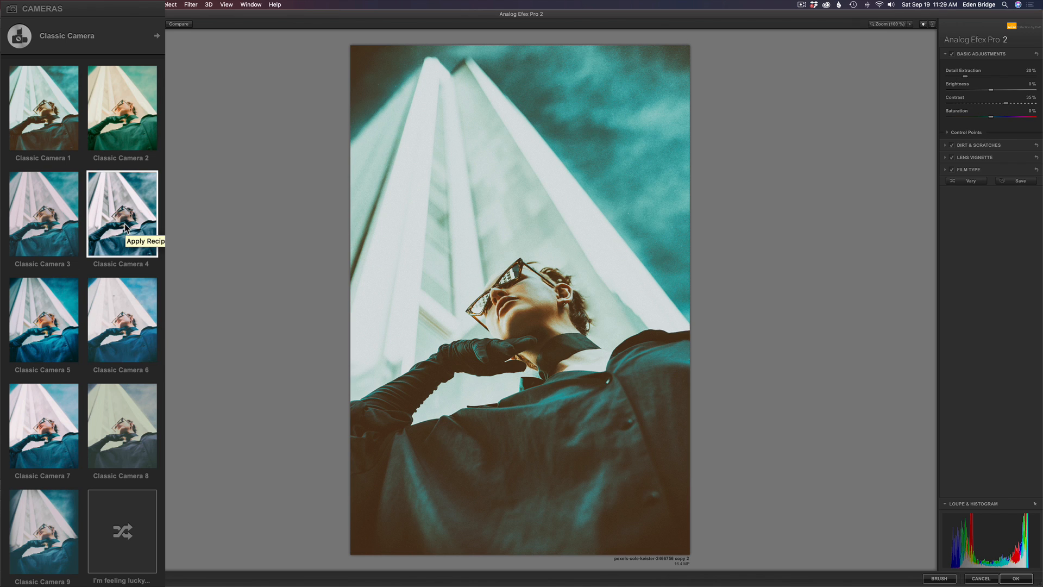
{"action": "mouse_move", "coordinate": [127, 229]}
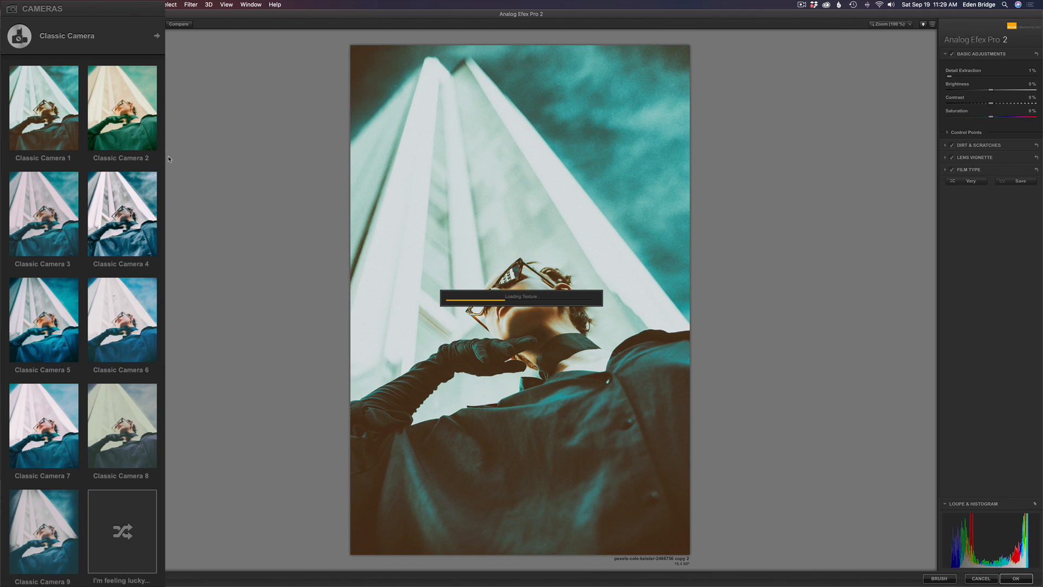
Step: Try the Classic Camera 2 look, then settle on the muted Classic Camera 8 preset
{"action": "left_click", "coordinate": [122, 107]}
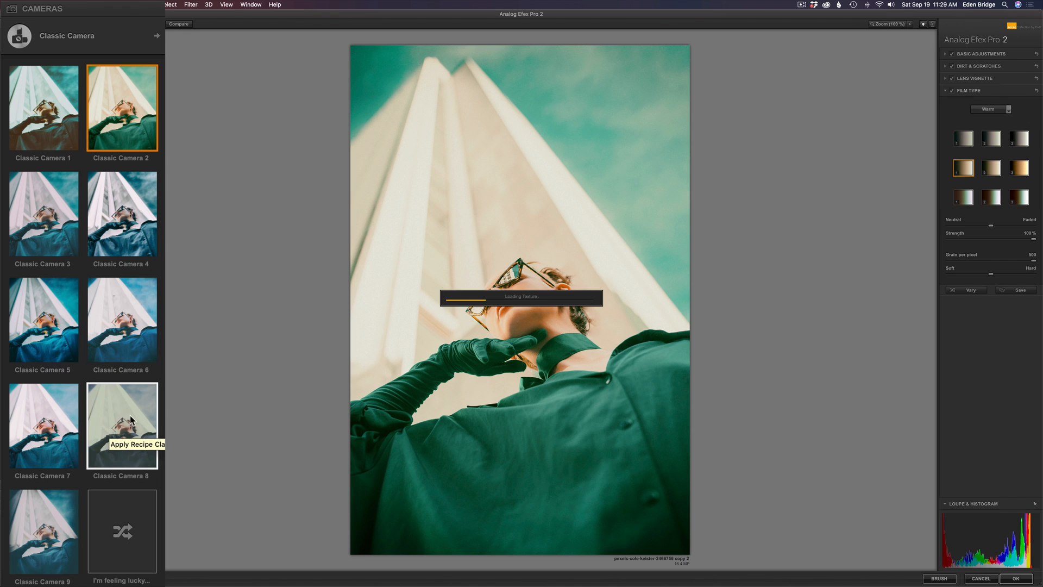
{"action": "mouse_move", "coordinate": [194, 265]}
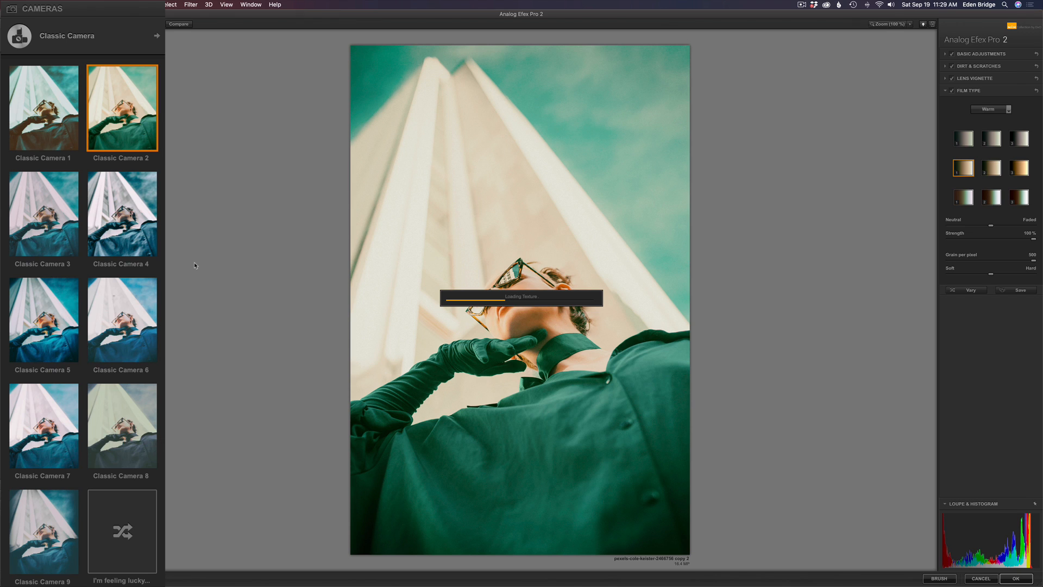
{"action": "left_click", "coordinate": [122, 426]}
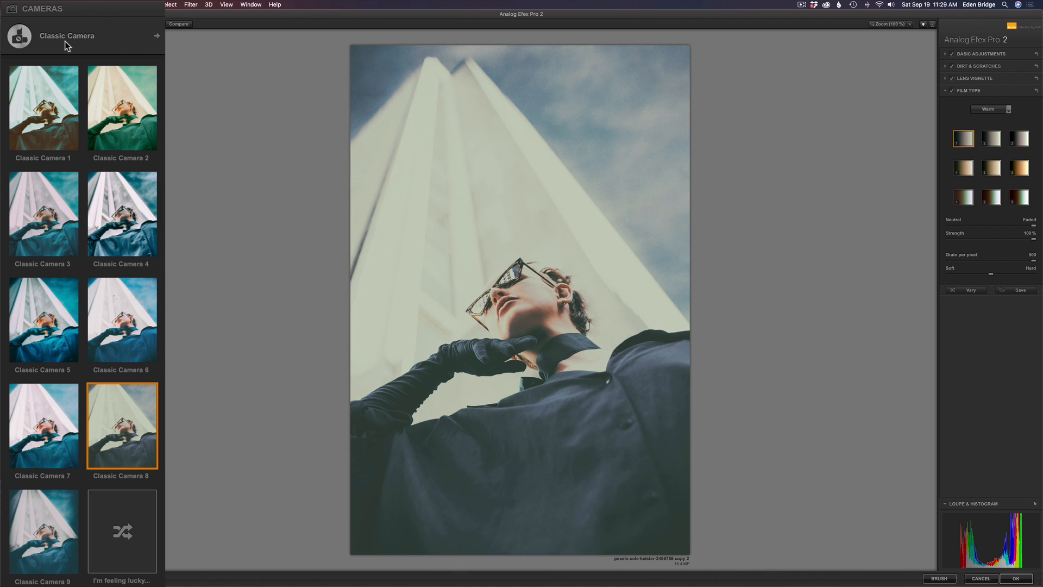
Step: Switch the camera type to En Vogue and try a black-and-white framed film preset
{"action": "left_click", "coordinate": [157, 36]}
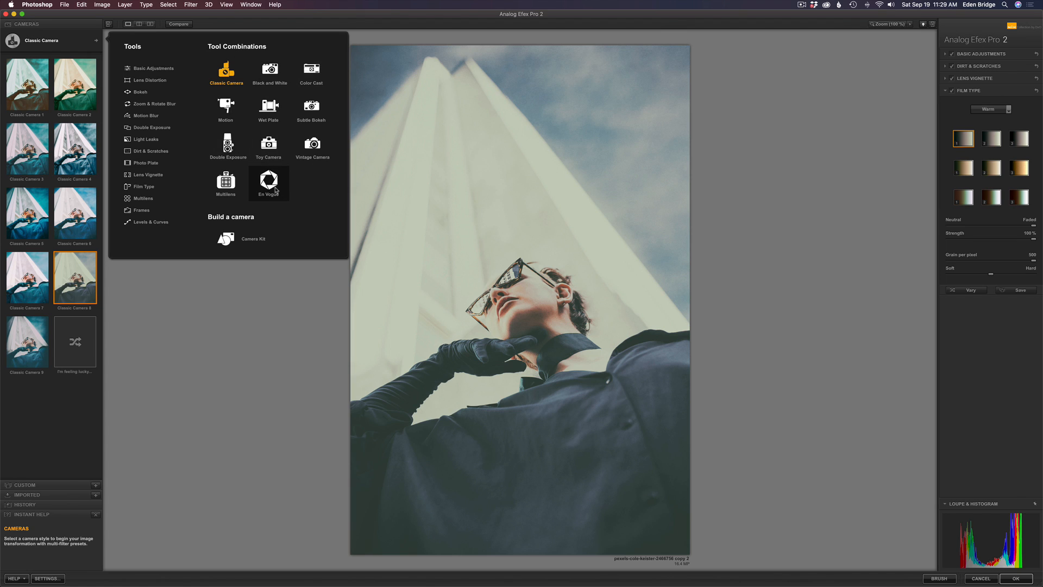
{"action": "left_click", "coordinate": [269, 182]}
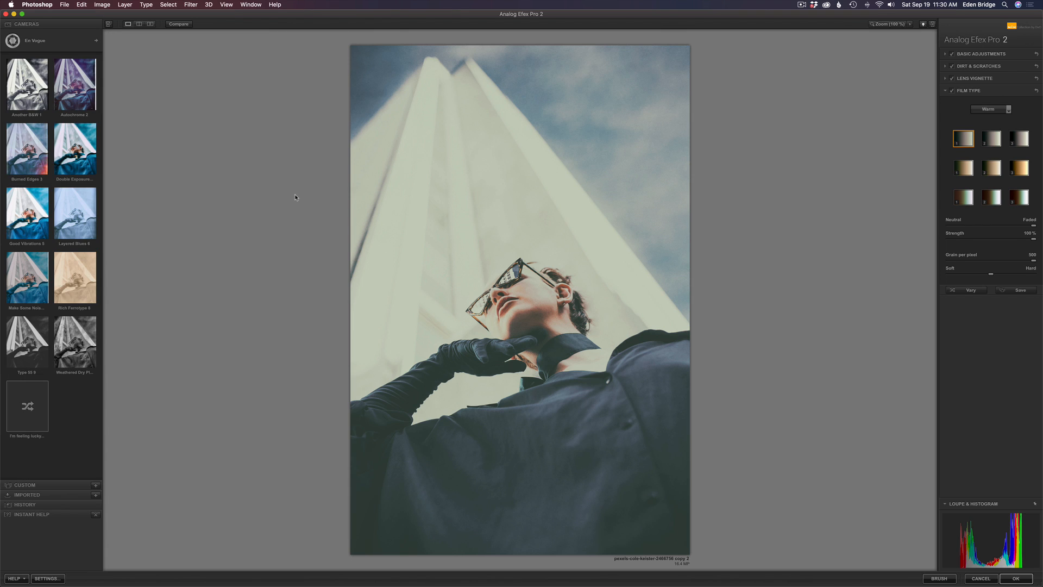
{"action": "mouse_move", "coordinate": [212, 133]}
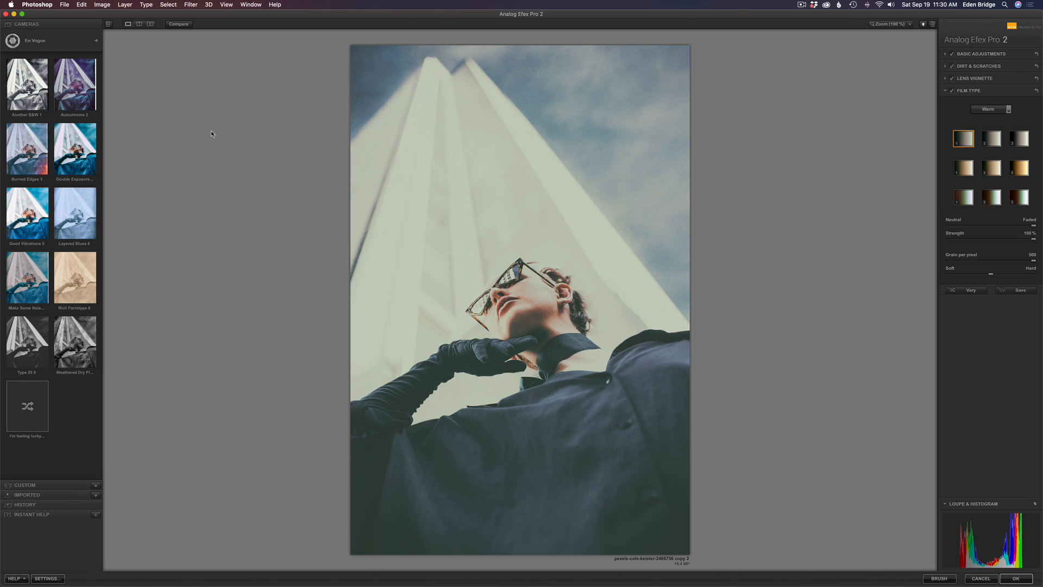
{"action": "mouse_move", "coordinate": [74, 84]}
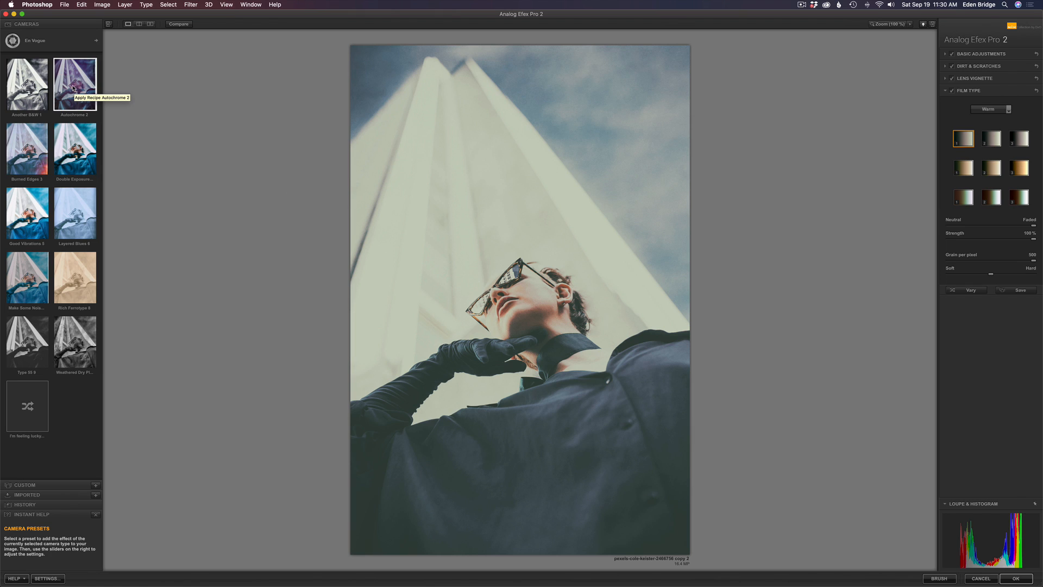
{"action": "left_click", "coordinate": [75, 83]}
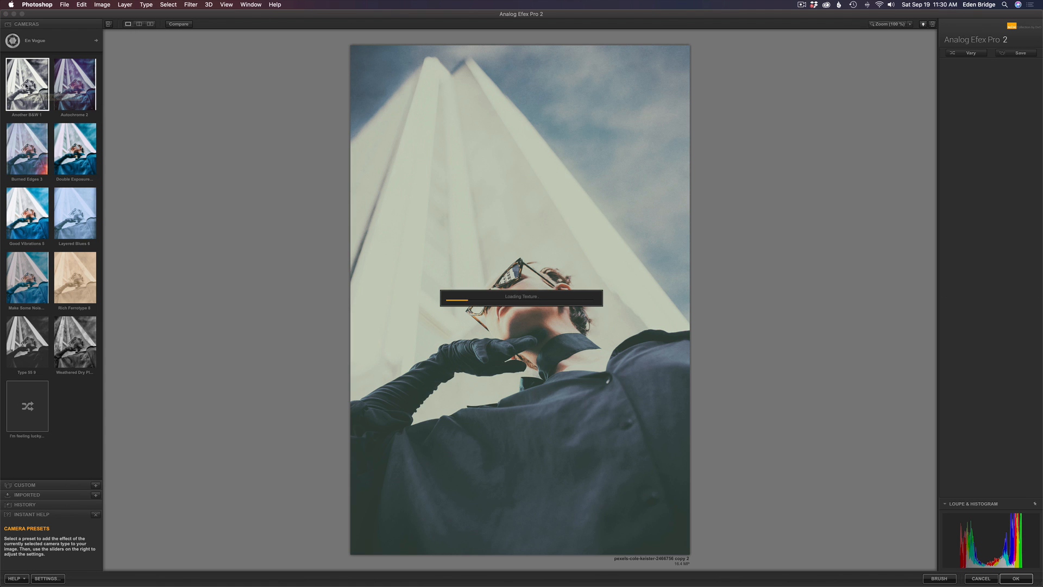
{"action": "left_click", "coordinate": [26, 84]}
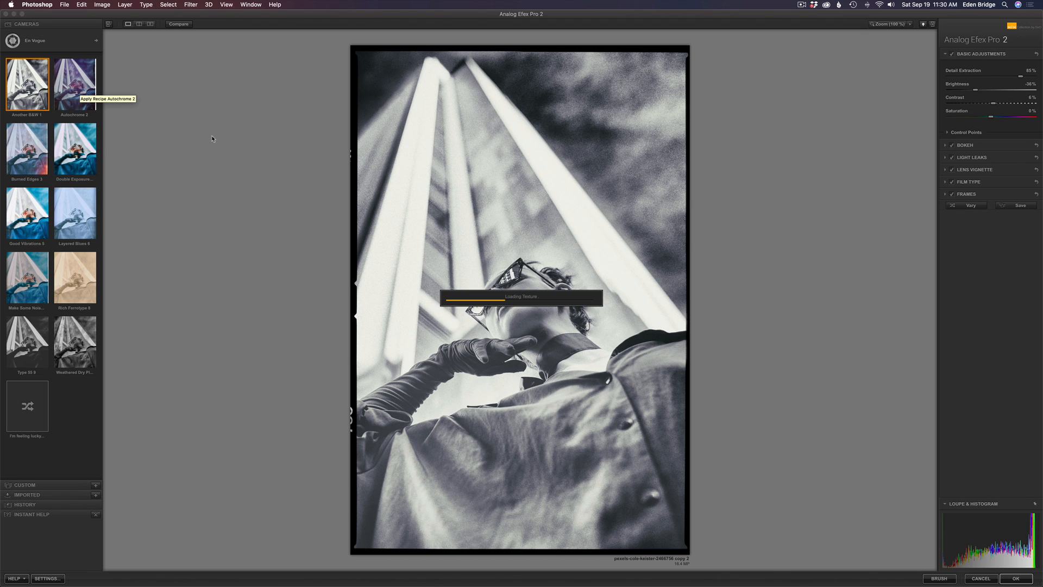
Step: Try the purple-toned Autochrome 2 look, then apply Double Exposure Streaked 4
{"action": "left_click", "coordinate": [75, 82]}
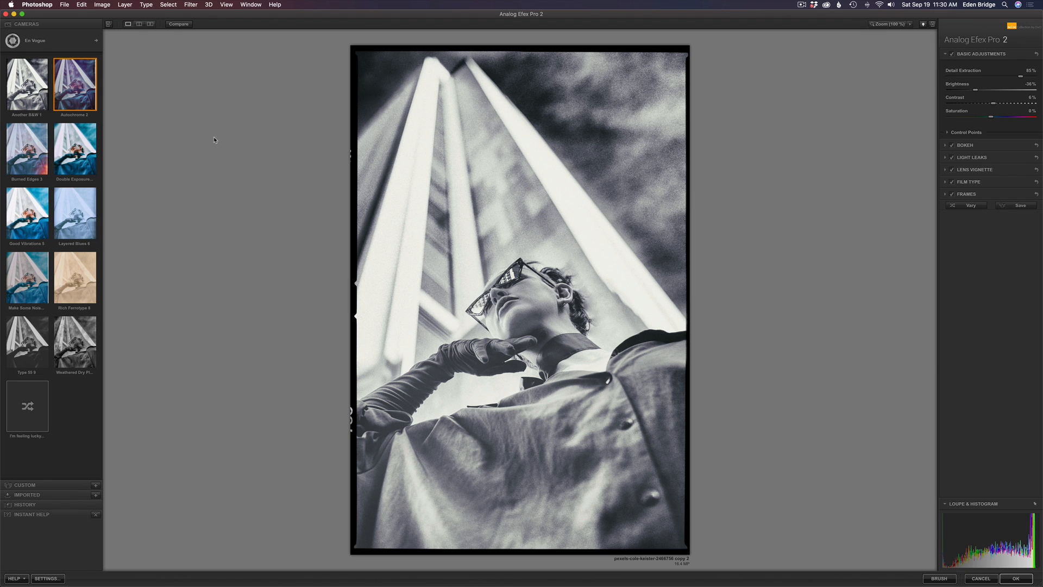
{"action": "left_click", "coordinate": [75, 84]}
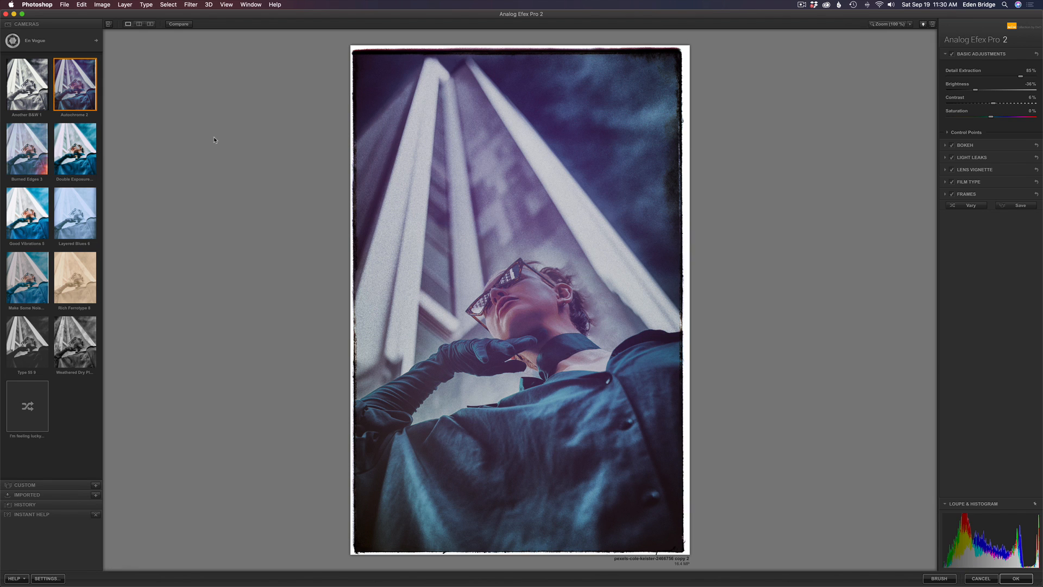
{"action": "mouse_move", "coordinate": [74, 148]}
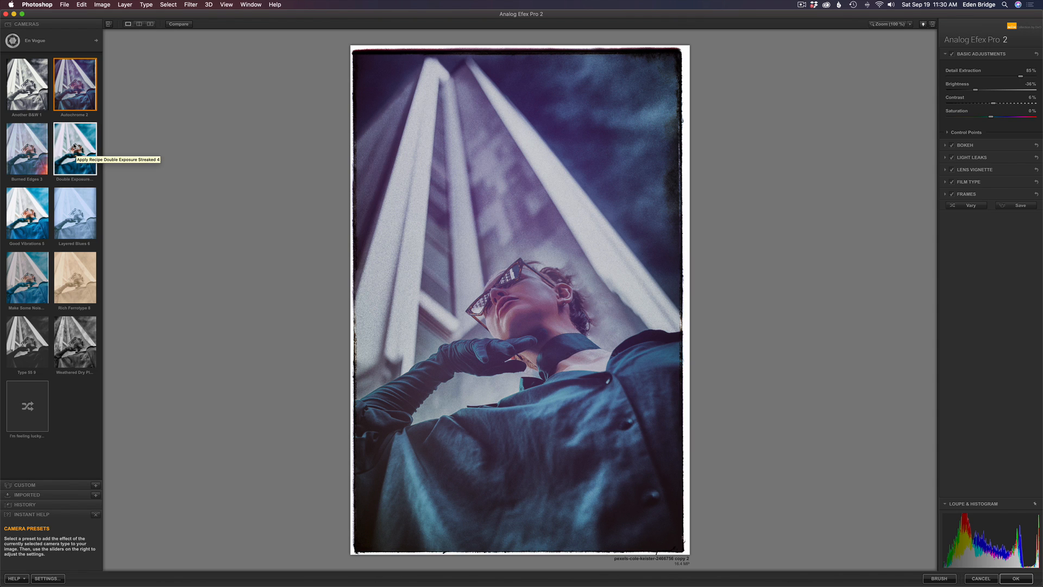
{"action": "left_click", "coordinate": [74, 147]}
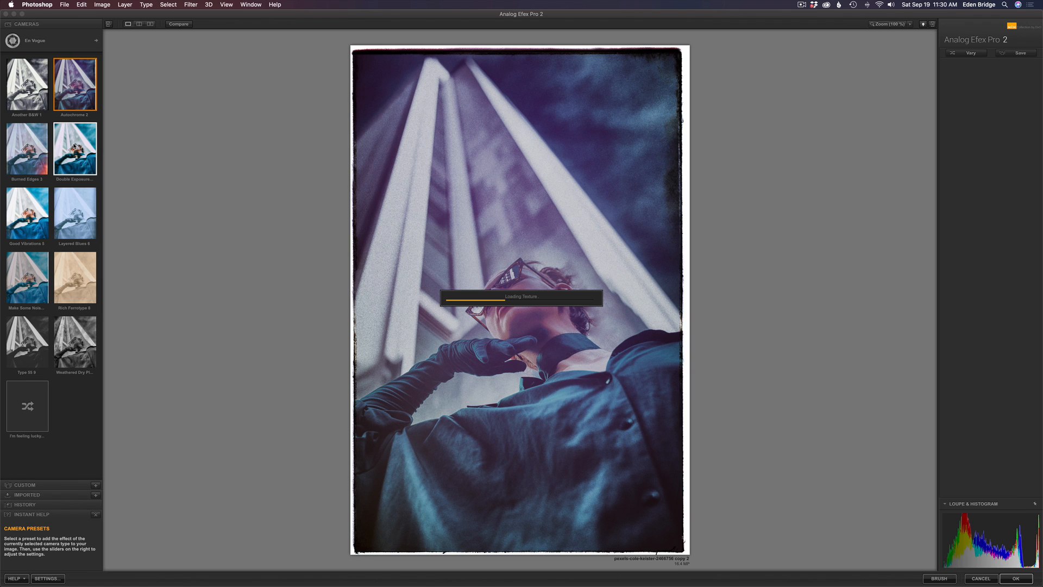
{"action": "left_click", "coordinate": [75, 148]}
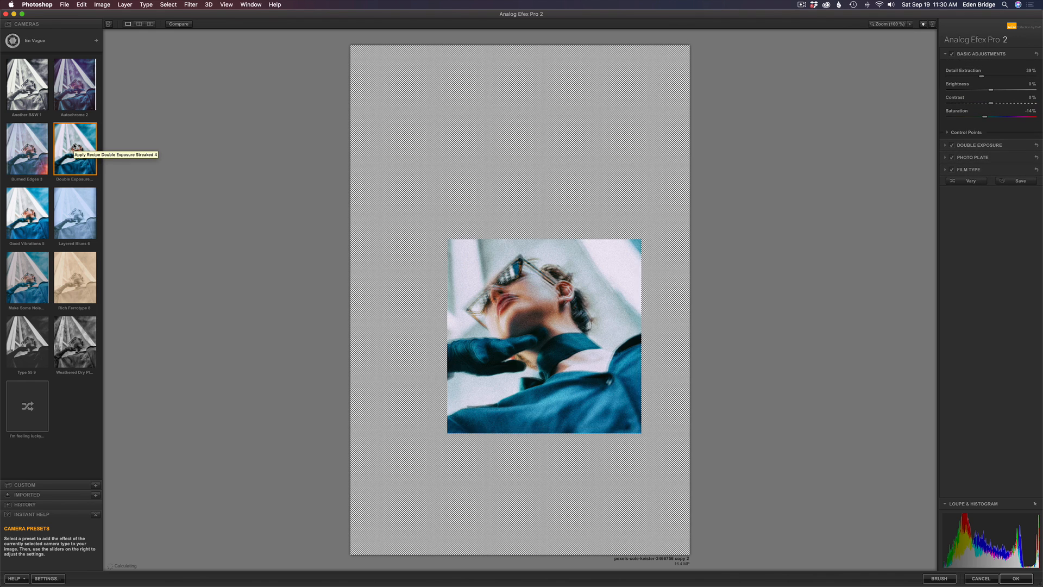
{"action": "left_click", "coordinate": [75, 147]}
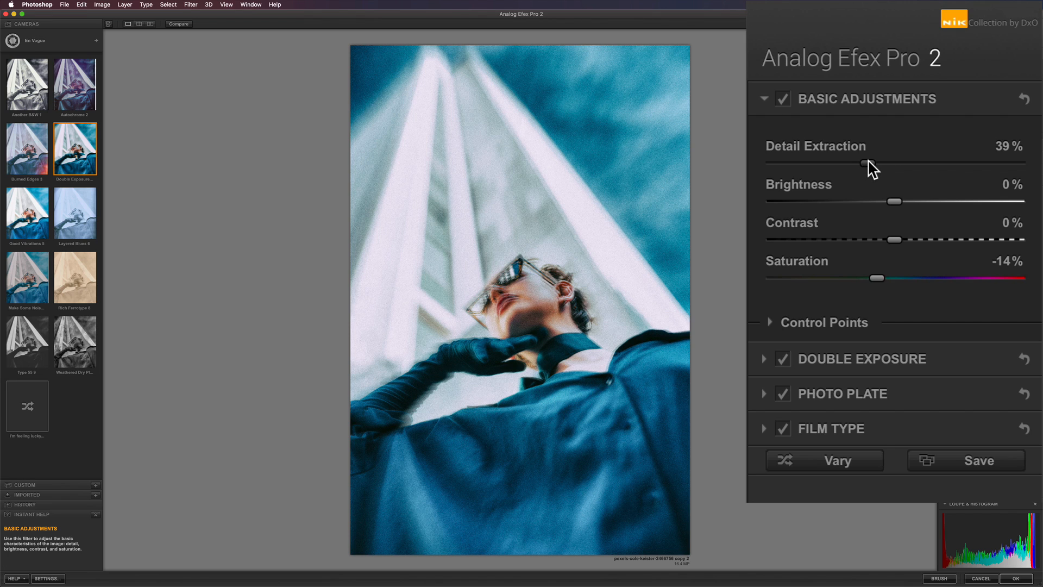
Step: Adjust Detail Extraction down and back up, settling it at 29%
{"action": "left_click_drag", "start_coordinate": [862, 164], "coordinate": [816, 164]}
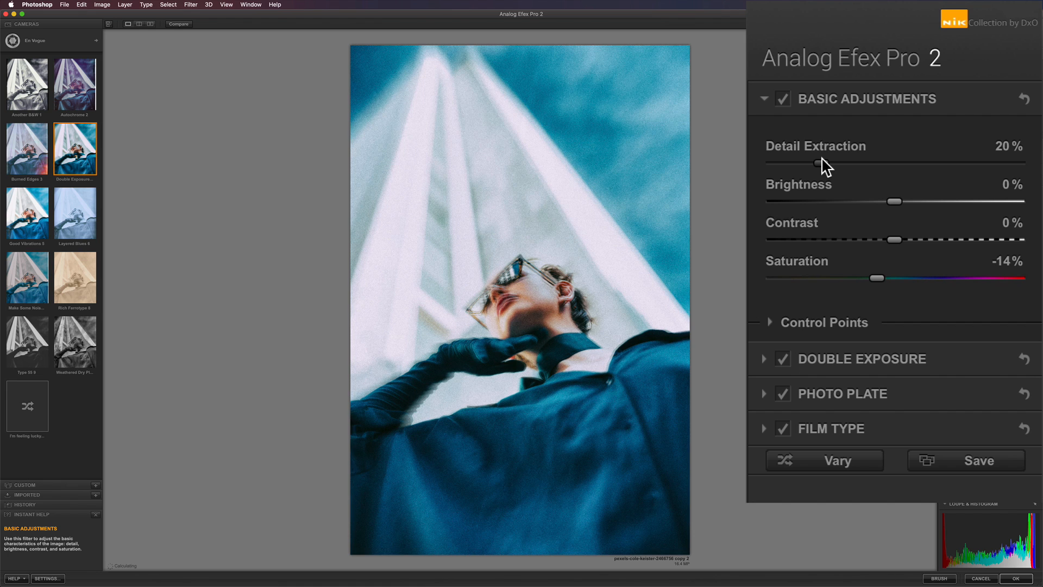
{"action": "left_click_drag", "start_coordinate": [815, 162], "coordinate": [771, 163]}
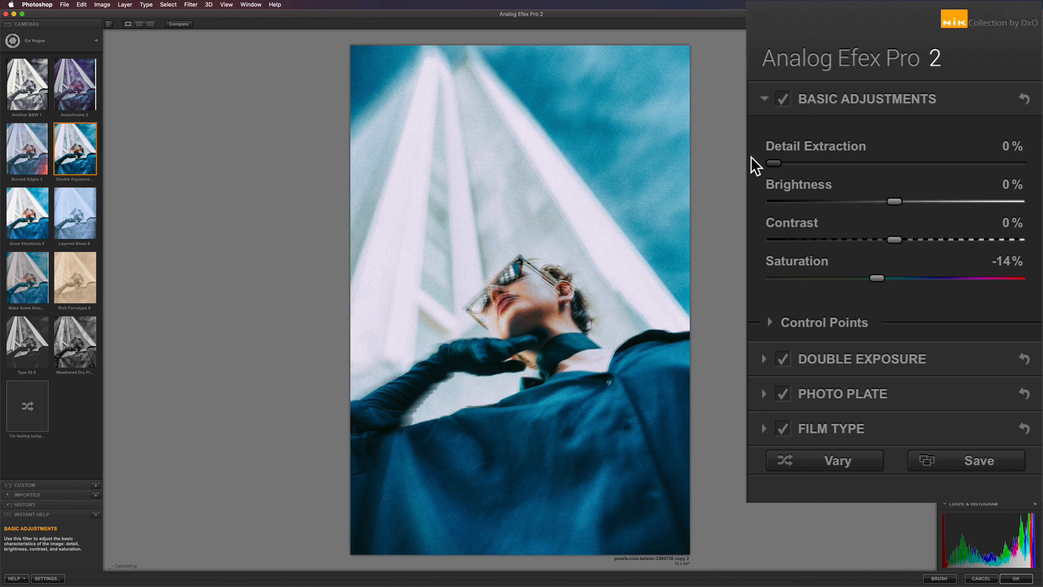
{"action": "left_click_drag", "start_coordinate": [770, 161], "coordinate": [805, 162]}
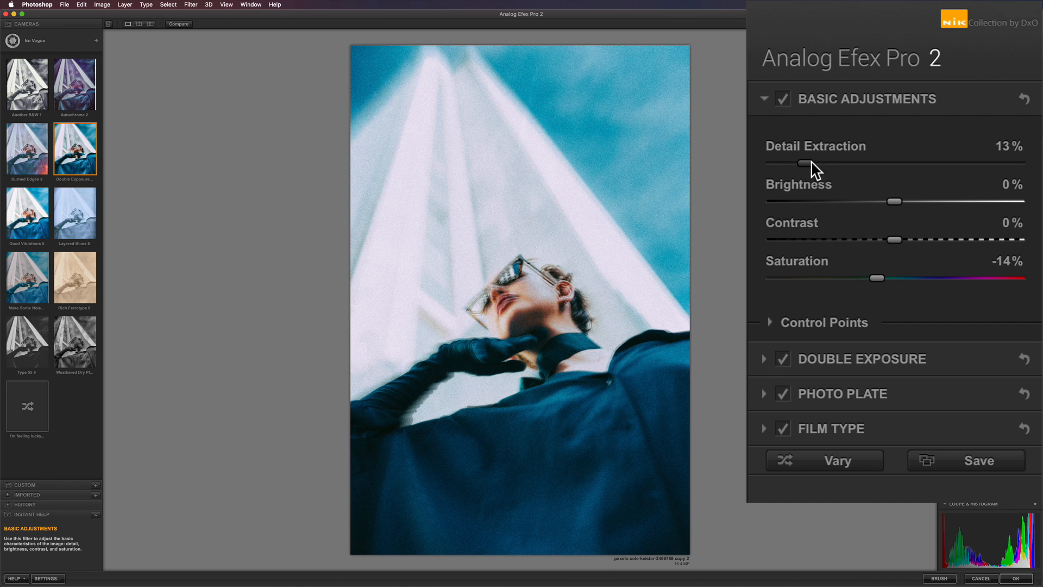
{"action": "left_click_drag", "start_coordinate": [804, 164], "coordinate": [843, 164]}
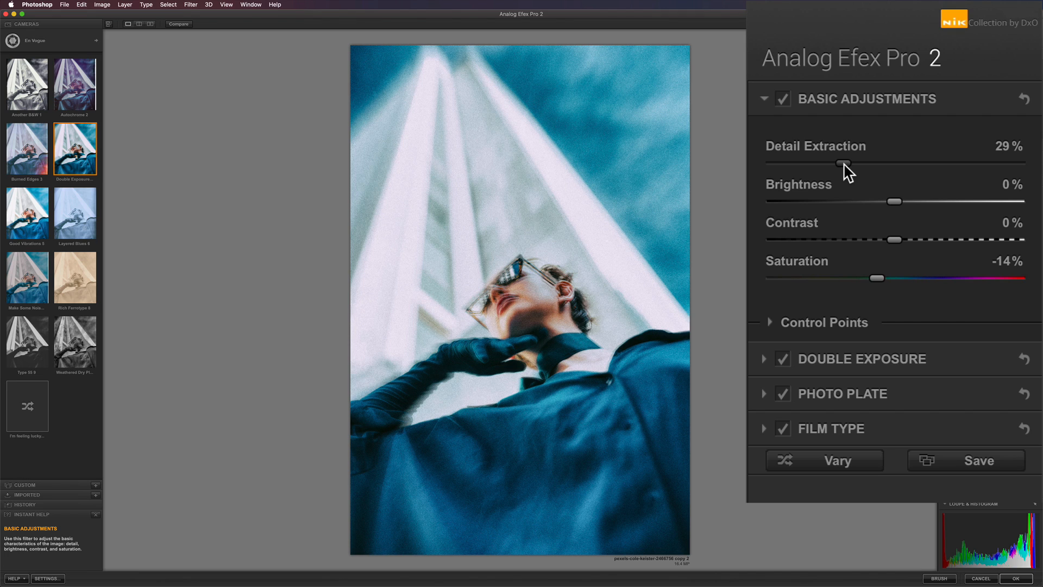
{"action": "mouse_move", "coordinate": [894, 202]}
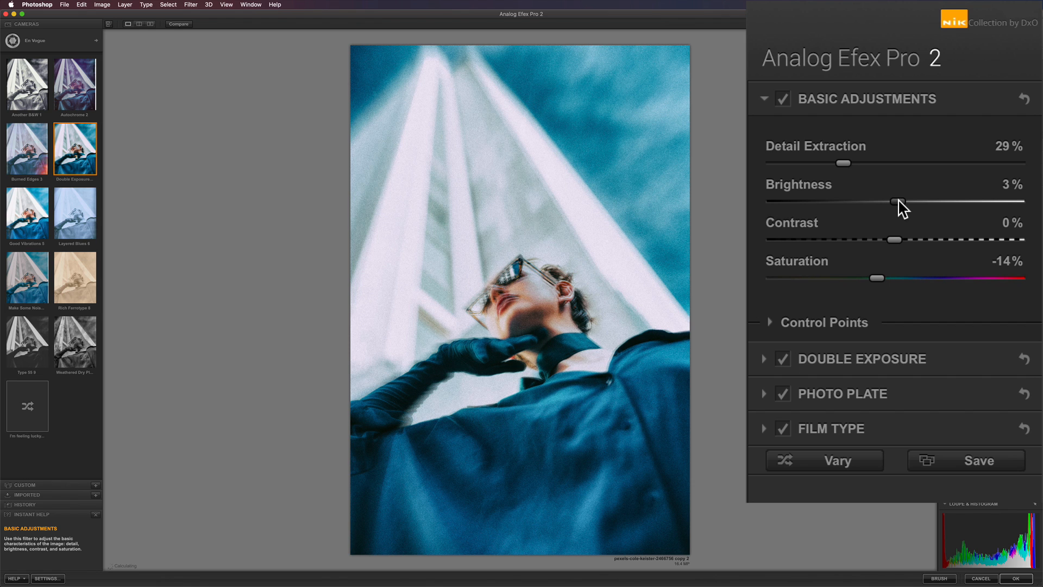
Step: Raise Brightness slightly, trying 7% before settling at 5%
{"action": "left_click_drag", "start_coordinate": [894, 202], "coordinate": [899, 202]}
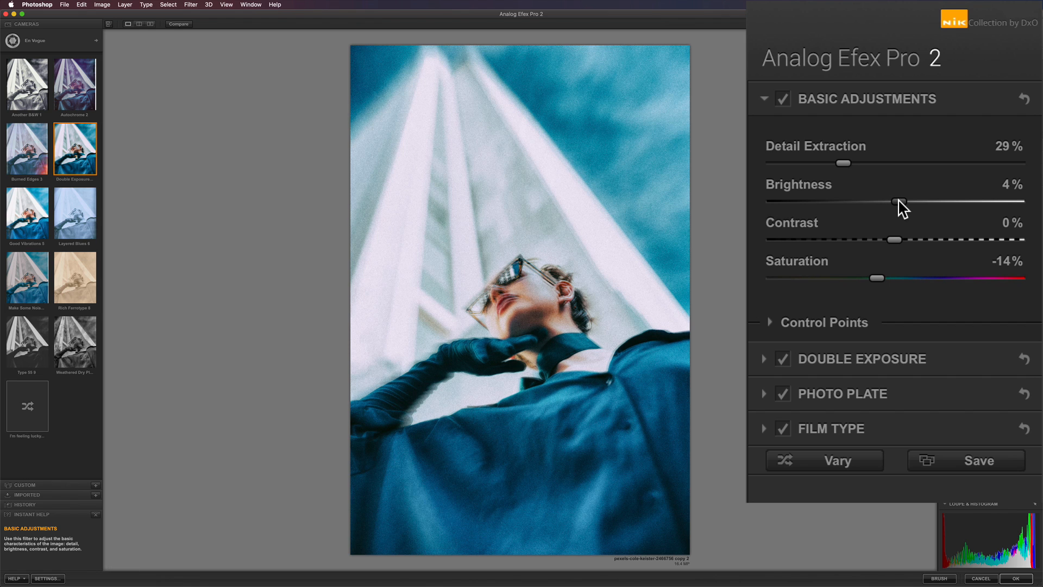
{"action": "left_click_drag", "start_coordinate": [896, 201], "coordinate": [913, 201]}
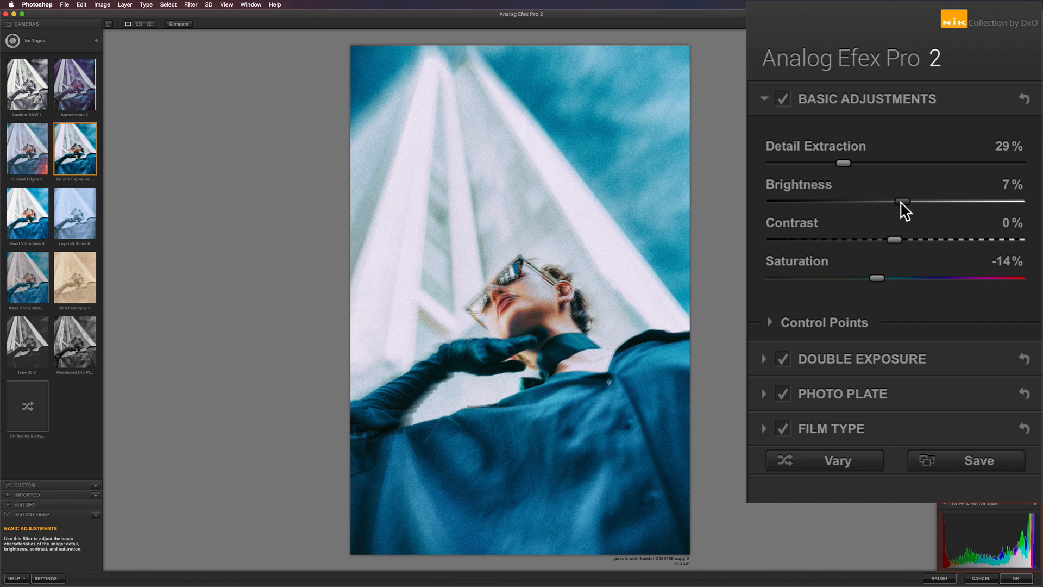
{"action": "left_click_drag", "start_coordinate": [903, 202], "coordinate": [900, 202]}
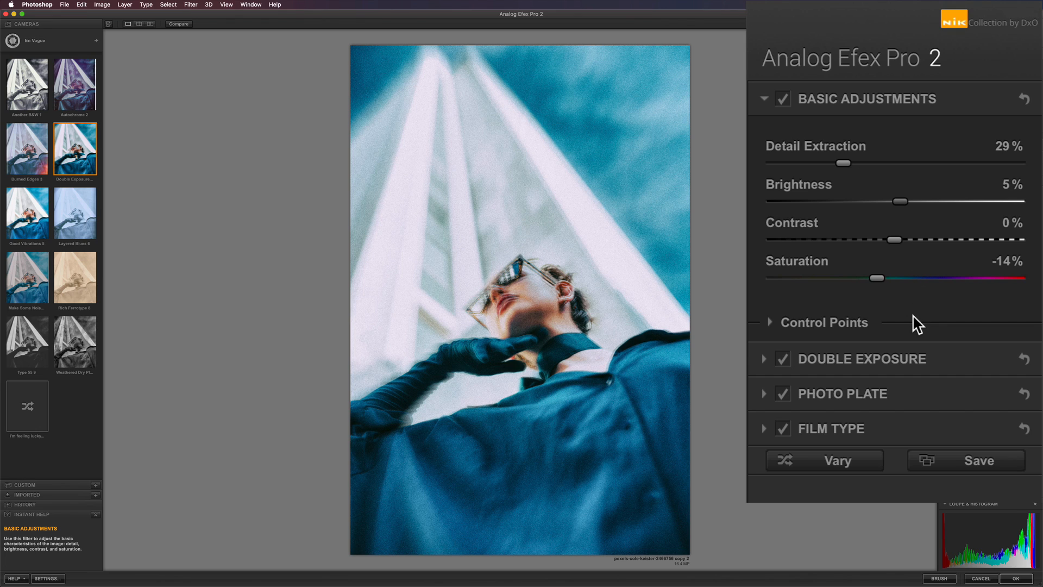
Step: Expand the Double Exposure settings and pick a second image for the overlay
{"action": "left_click", "coordinate": [862, 359]}
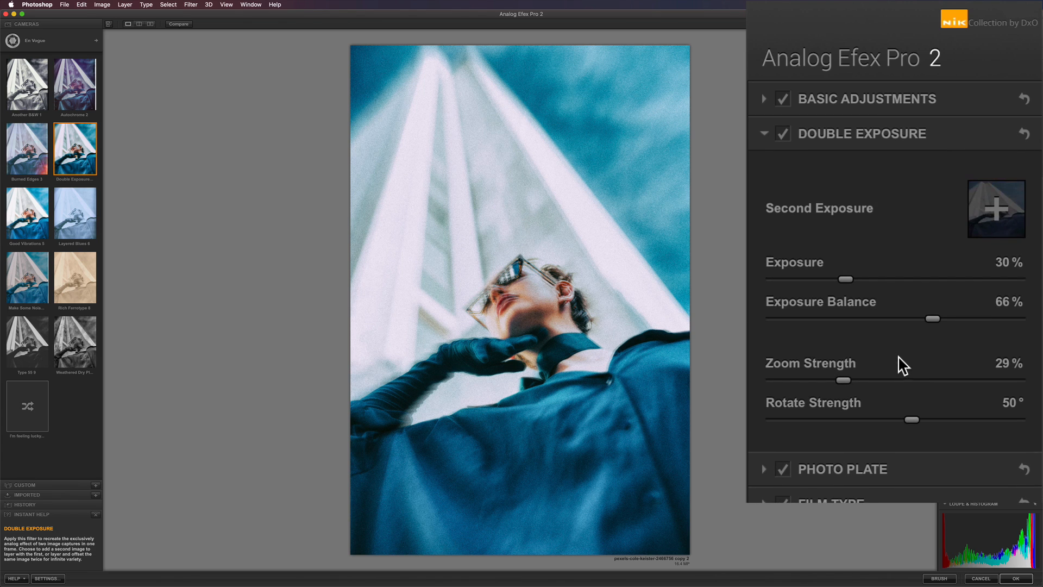
{"action": "mouse_move", "coordinate": [996, 208]}
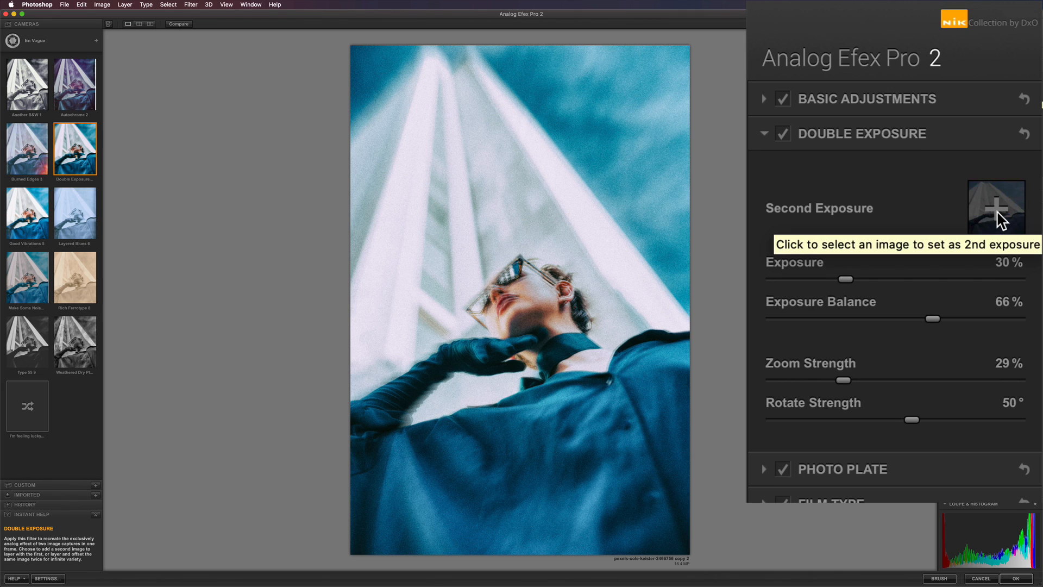
{"action": "left_click", "coordinate": [996, 208]}
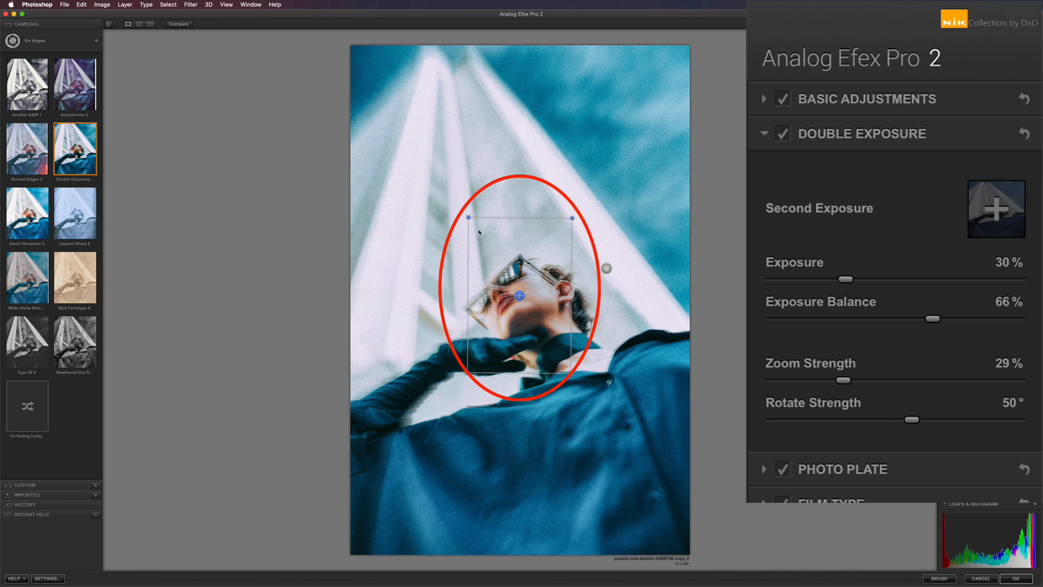
{"action": "mouse_move", "coordinate": [533, 286]}
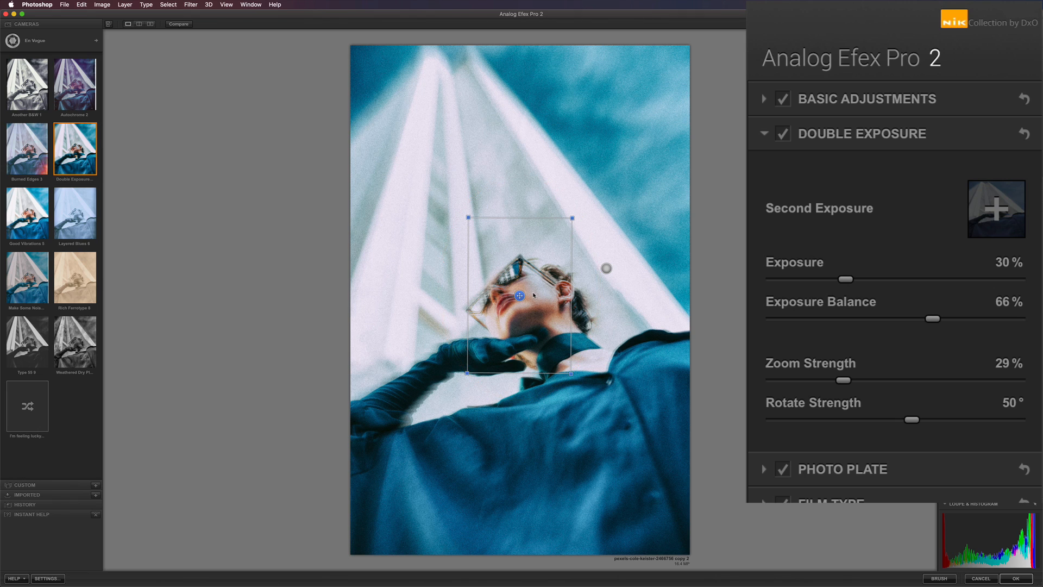
{"action": "mouse_move", "coordinate": [495, 273]}
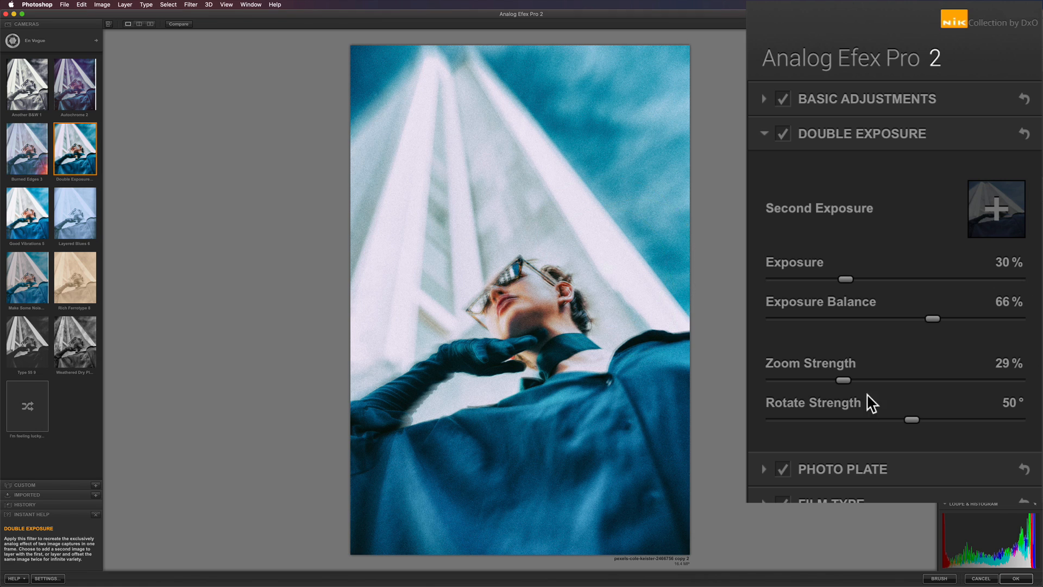
Step: Raise the double exposure's Zoom Strength, settling it at 40%
{"action": "left_click", "coordinate": [604, 269]}
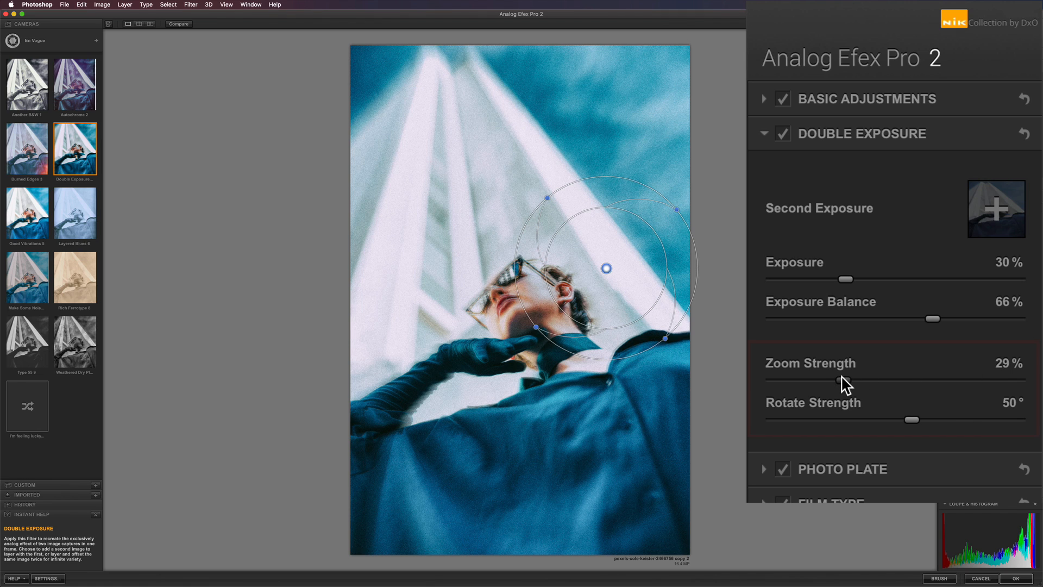
{"action": "left_click_drag", "start_coordinate": [845, 380], "coordinate": [850, 380]}
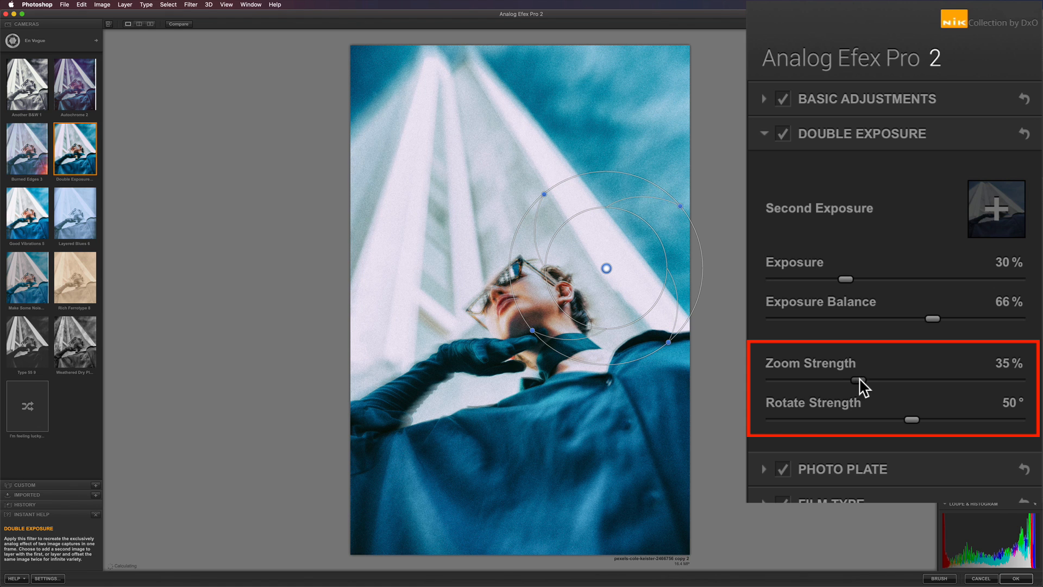
{"action": "left_click_drag", "start_coordinate": [834, 380], "coordinate": [864, 380]}
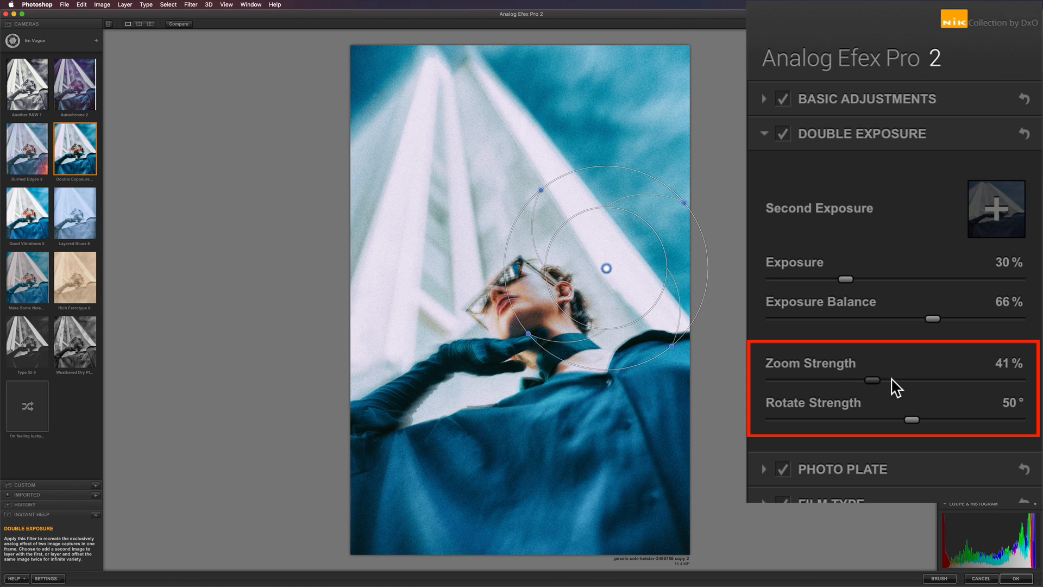
{"action": "left_click_drag", "start_coordinate": [867, 380], "coordinate": [910, 380]}
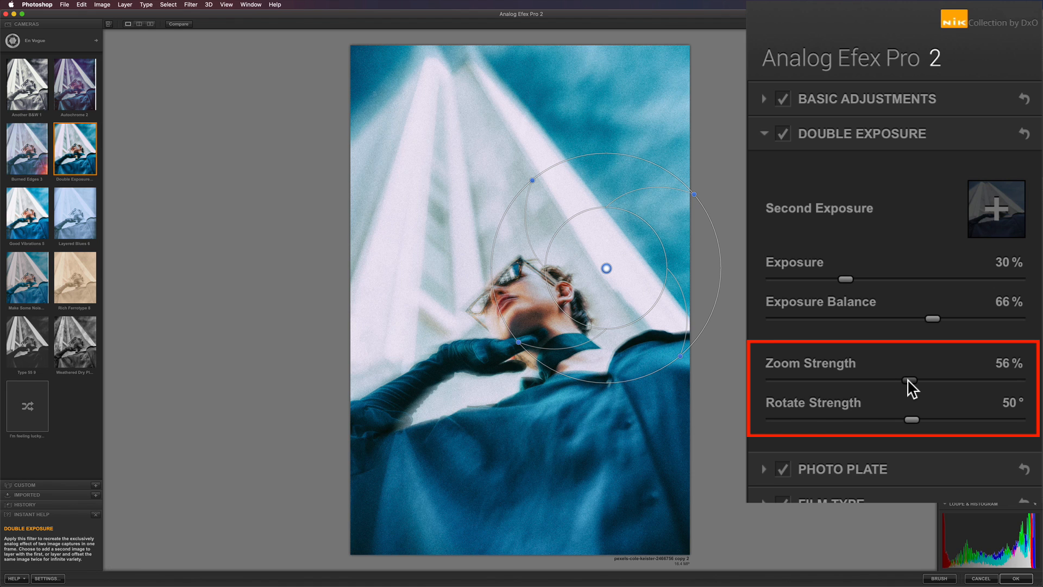
{"action": "left_click_drag", "start_coordinate": [910, 381], "coordinate": [878, 381]}
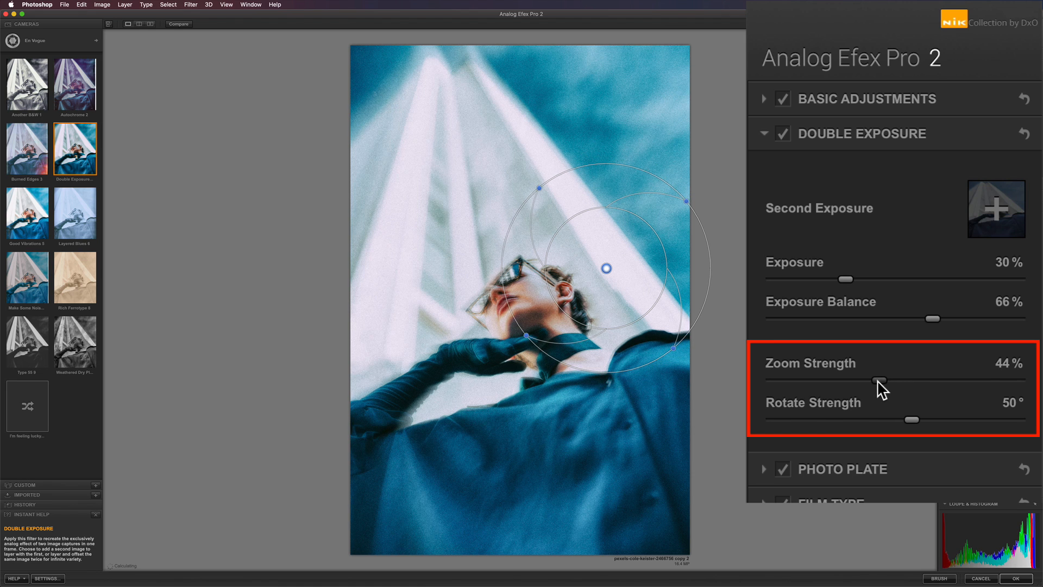
{"action": "left_click_drag", "start_coordinate": [879, 380], "coordinate": [869, 380]}
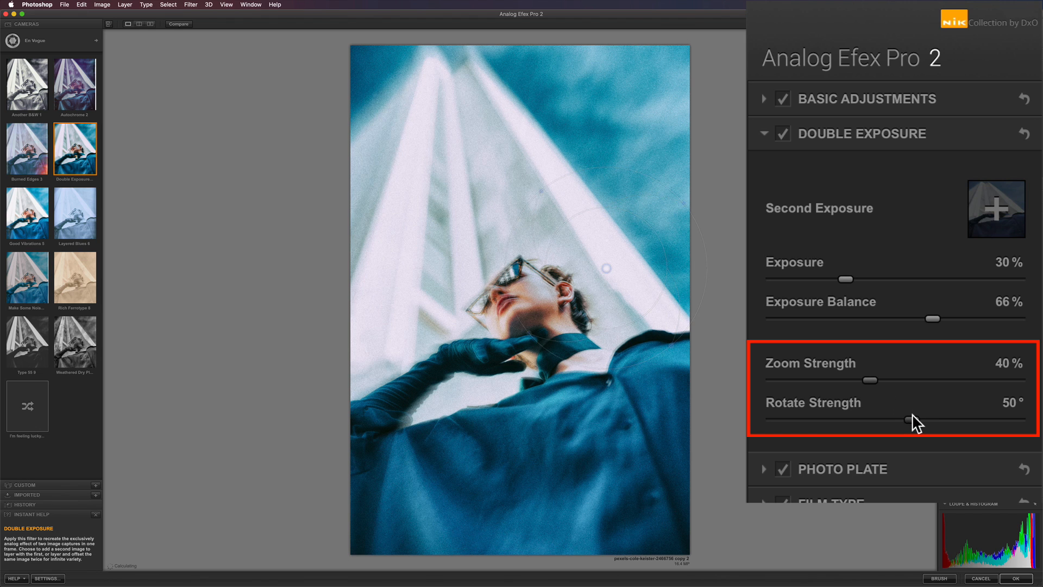
Step: Push the Rotate Strength well past 165° toward 220° for a swirling blur
{"action": "left_click_drag", "start_coordinate": [913, 420], "coordinate": [931, 419]}
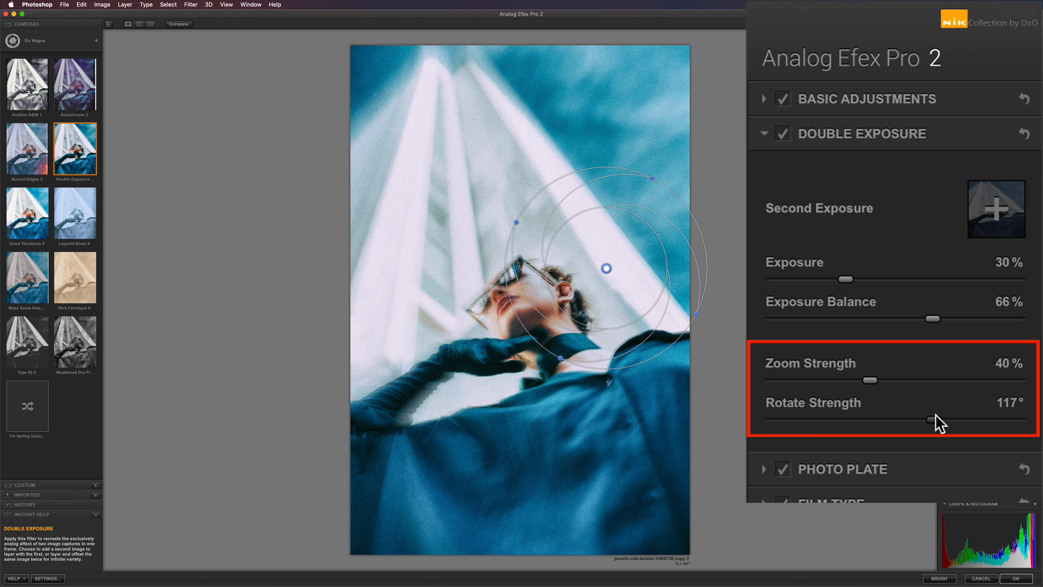
{"action": "left_click_drag", "start_coordinate": [927, 419], "coordinate": [947, 419]}
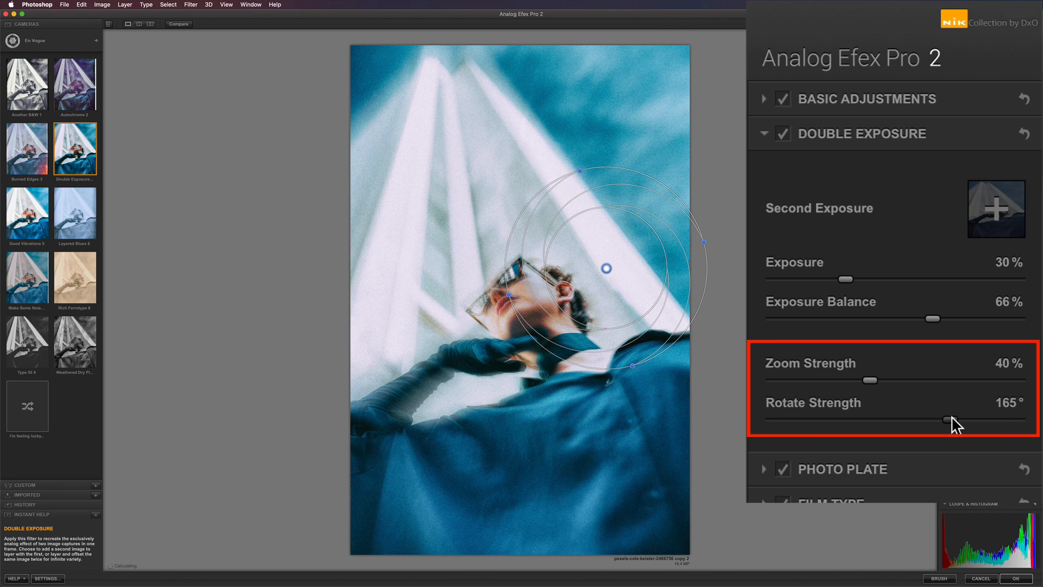
{"action": "left_click_drag", "start_coordinate": [945, 420], "coordinate": [968, 420]}
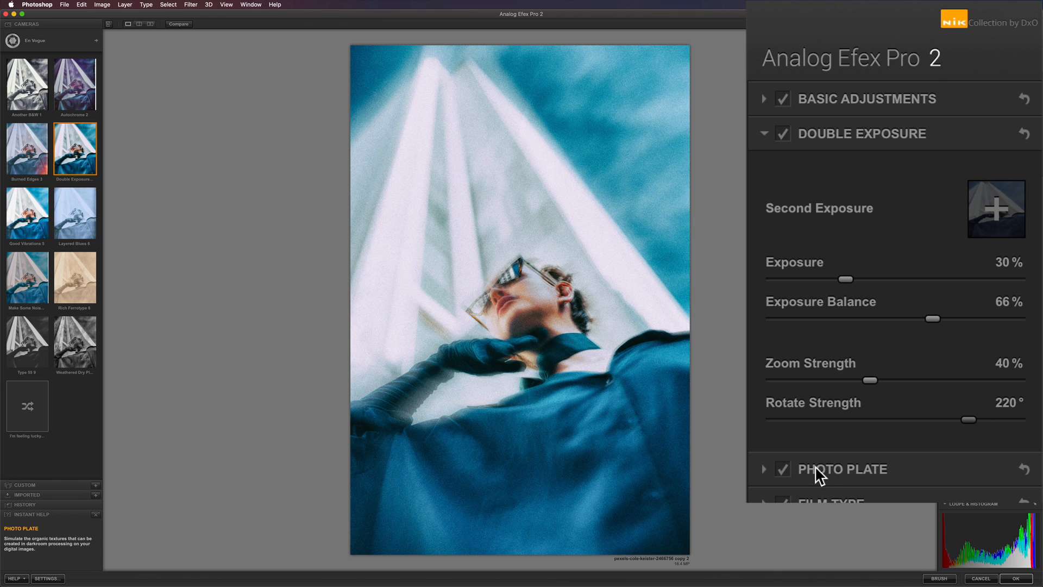
{"action": "mouse_move", "coordinate": [835, 475]}
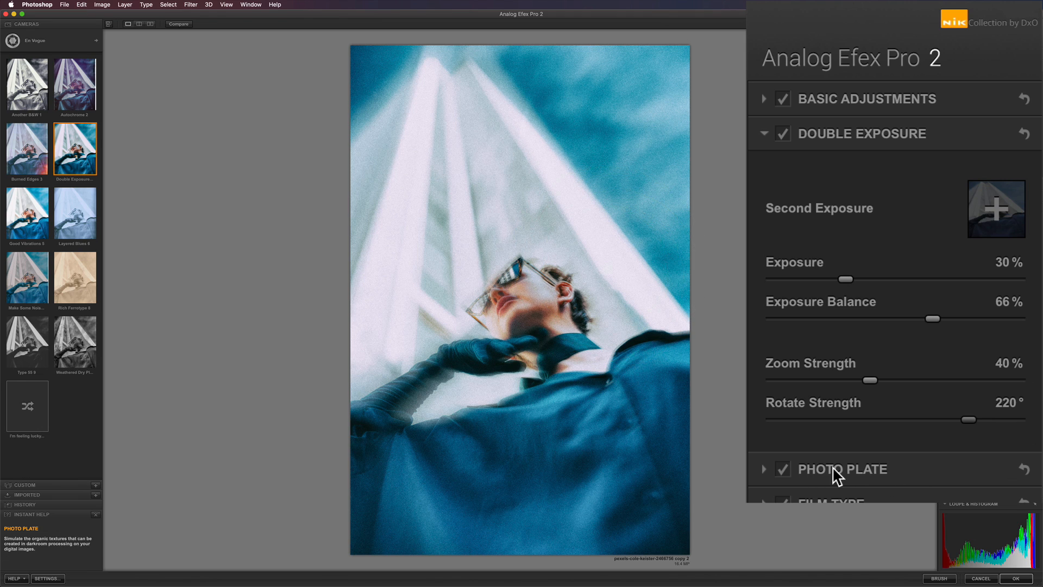
Step: Toggle the Photo Plate effect off and on, keeping the Corroded texture category
{"action": "left_click", "coordinate": [781, 468]}
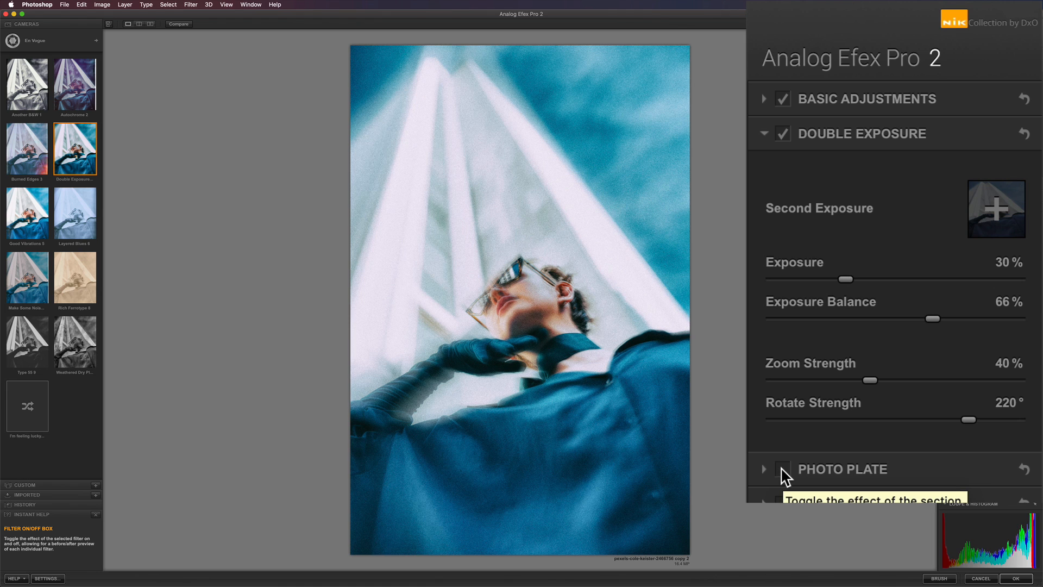
{"action": "left_click", "coordinate": [782, 469]}
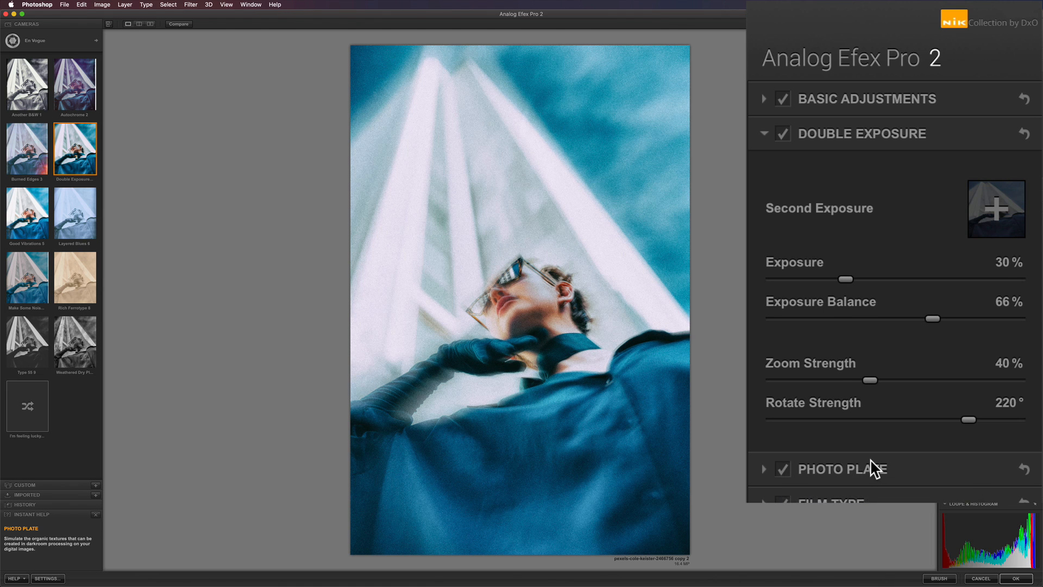
{"action": "left_click", "coordinate": [763, 468]}
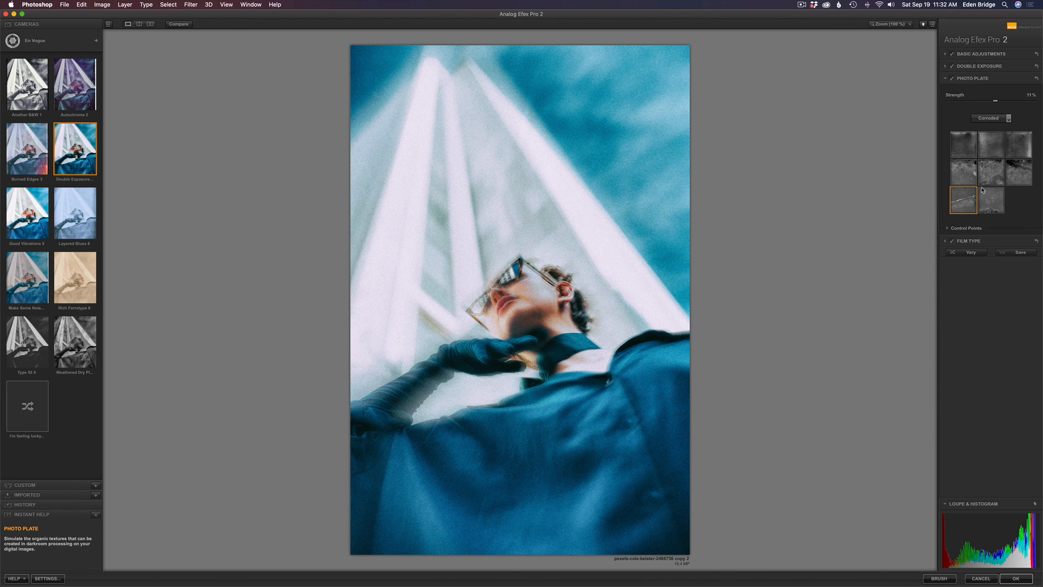
{"action": "left_click", "coordinate": [991, 117]}
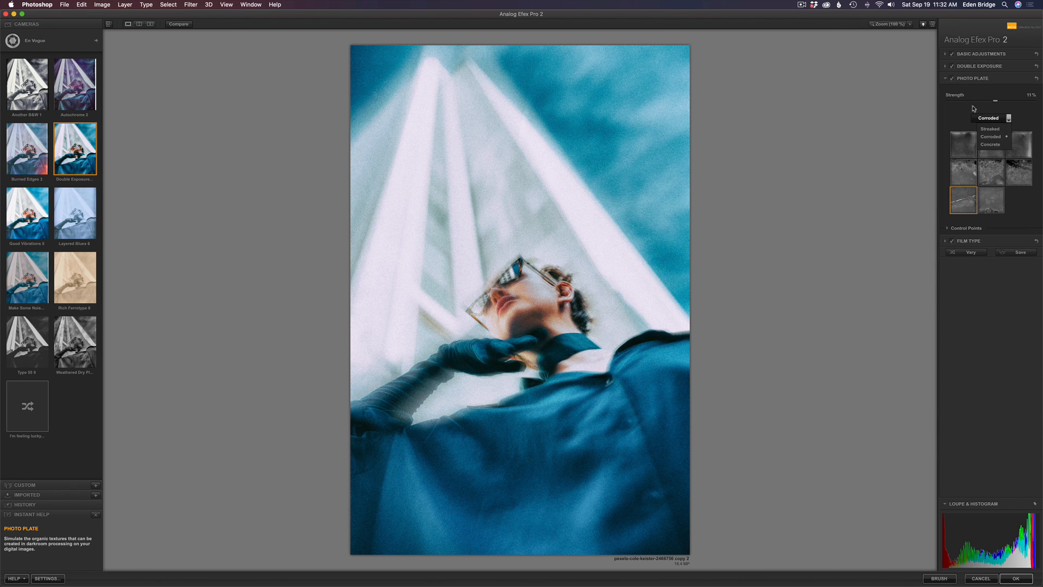
{"action": "left_click", "coordinate": [989, 117]}
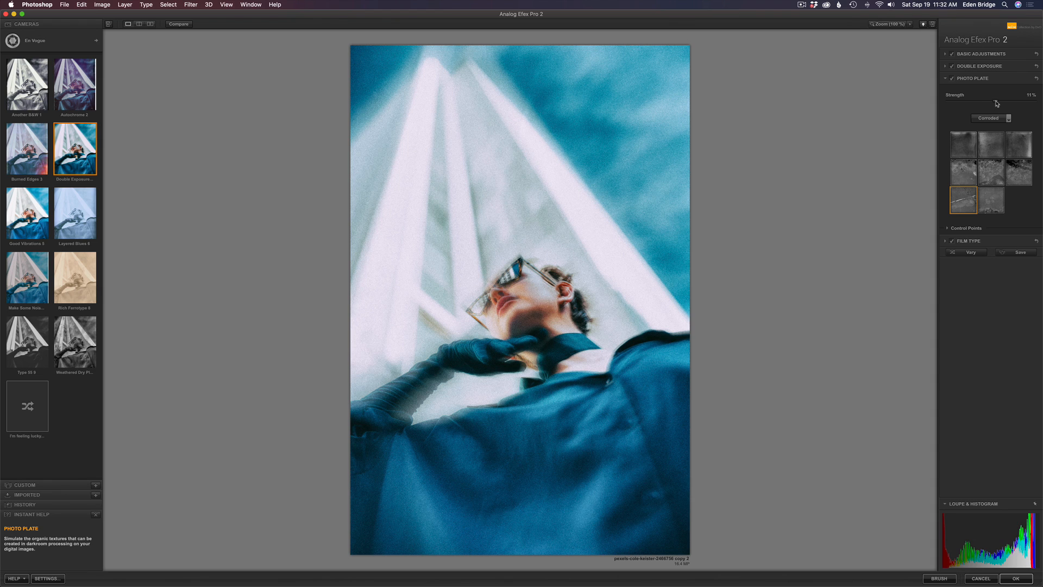
Step: Test stronger plate texture amounts, then settle Strength at a subtle 11%
{"action": "left_click_drag", "start_coordinate": [991, 102], "coordinate": [997, 102]}
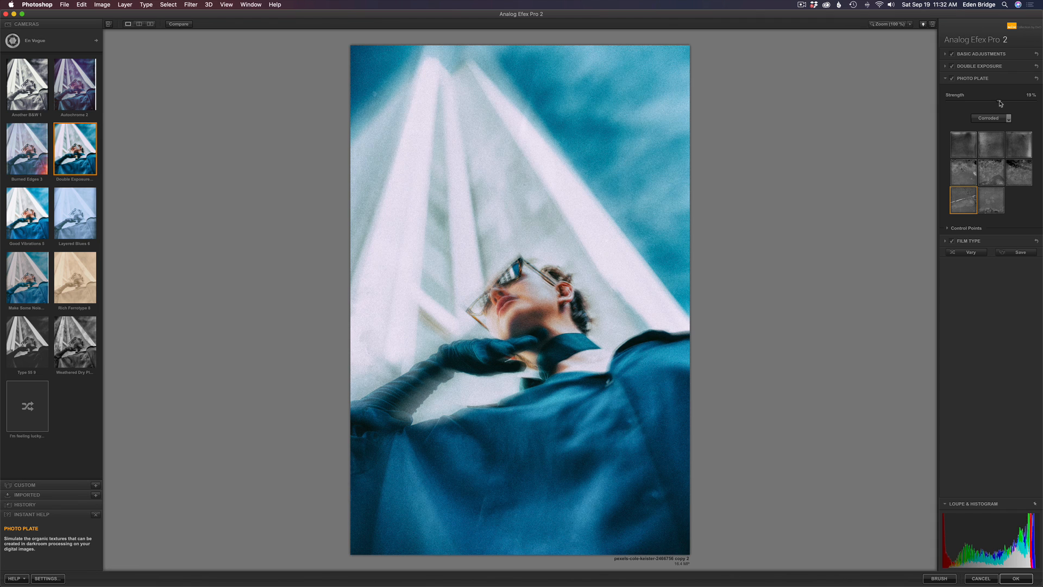
{"action": "left_click_drag", "start_coordinate": [997, 103], "coordinate": [1009, 103]}
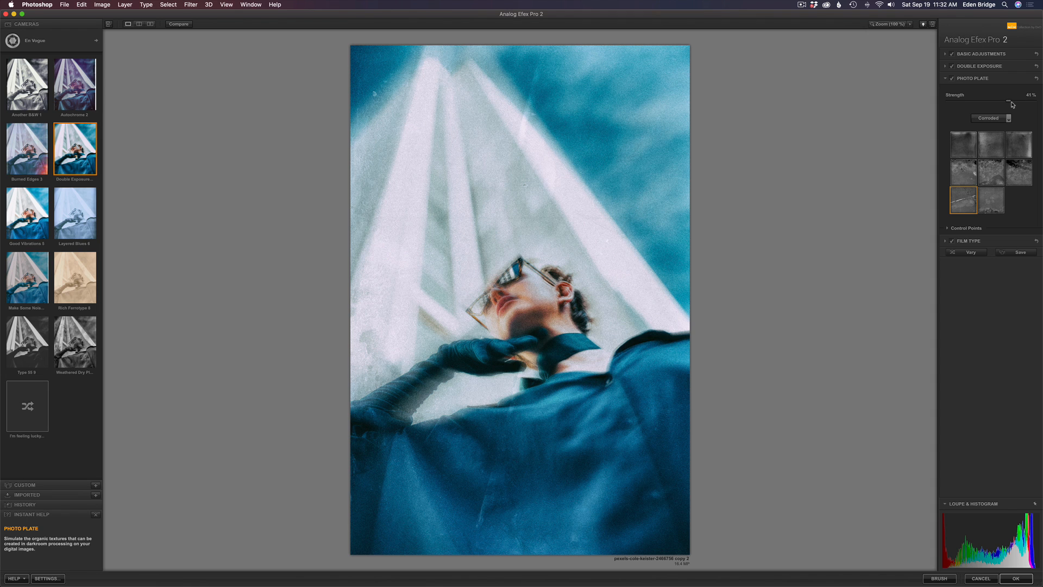
{"action": "left_click_drag", "start_coordinate": [1009, 100], "coordinate": [1001, 100]}
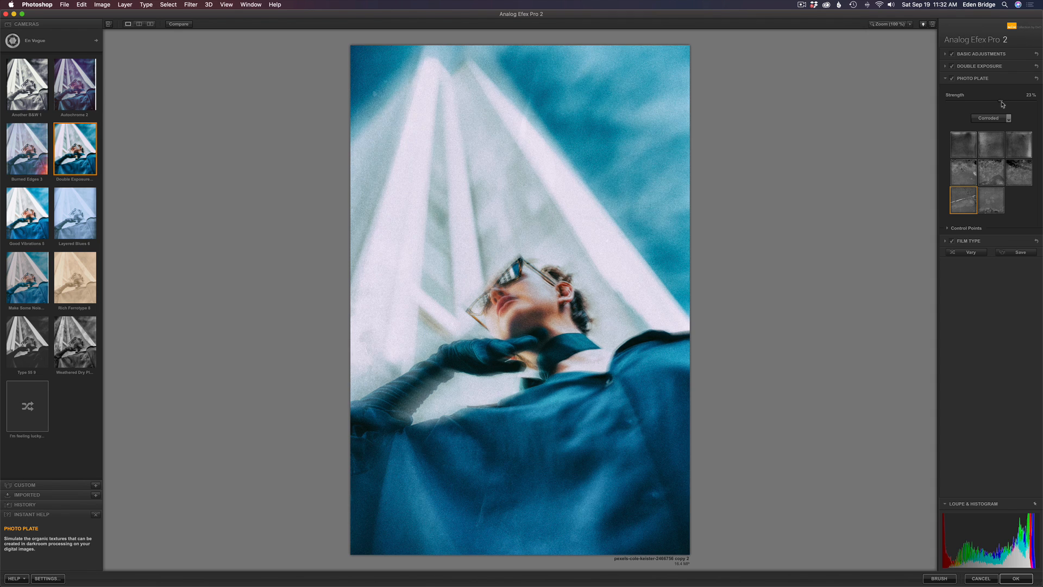
{"action": "left_click_drag", "start_coordinate": [1004, 100], "coordinate": [996, 100]}
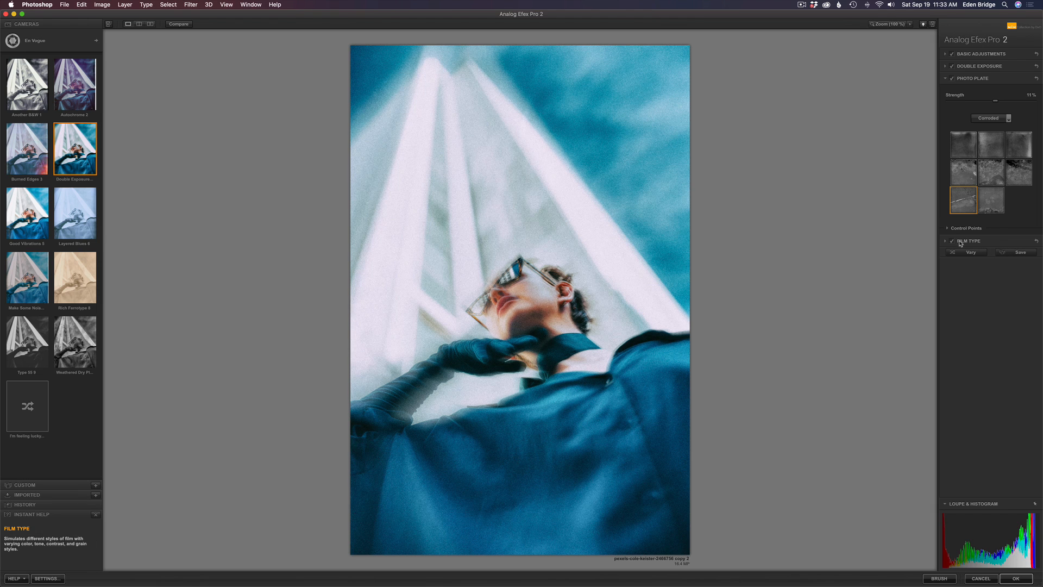
Step: Expand Film Type and apply the purple-tinted second Cool film style with heavier grain
{"action": "left_click", "coordinate": [953, 241]}
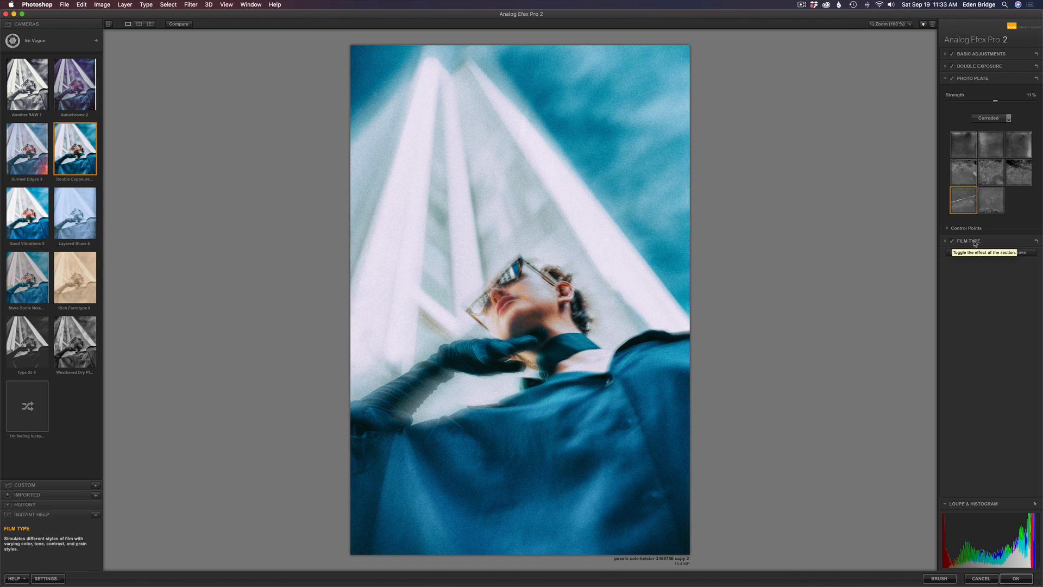
{"action": "left_click", "coordinate": [967, 241]}
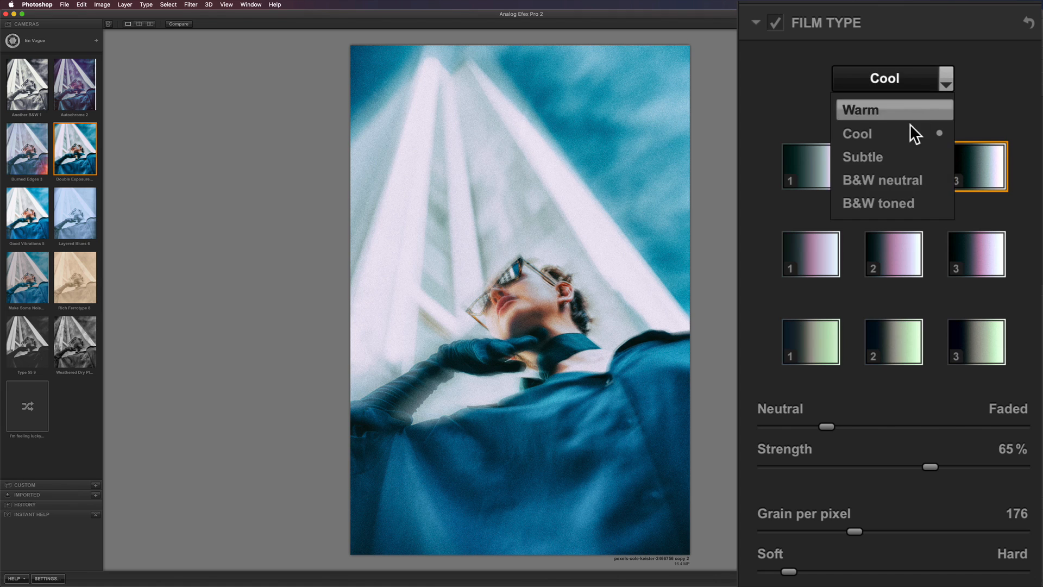
{"action": "mouse_move", "coordinate": [884, 156]}
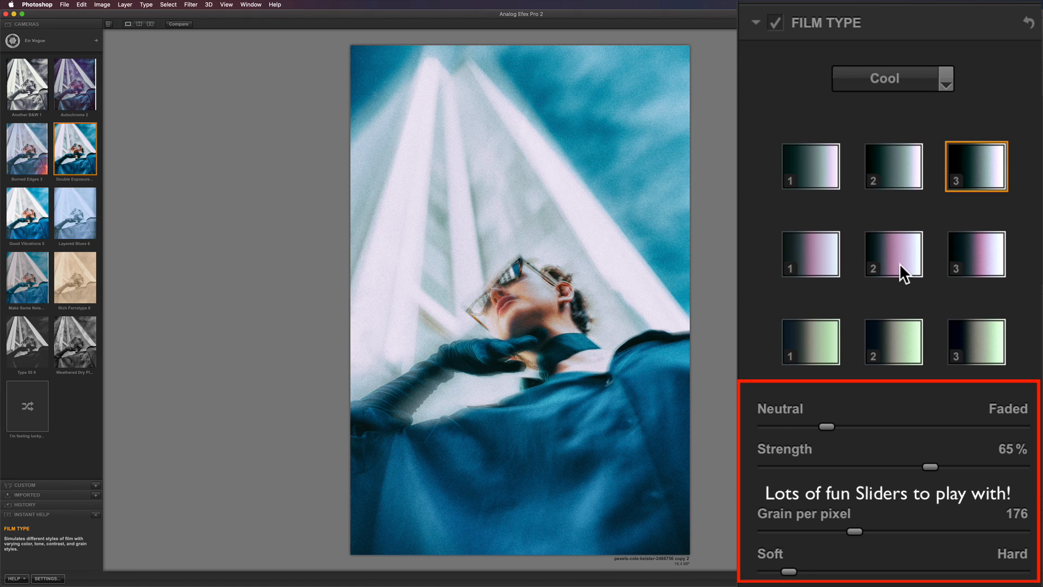
{"action": "left_click", "coordinate": [893, 255]}
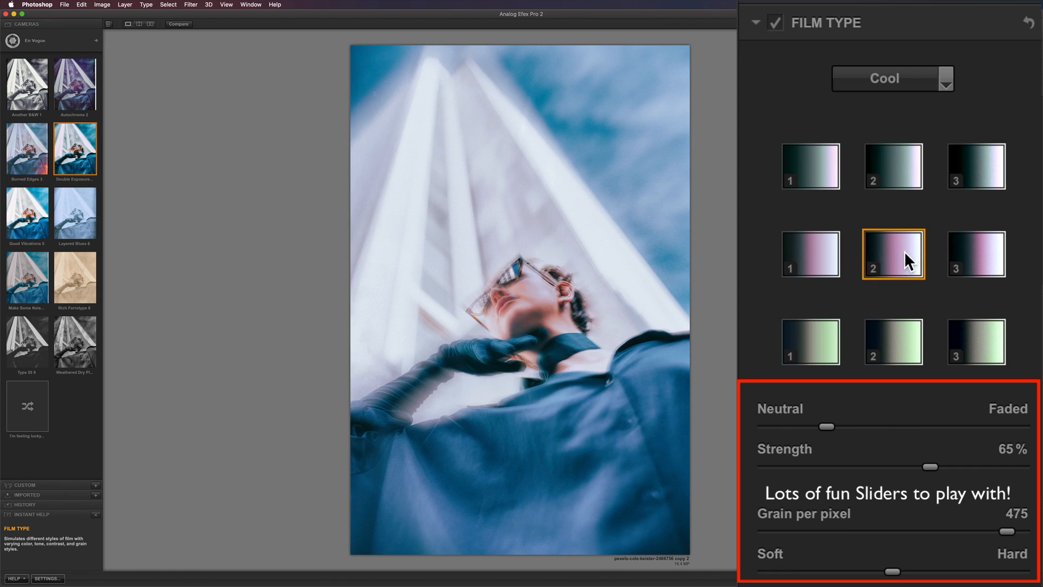
{"action": "mouse_move", "coordinate": [981, 183]}
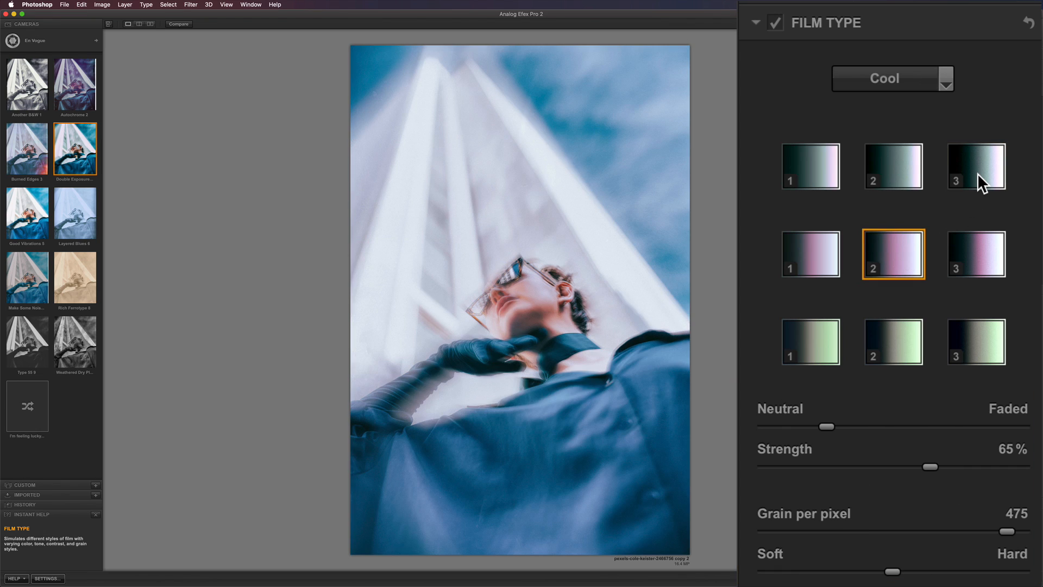
{"action": "left_click", "coordinate": [975, 165]}
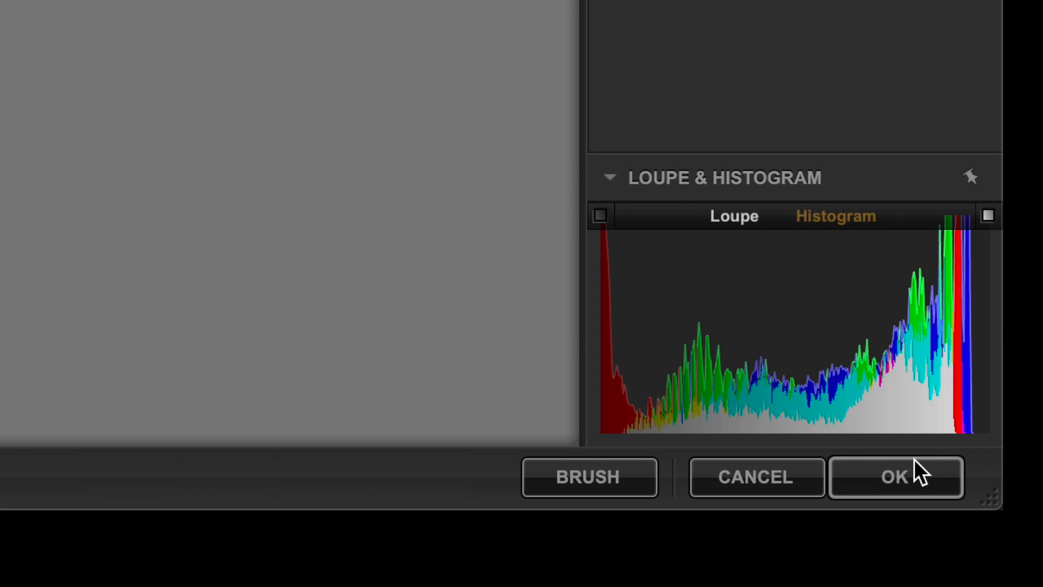
Step: Confirm with OK to return the analog look to Photoshop as a new layer
{"action": "left_click", "coordinate": [894, 477]}
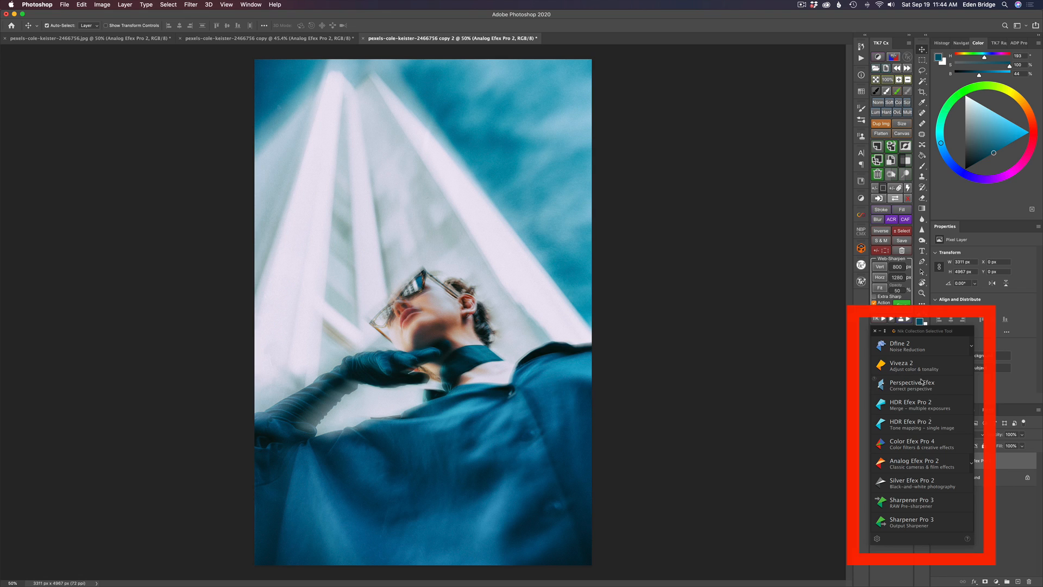
{"action": "mouse_move", "coordinate": [921, 335]}
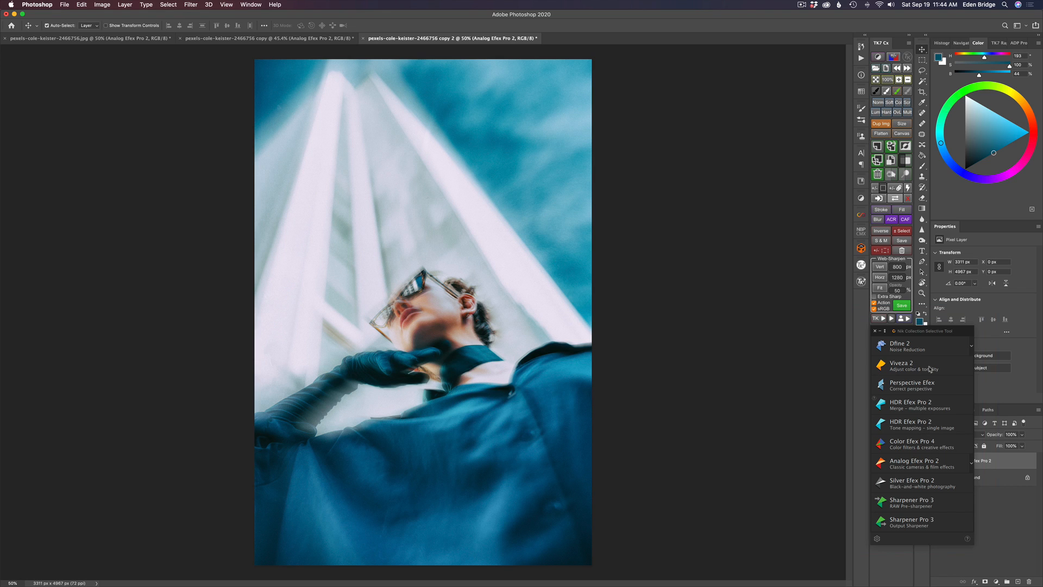
{"action": "mouse_move", "coordinate": [934, 402]}
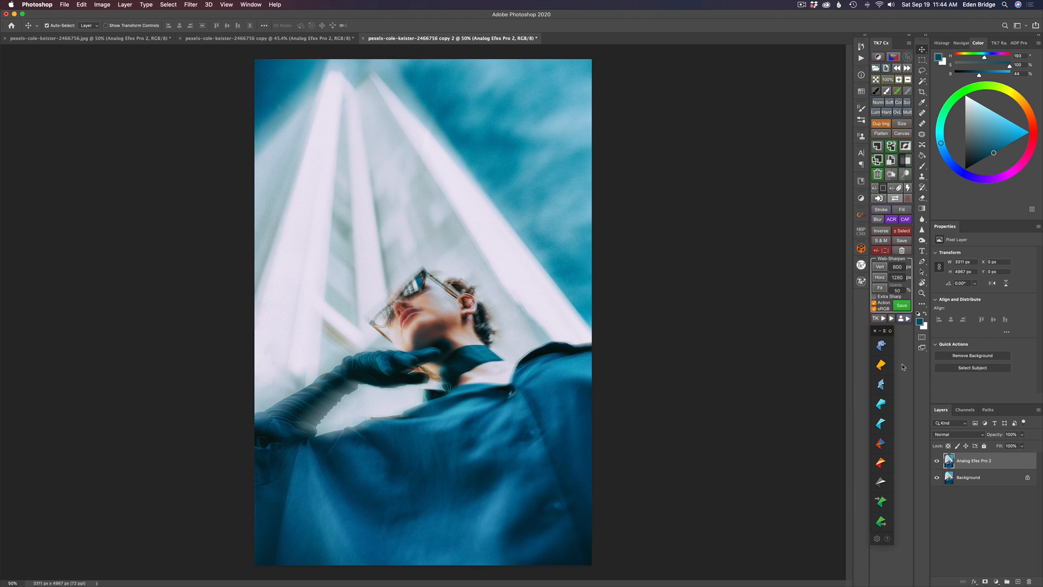
{"action": "left_click", "coordinate": [191, 4]}
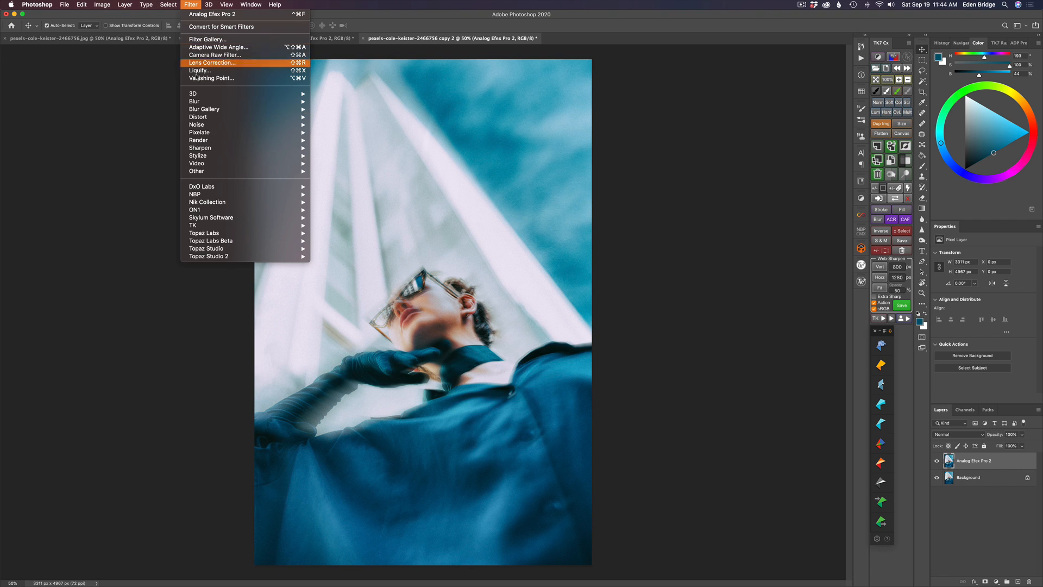
{"action": "mouse_move", "coordinate": [206, 202]}
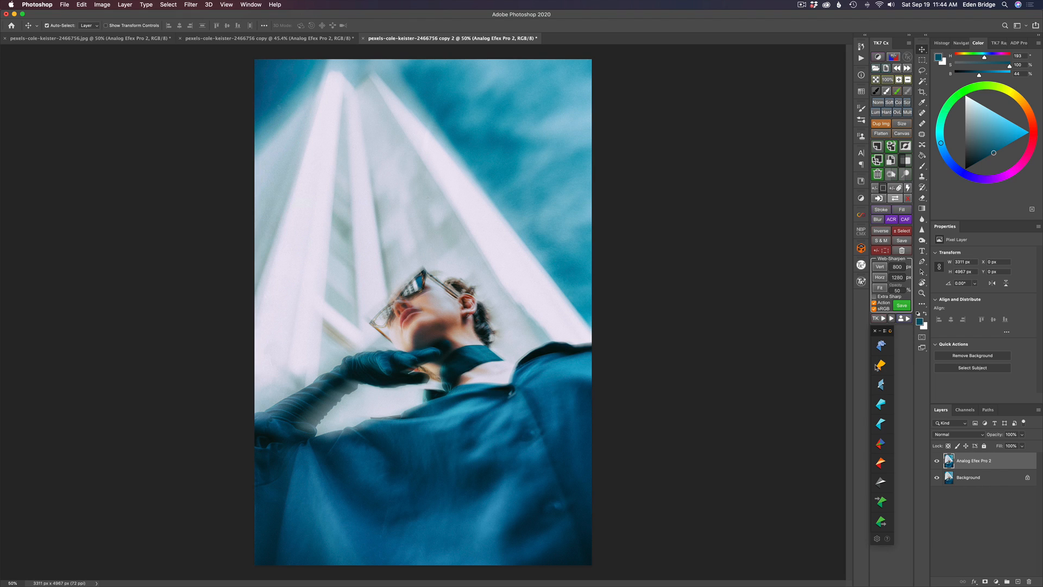
{"action": "mouse_move", "coordinate": [878, 369]}
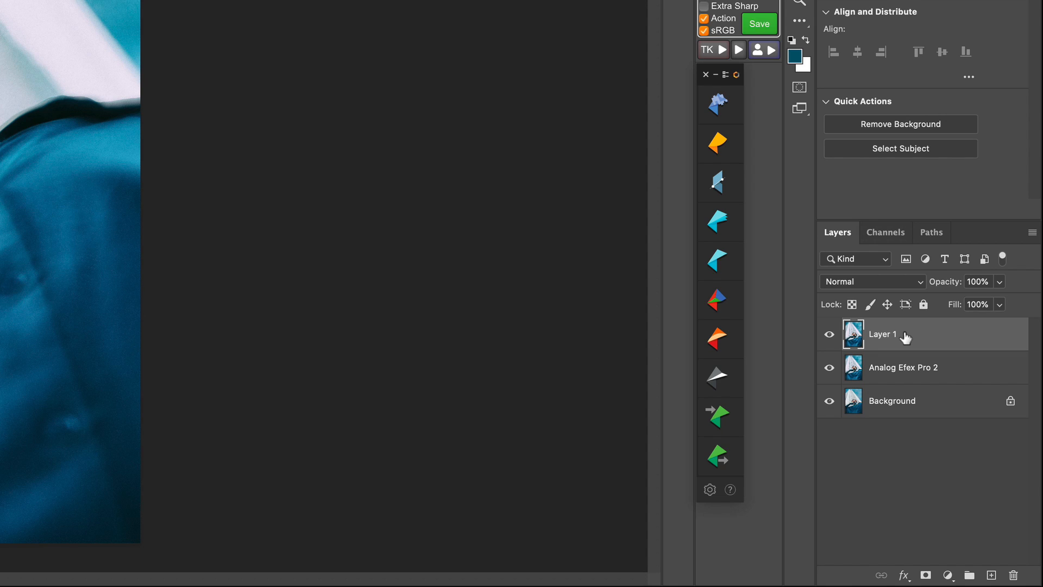
Step: Rename the stamped top layer 'Studio 2' and head to the Filter menu for Topaz Studio 2
{"action": "double_click", "coordinate": [882, 333]}
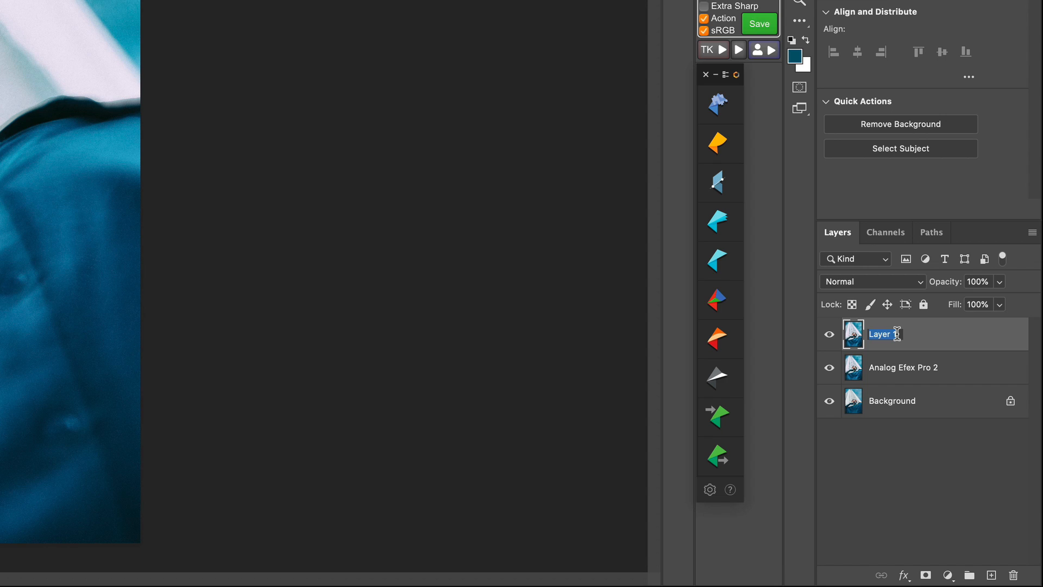
{"action": "type", "text": "Studio 2"}
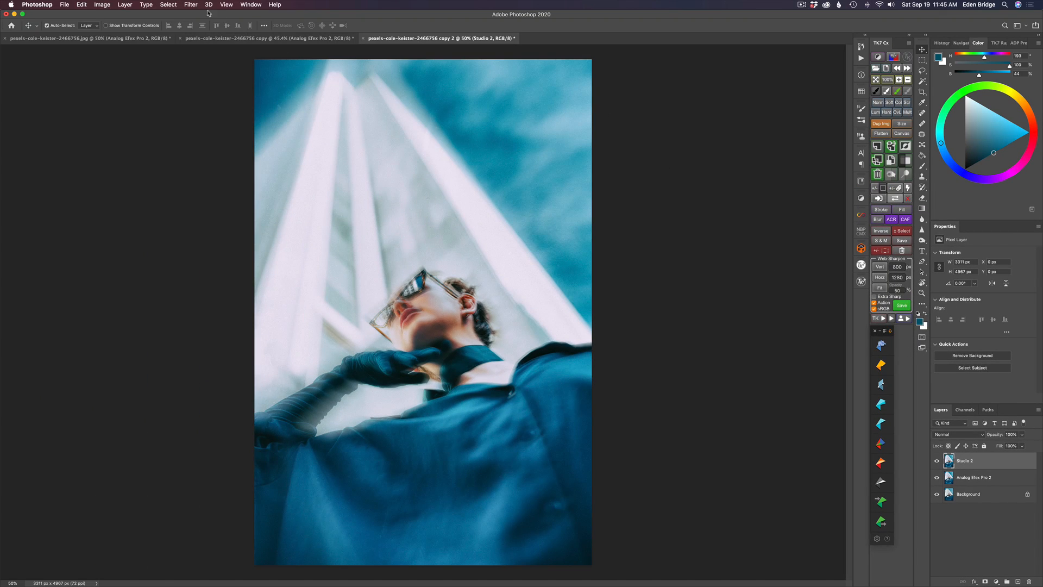
{"action": "left_click", "coordinate": [190, 4]}
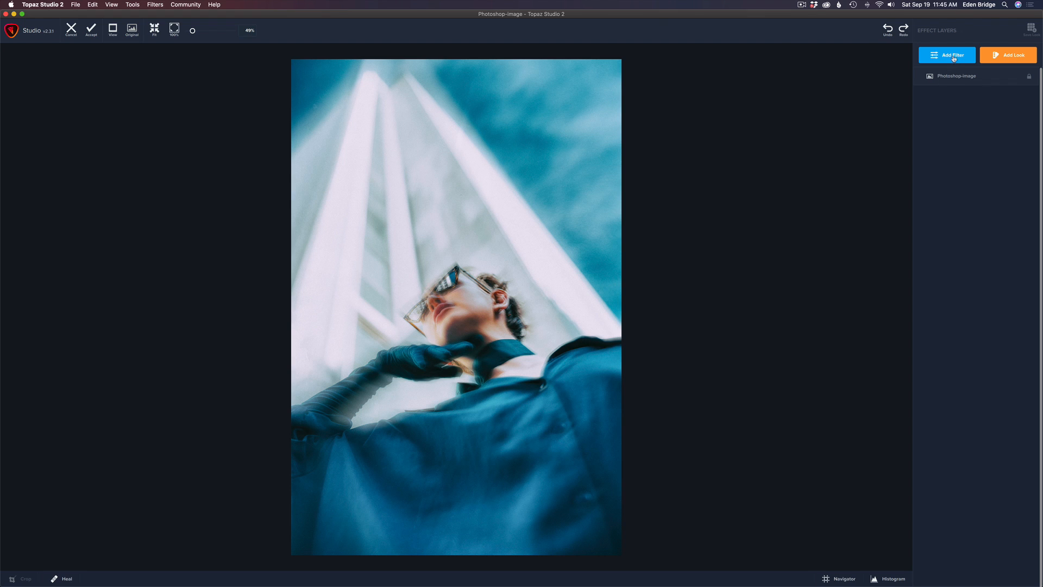
Step: Add an AI ReMix filter and choose a sketchy portrait painting style
{"action": "left_click", "coordinate": [946, 54]}
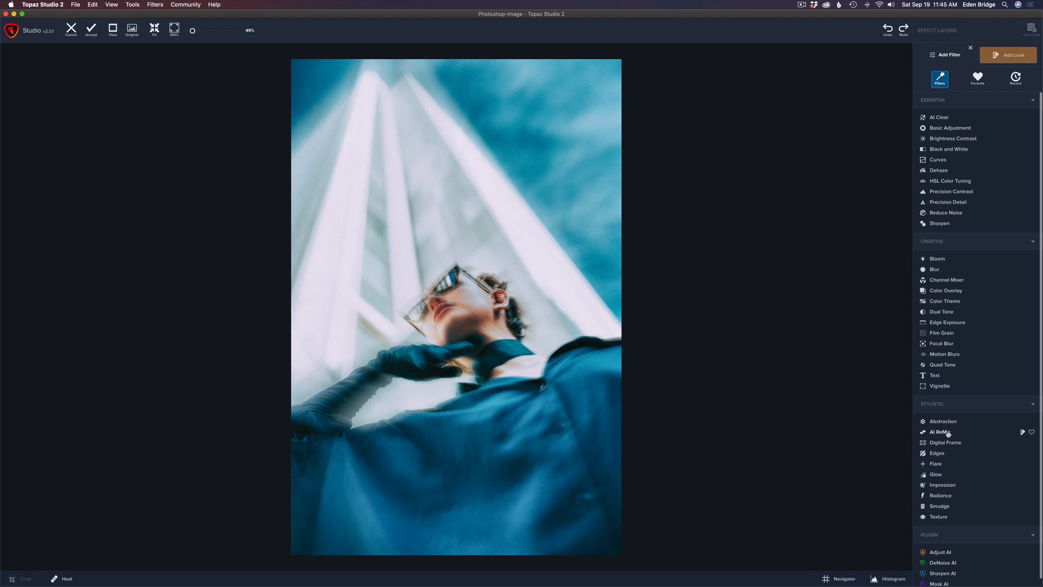
{"action": "left_click", "coordinate": [939, 432]}
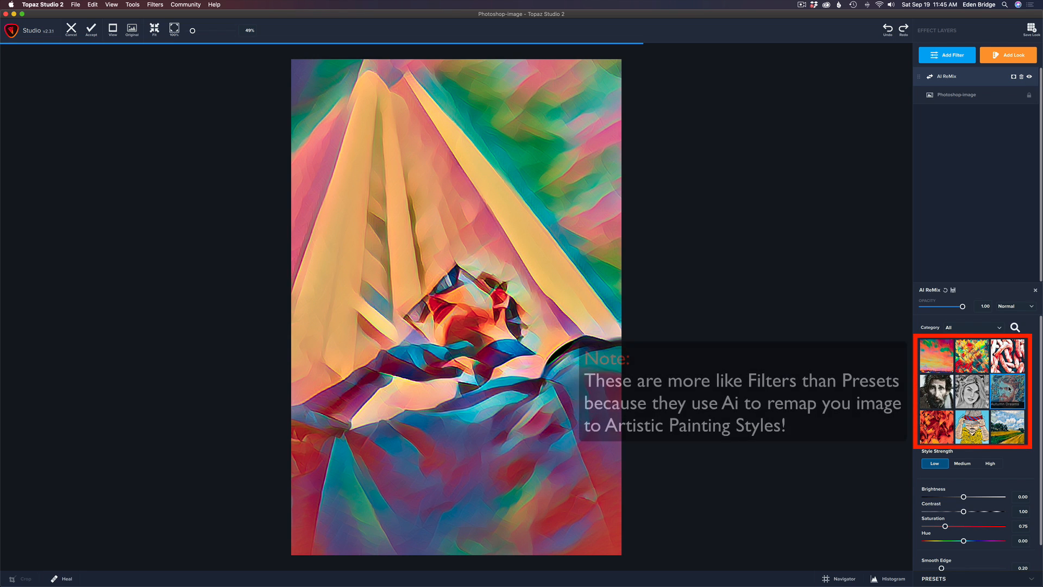
{"action": "left_click", "coordinate": [1008, 391]}
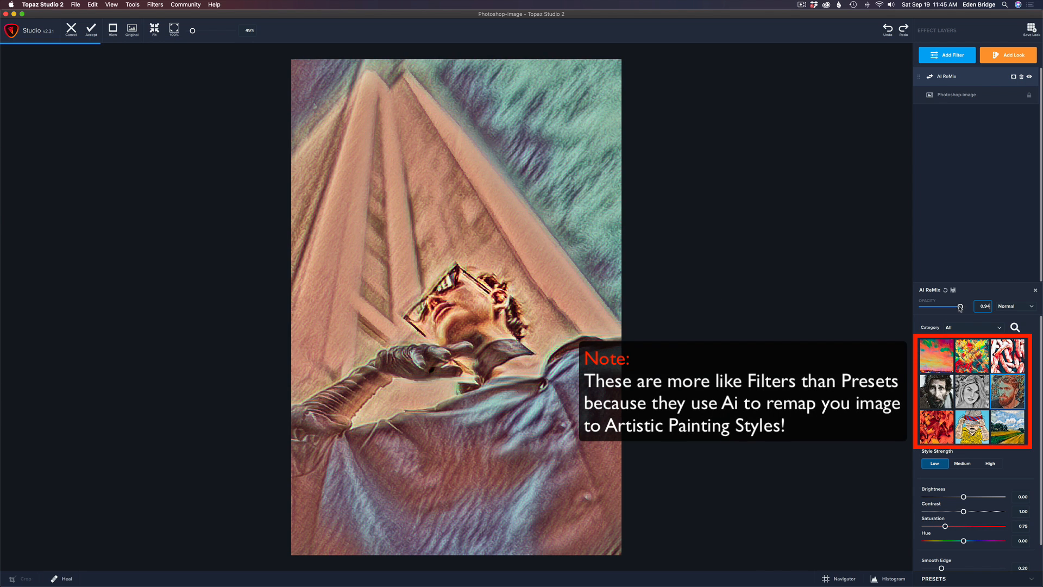
Step: Try lowering the AI ReMix opacity, then return it to full strength at 1.00
{"action": "left_click_drag", "start_coordinate": [960, 306], "coordinate": [944, 306]}
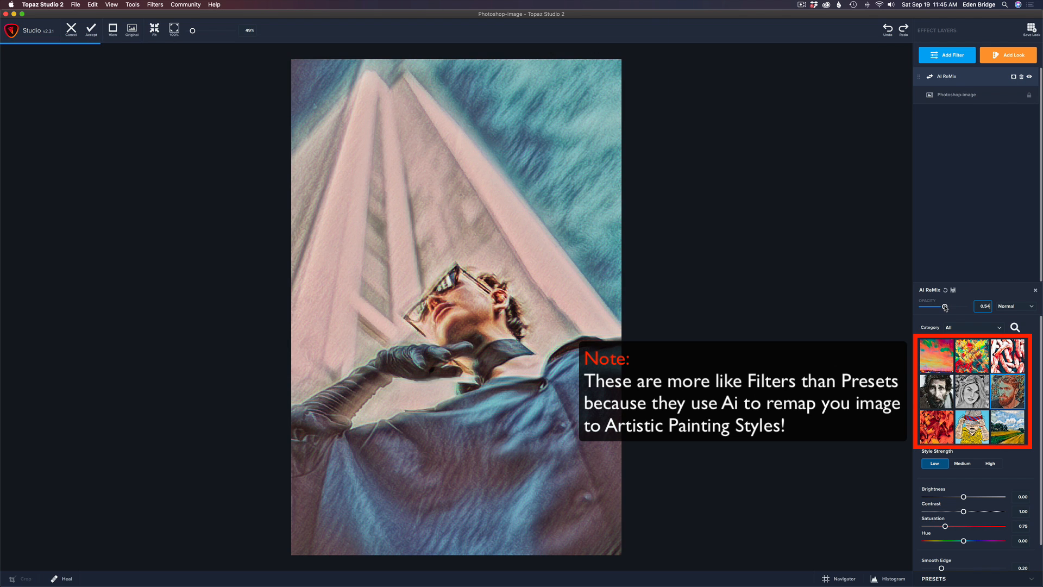
{"action": "left_click_drag", "start_coordinate": [946, 306], "coordinate": [942, 307]}
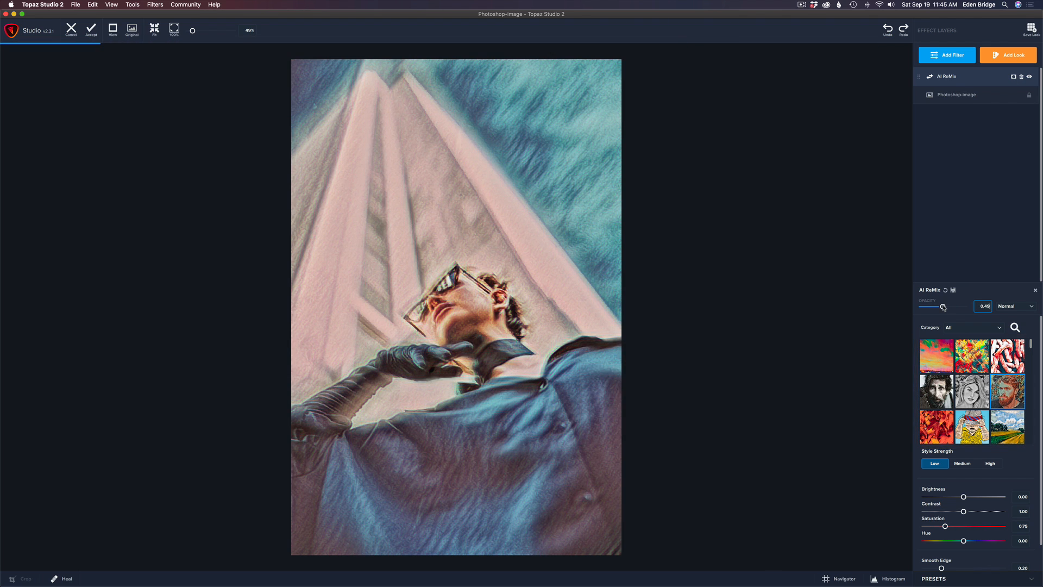
{"action": "left_click", "coordinate": [984, 306]}
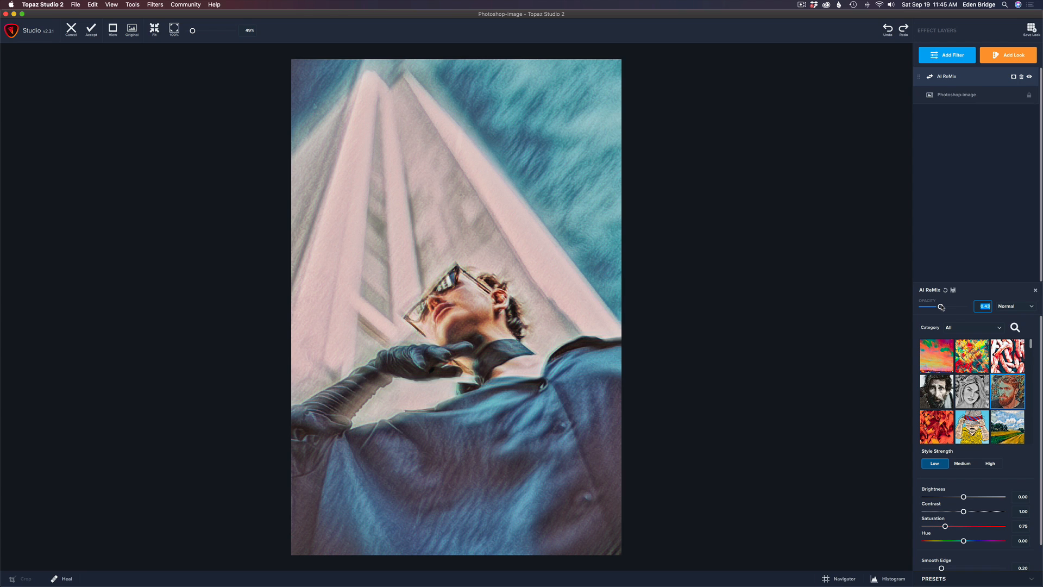
{"action": "left_click_drag", "start_coordinate": [941, 307], "coordinate": [973, 306]}
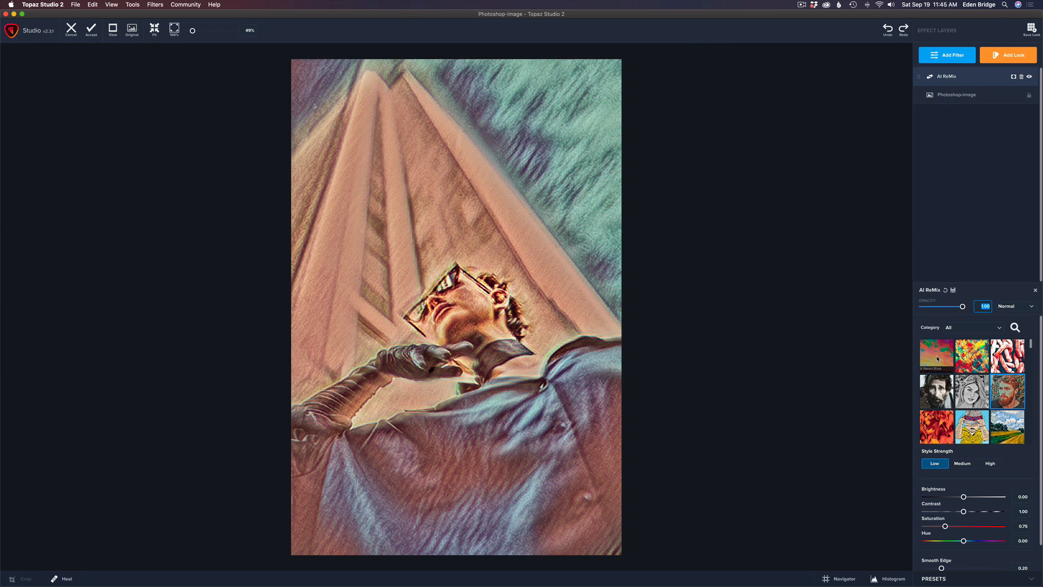
Step: Switch to the colourful abstract painting style and lower its opacity to about 0.31
{"action": "left_click", "coordinate": [935, 356]}
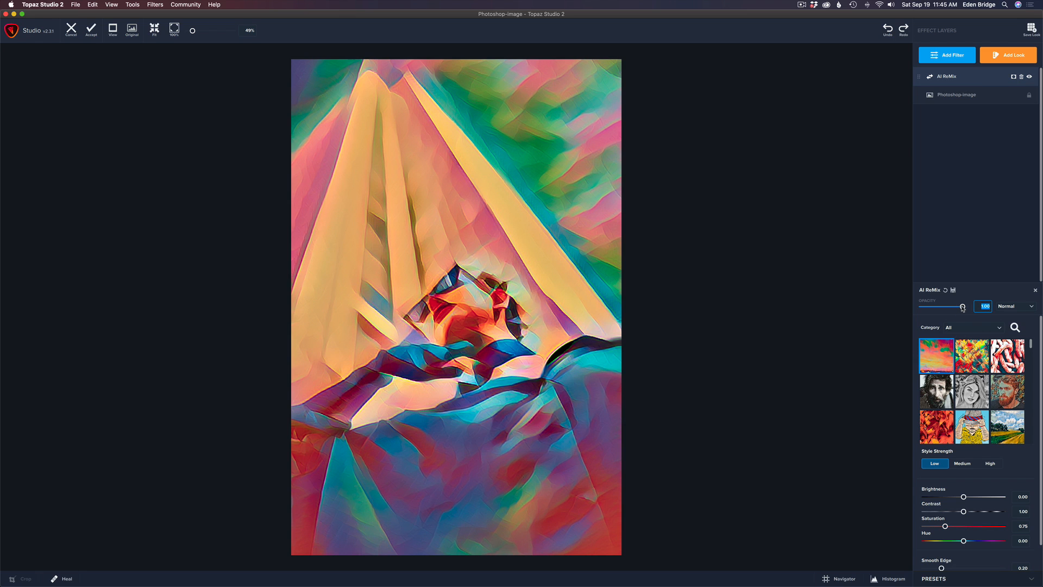
{"action": "left_click_drag", "start_coordinate": [962, 306], "coordinate": [946, 307]}
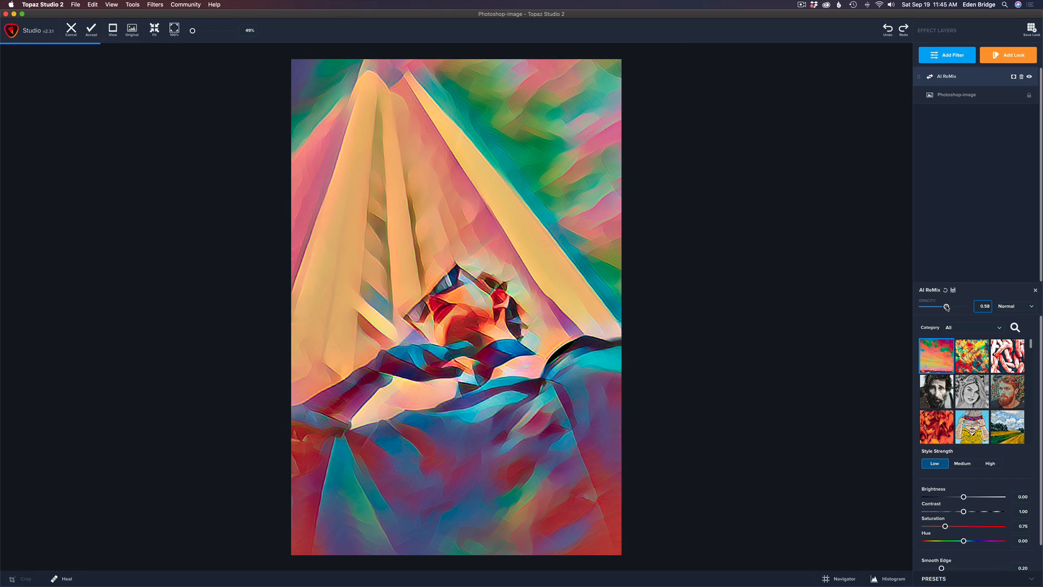
{"action": "left_click_drag", "start_coordinate": [946, 306], "coordinate": [934, 306]}
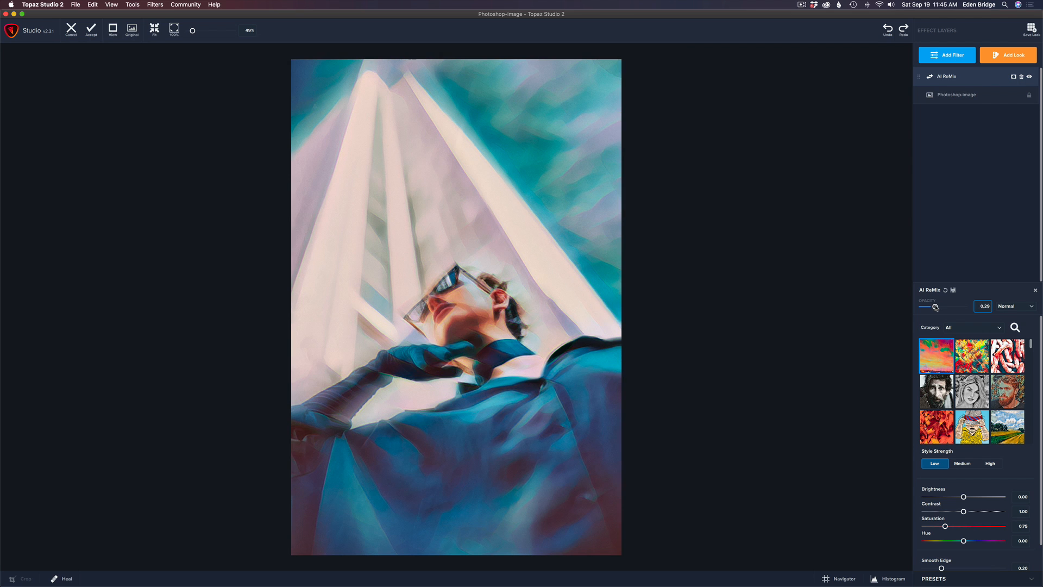
{"action": "left_click_drag", "start_coordinate": [932, 306], "coordinate": [947, 306]}
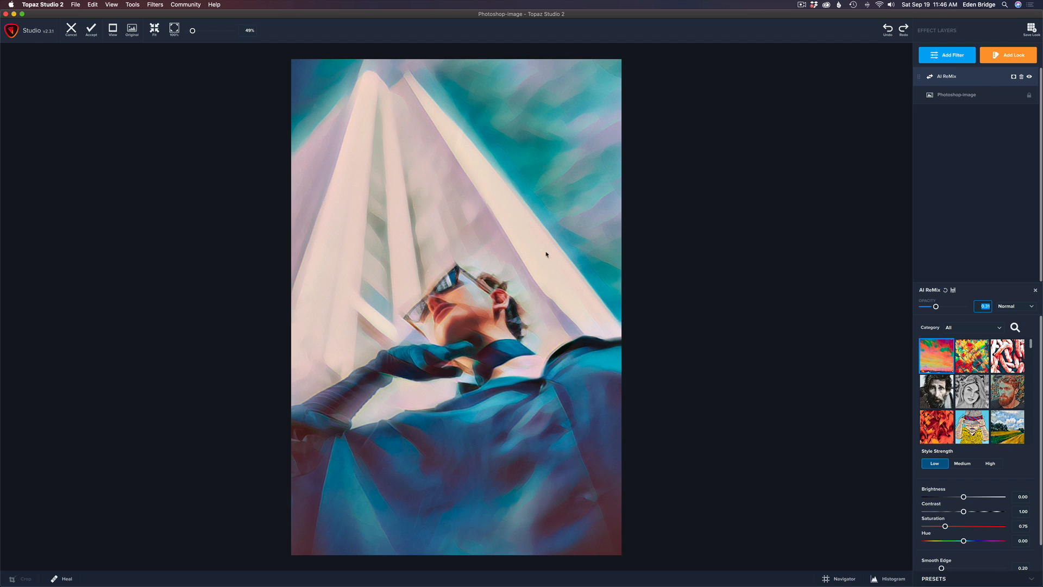
{"action": "mouse_move", "coordinate": [570, 316]}
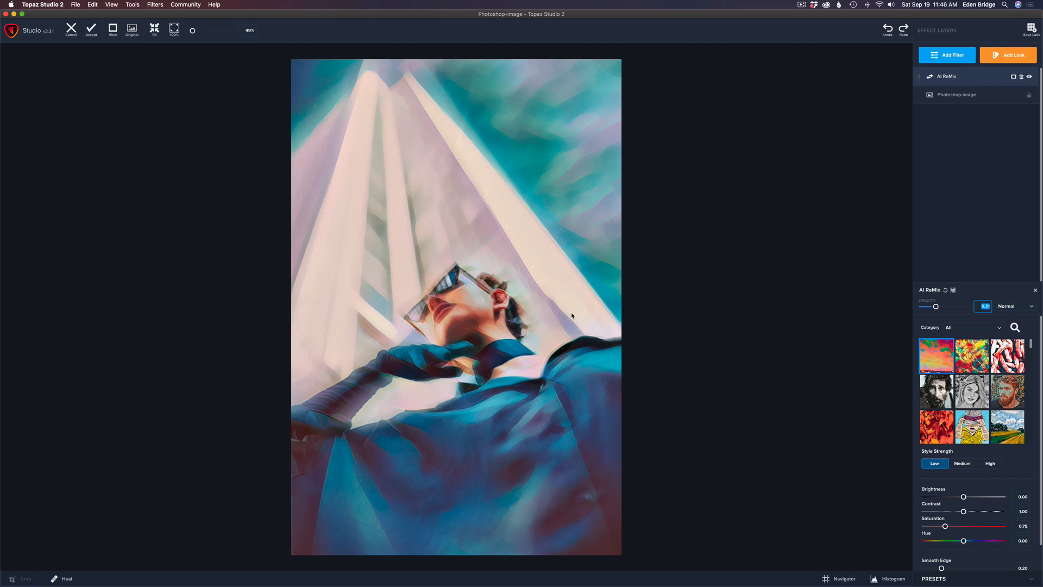
{"action": "mouse_move", "coordinate": [1031, 398]}
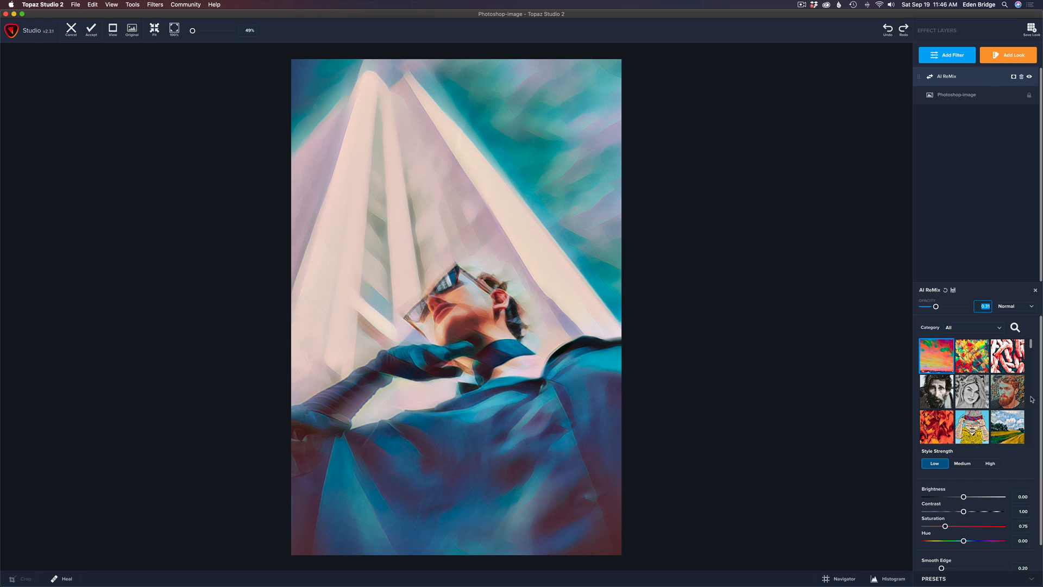
Step: Review the blend mode choices and keep Normal
{"action": "left_click", "coordinate": [1015, 306]}
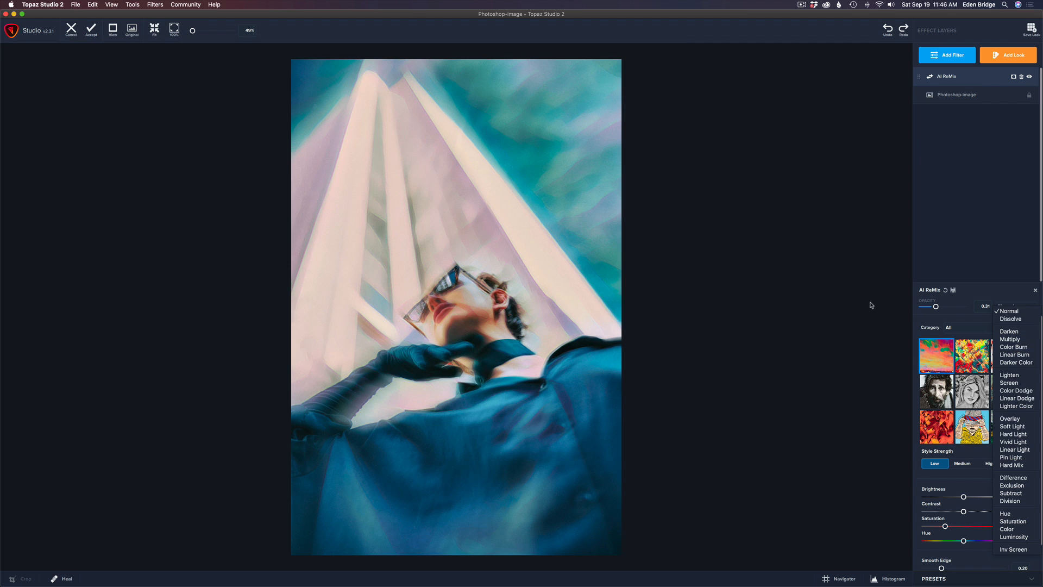
{"action": "left_click", "coordinate": [1006, 305]}
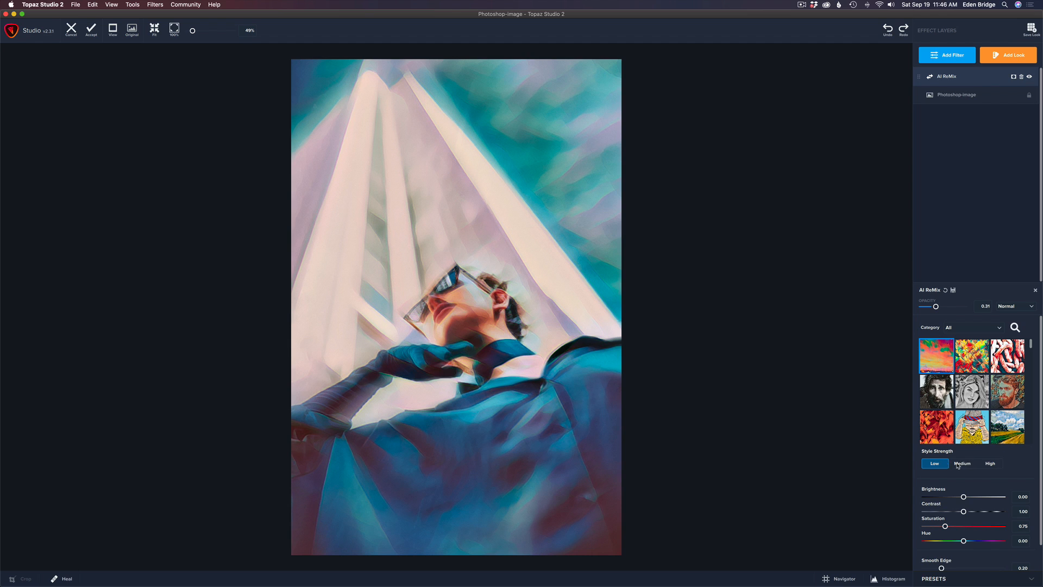
{"action": "mouse_move", "coordinate": [1000, 466]}
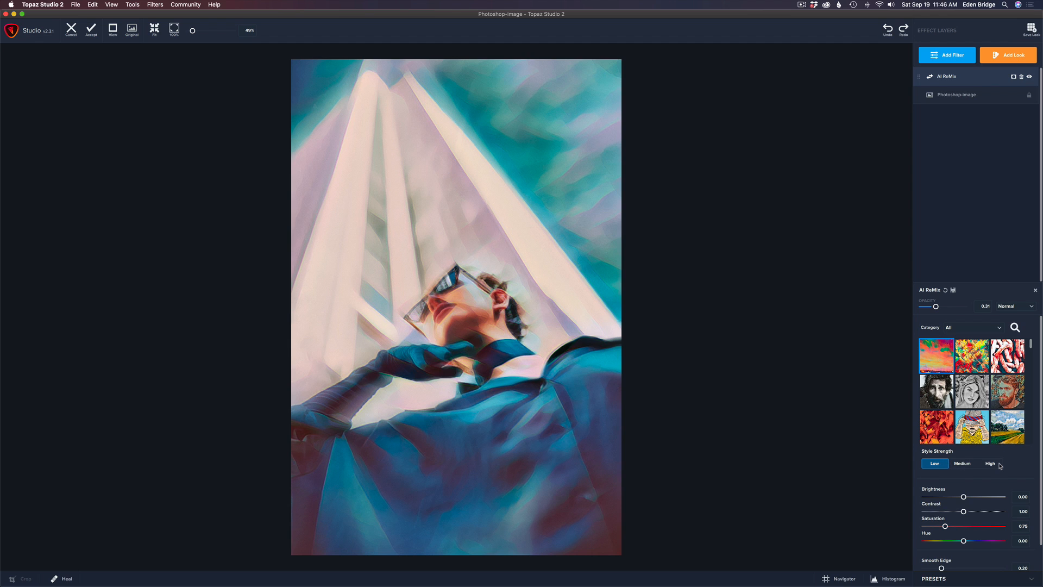
{"action": "scroll", "scroll_direction": "down", "scroll_amount": 3}
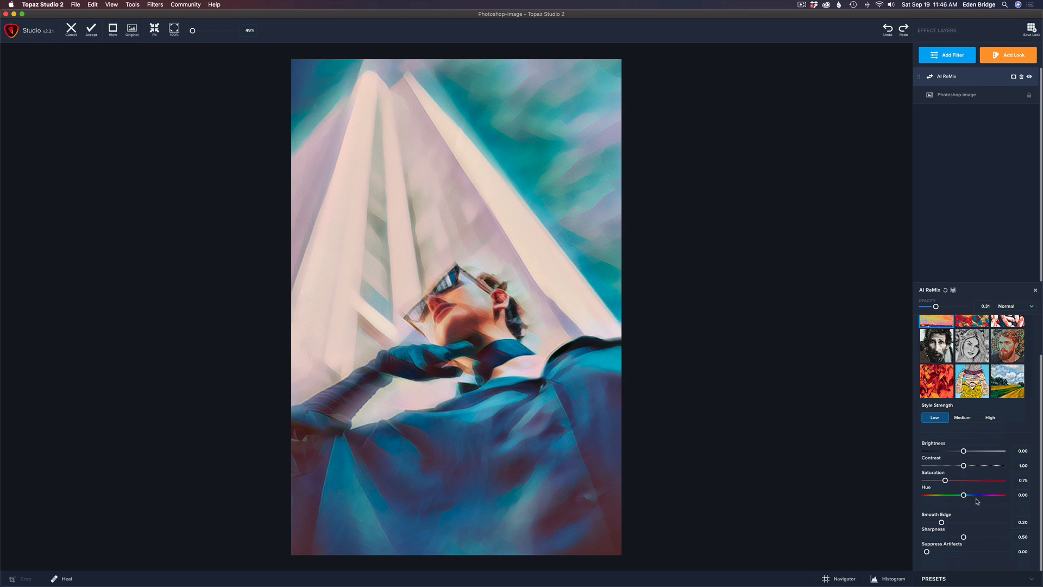
{"action": "mouse_move", "coordinate": [787, 456]}
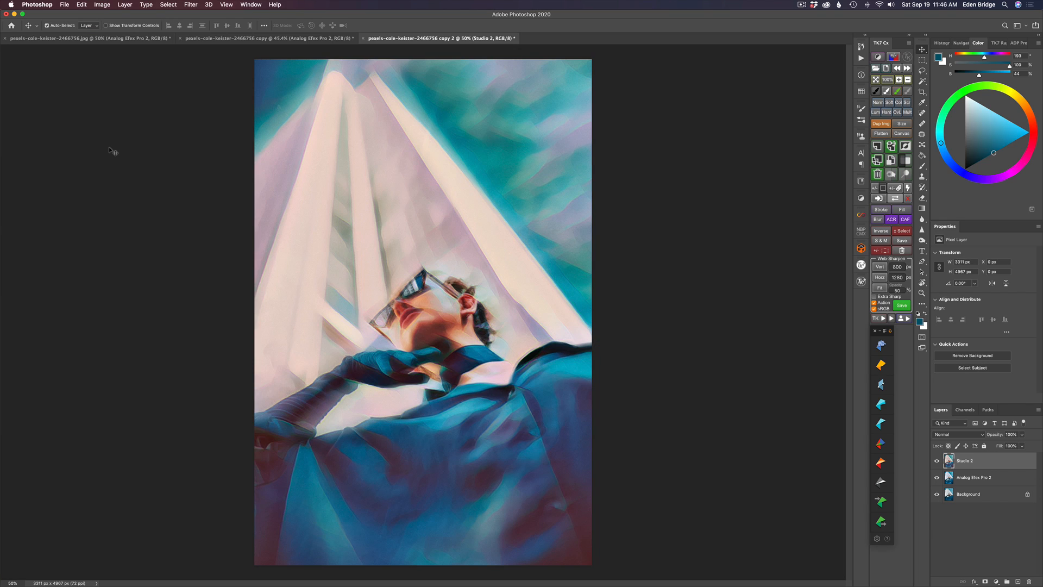
{"action": "mouse_move", "coordinate": [808, 324]}
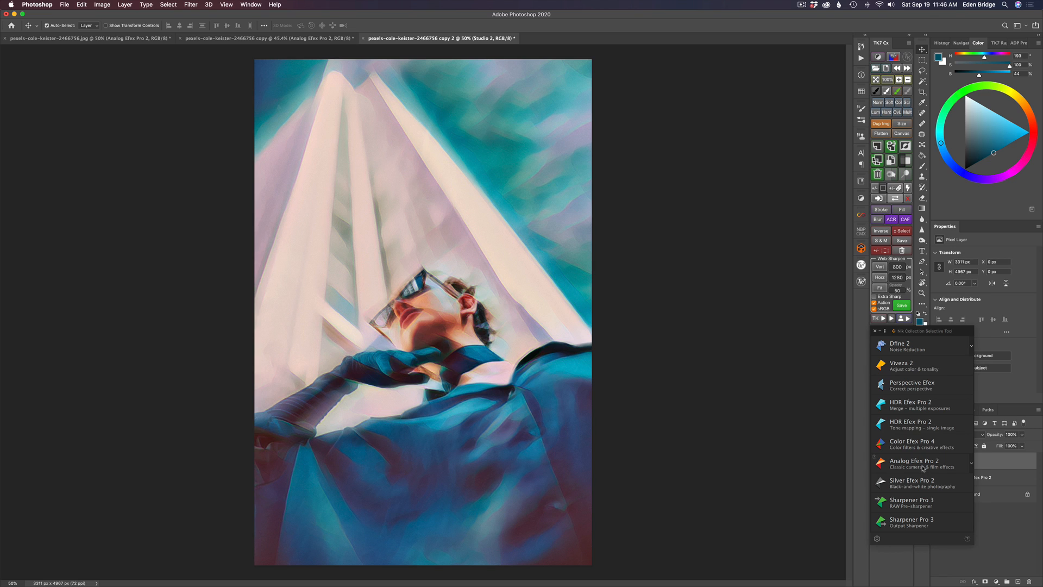
{"action": "mouse_move", "coordinate": [925, 466]}
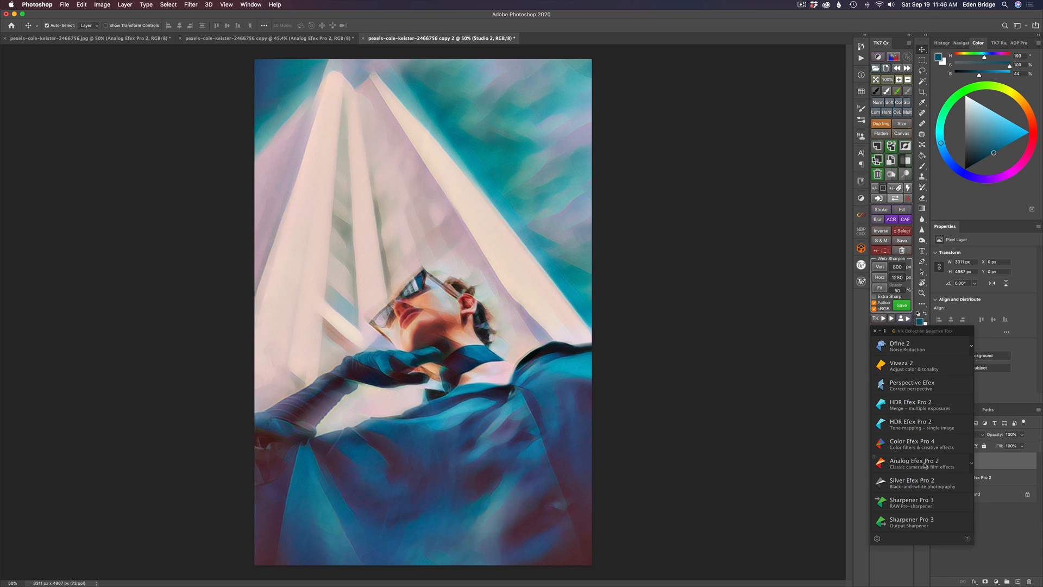
Step: Send the painted Studio 2 layer to Analog Efex Pro 2
{"action": "left_click", "coordinate": [915, 461]}
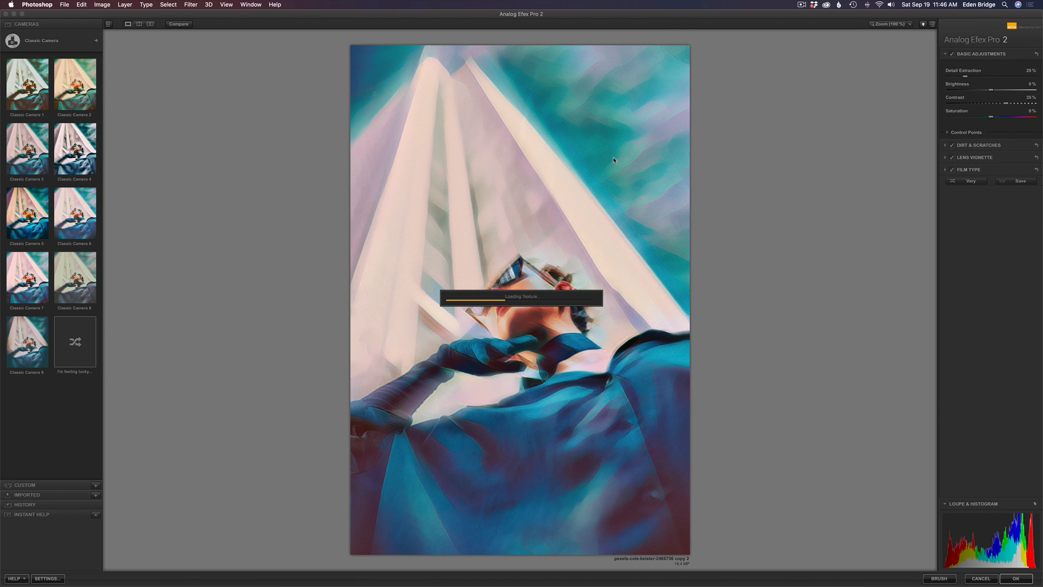
{"action": "mouse_move", "coordinate": [476, 252]}
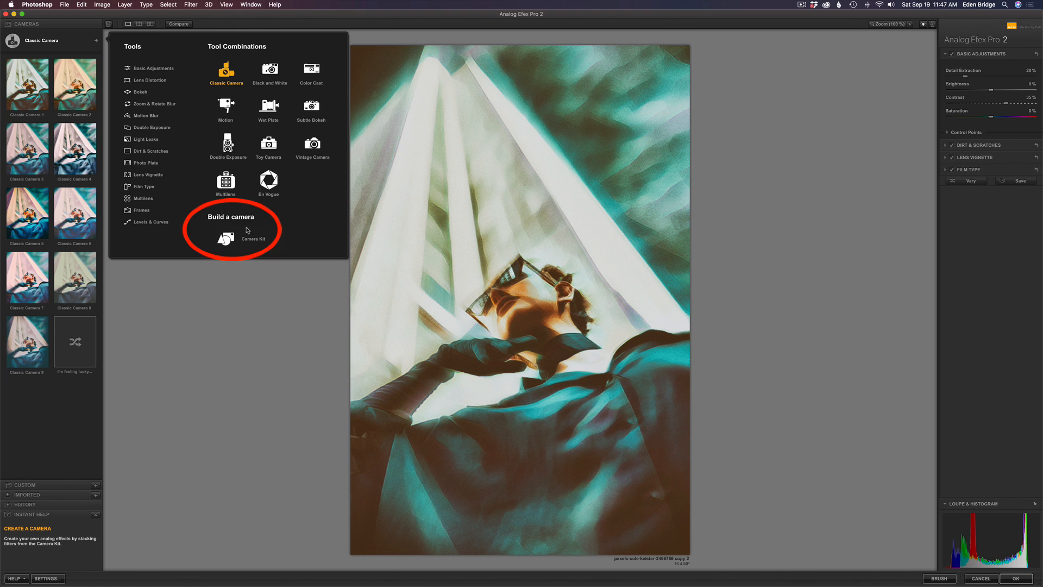
Step: Start a Camera Kit build and stack a film frame border effect onto it
{"action": "left_click", "coordinate": [226, 238]}
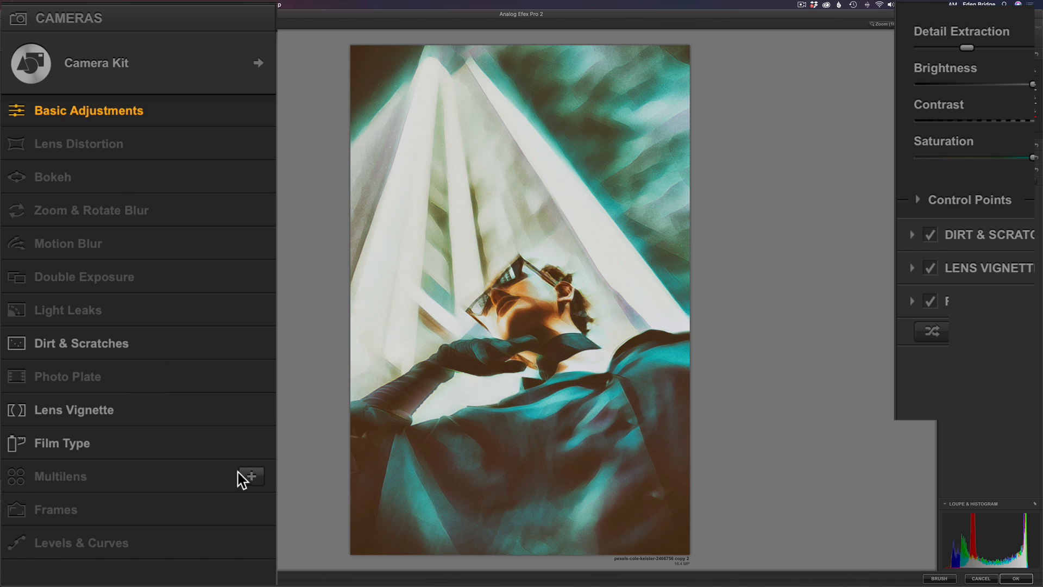
{"action": "mouse_move", "coordinate": [251, 445]}
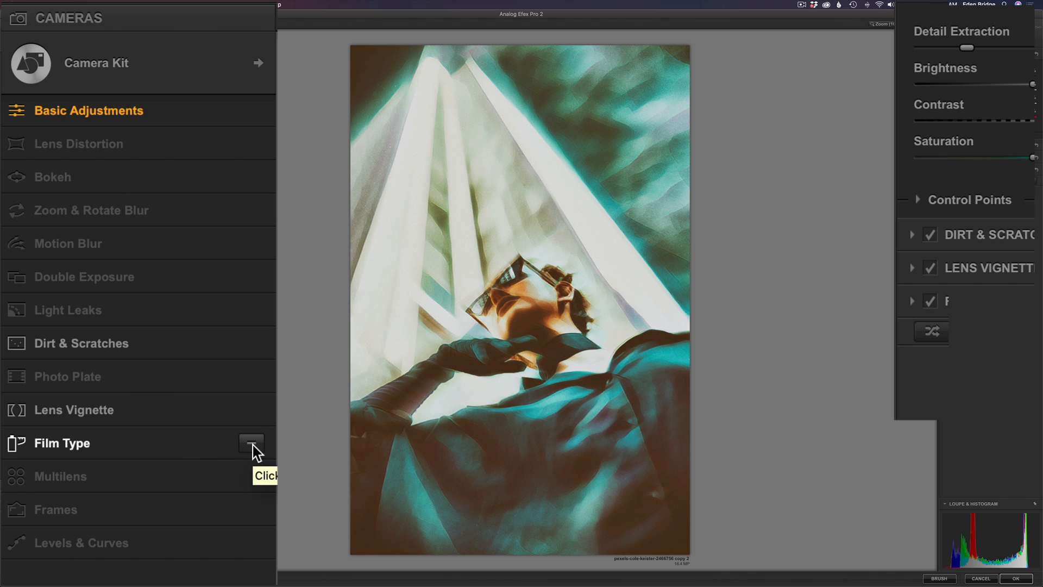
{"action": "left_click", "coordinate": [251, 443]}
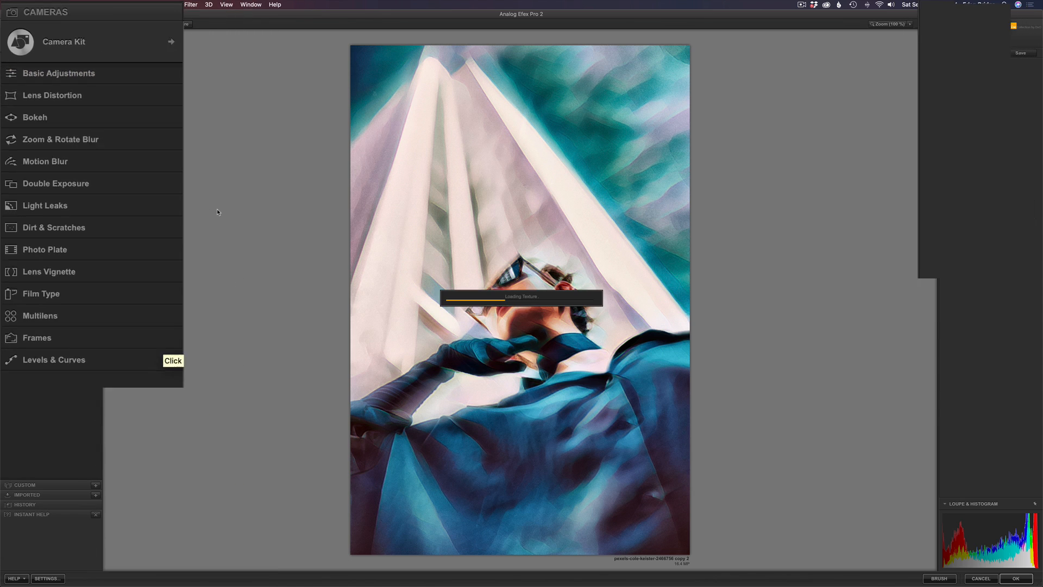
{"action": "left_click", "coordinate": [37, 337]}
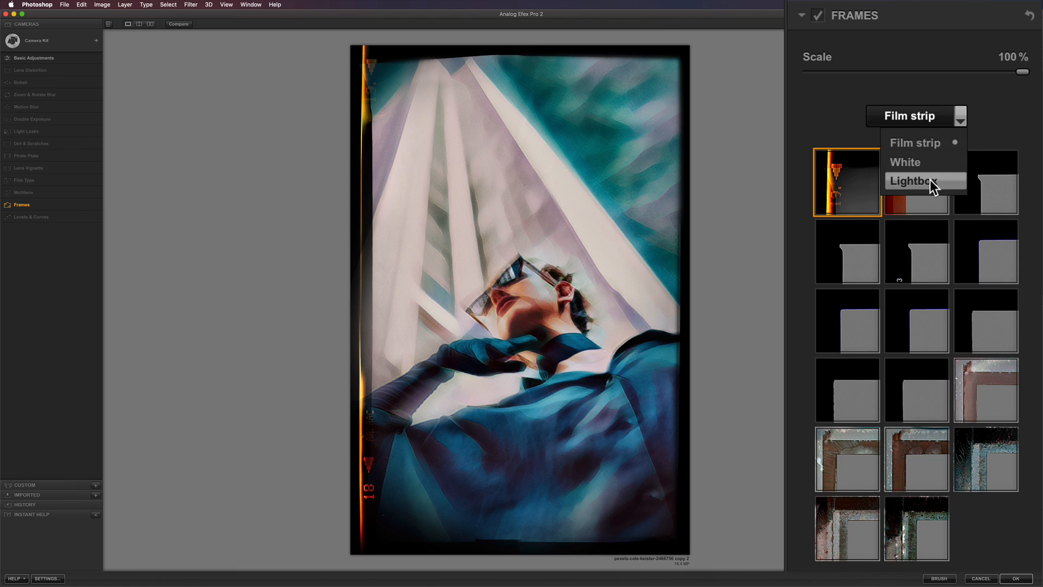
Step: Apply the first soft Lightbox frame style to the portrait
{"action": "left_click", "coordinate": [912, 181]}
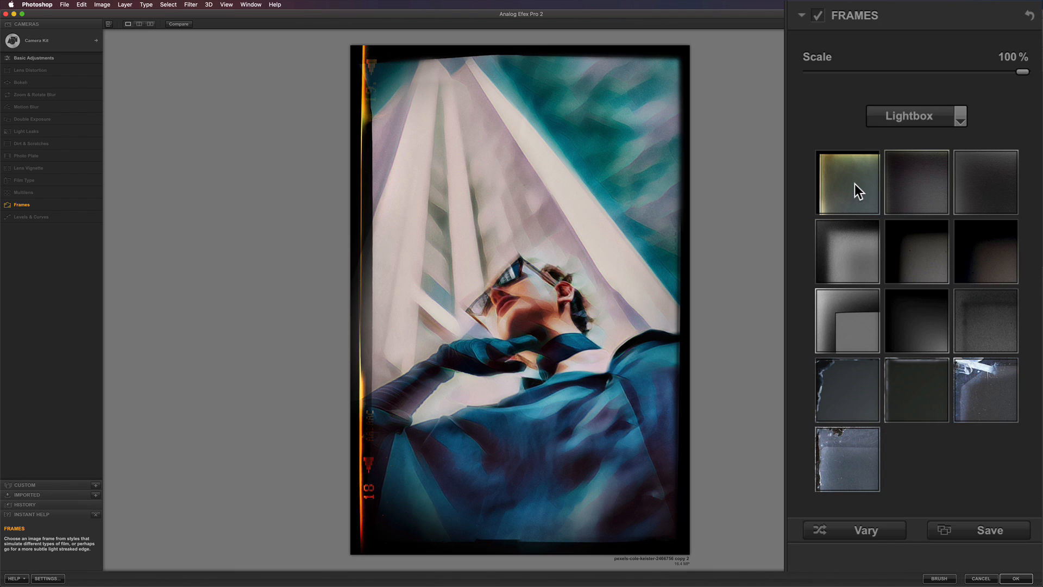
{"action": "left_click", "coordinate": [847, 181]}
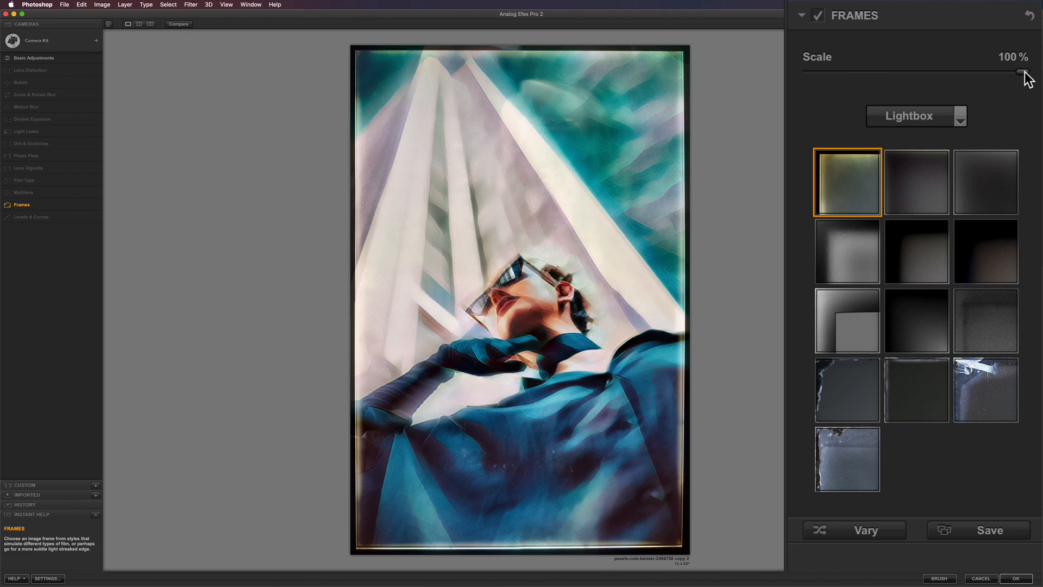
Step: Shrink the frame's Scale down to about 53%
{"action": "left_click_drag", "start_coordinate": [1023, 72], "coordinate": [1009, 72]}
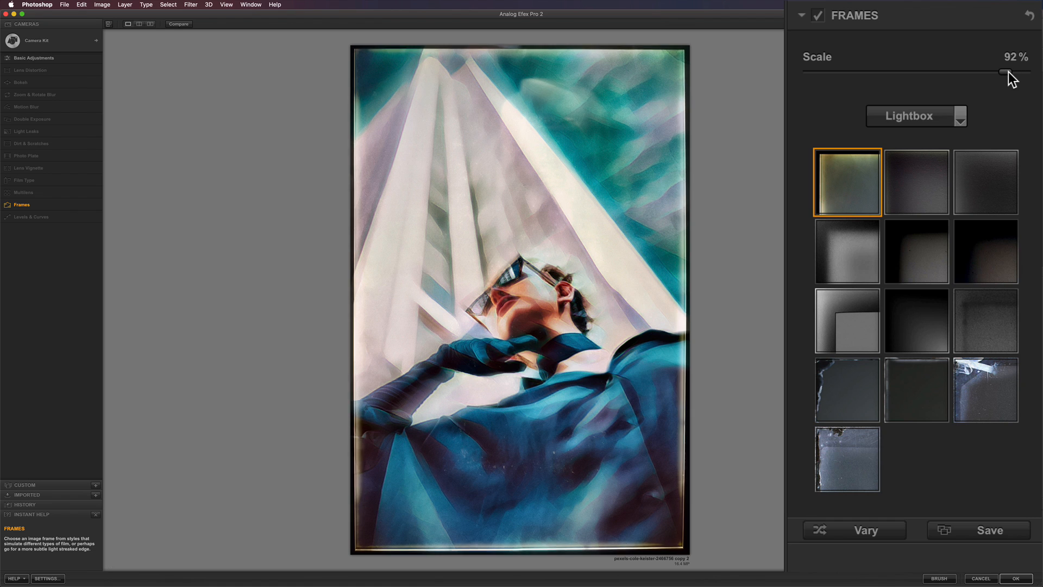
{"action": "left_click_drag", "start_coordinate": [1004, 69], "coordinate": [984, 69]}
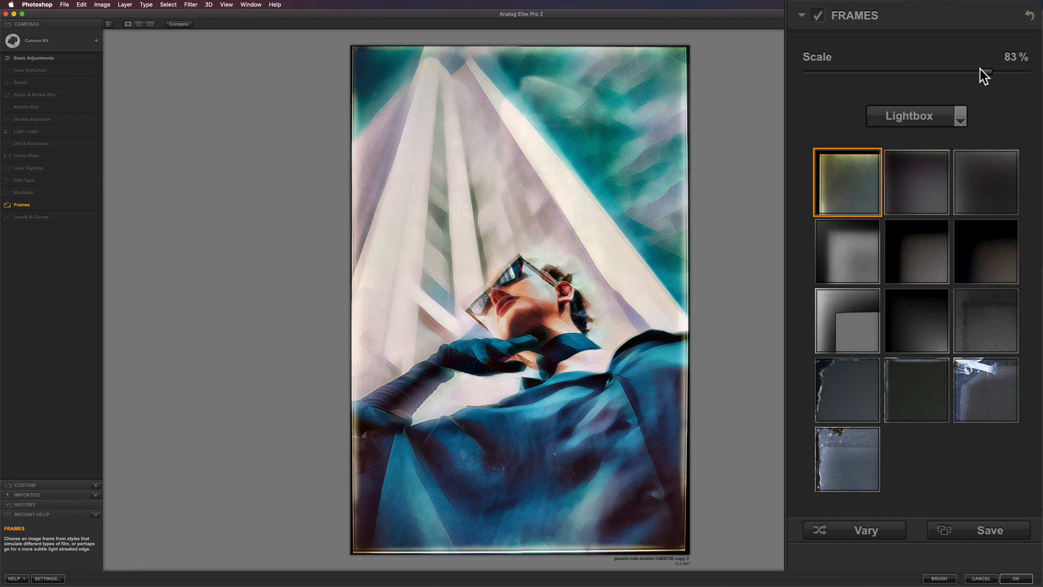
{"action": "left_click_drag", "start_coordinate": [984, 69], "coordinate": [947, 71]}
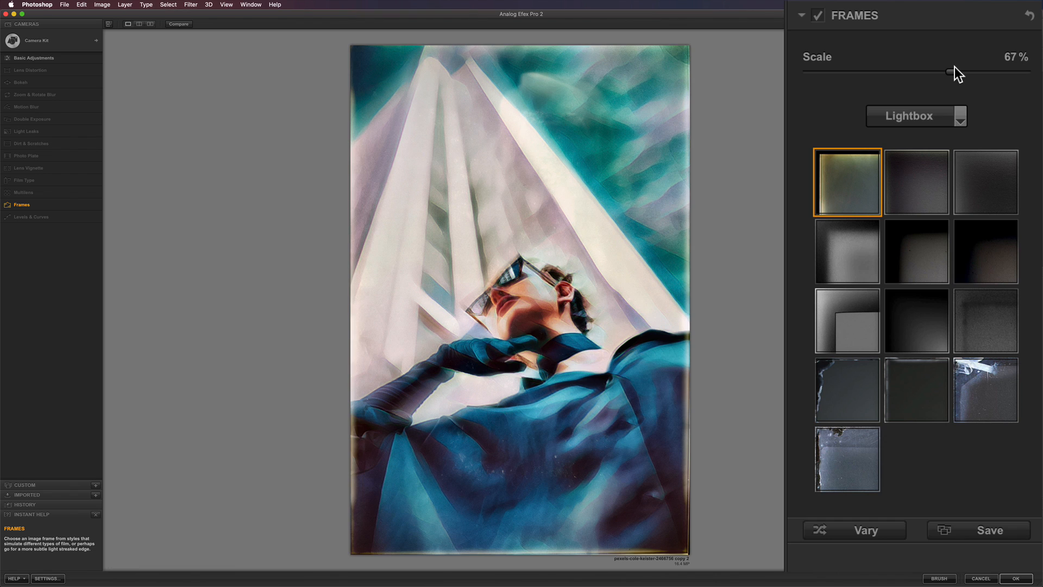
{"action": "left_click_drag", "start_coordinate": [947, 72], "coordinate": [938, 72]}
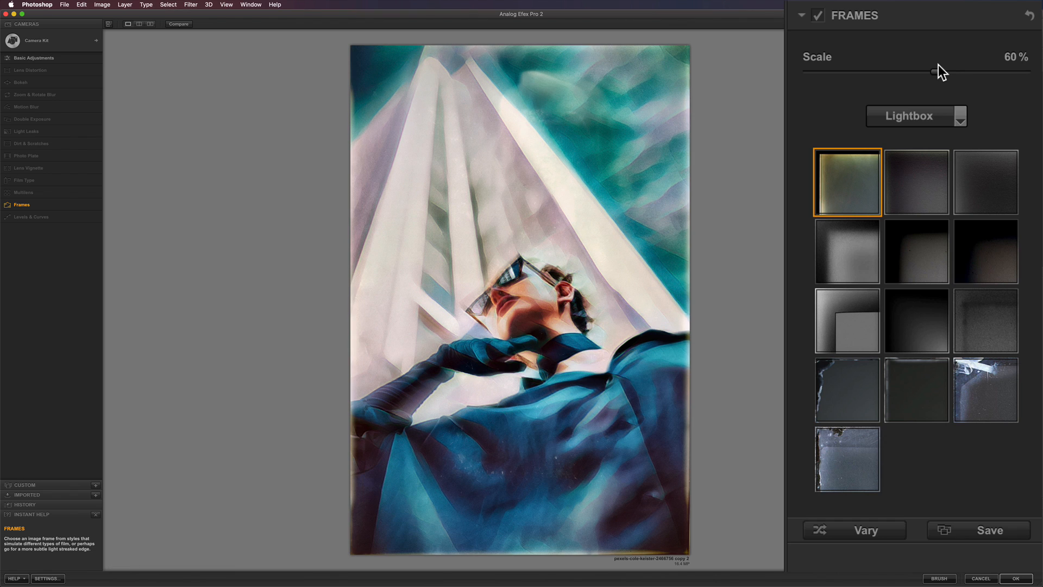
{"action": "left_click_drag", "start_coordinate": [941, 69], "coordinate": [926, 69]}
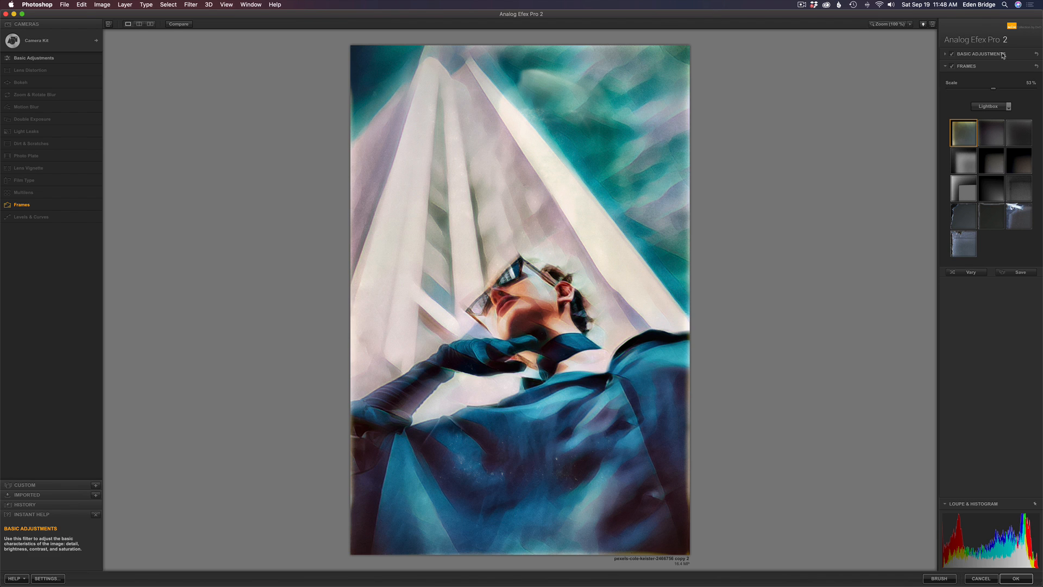
Step: In Basic Adjustments set Detail Extraction to 0% and raise Brightness slightly
{"action": "left_click", "coordinate": [979, 54]}
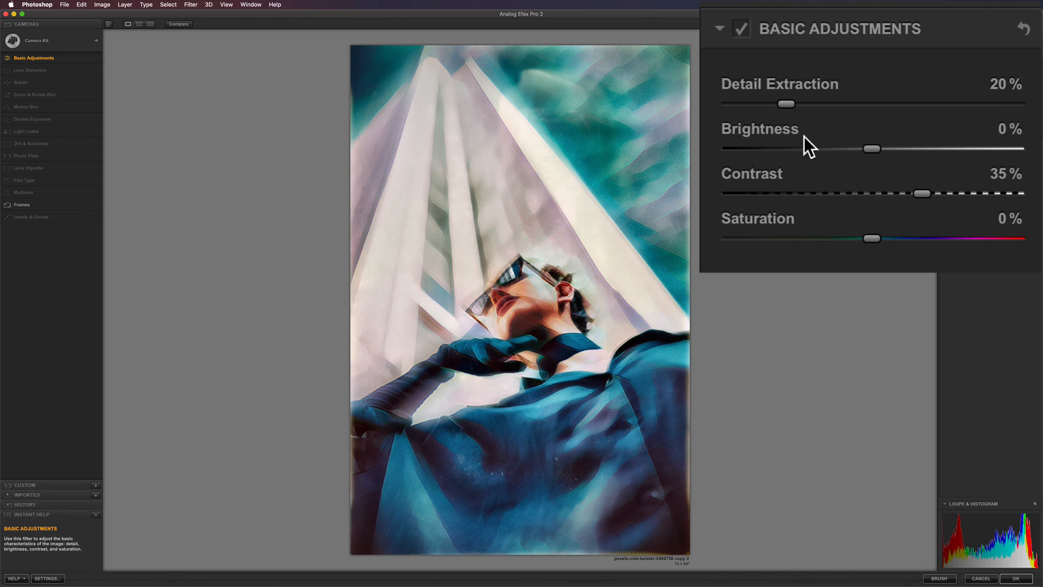
{"action": "mouse_move", "coordinate": [786, 105]}
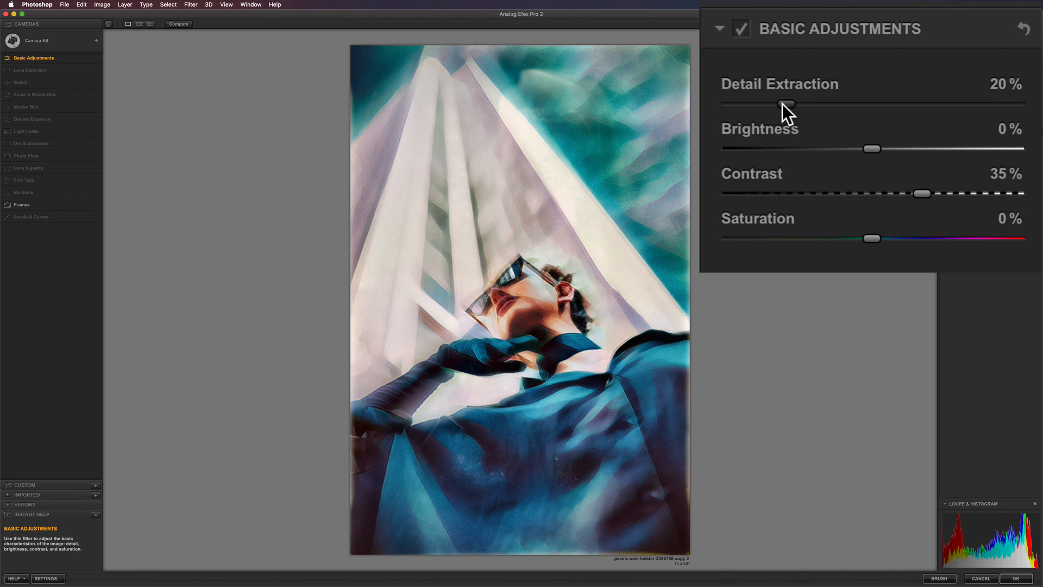
{"action": "left_click_drag", "start_coordinate": [786, 103], "coordinate": [730, 103]}
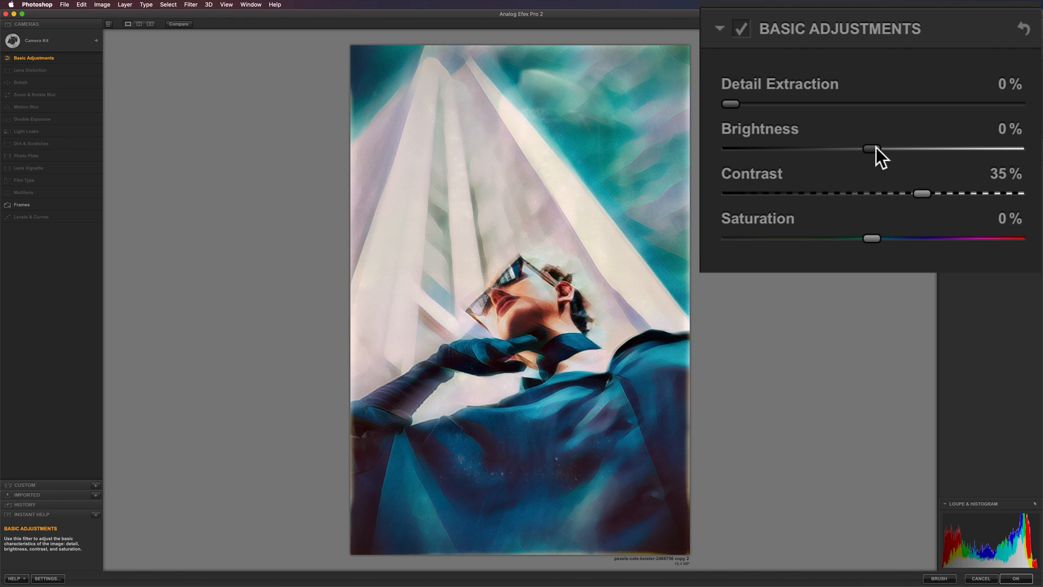
{"action": "left_click_drag", "start_coordinate": [872, 148], "coordinate": [880, 148]}
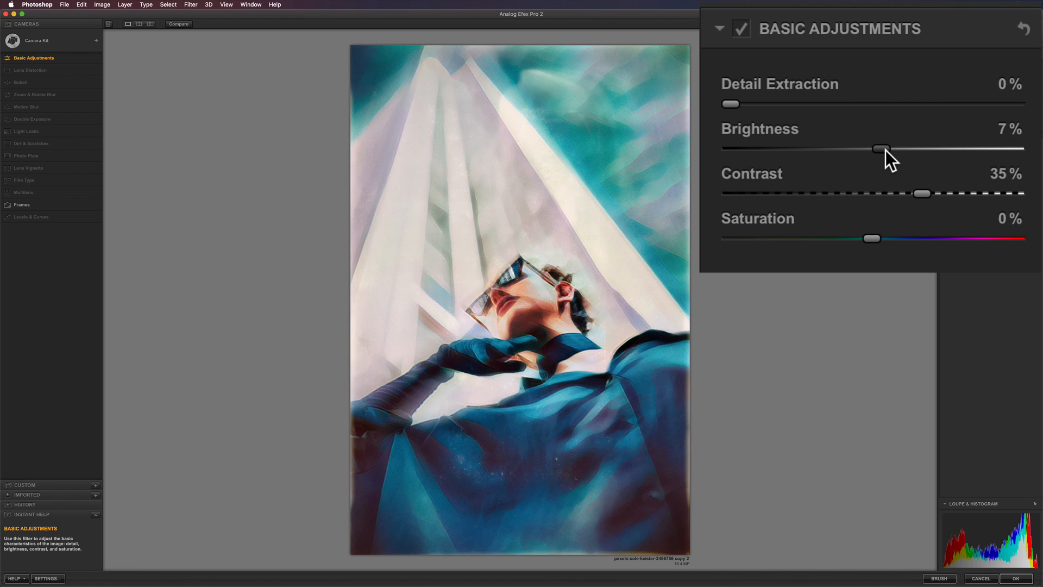
{"action": "left_click_drag", "start_coordinate": [879, 149], "coordinate": [886, 148]}
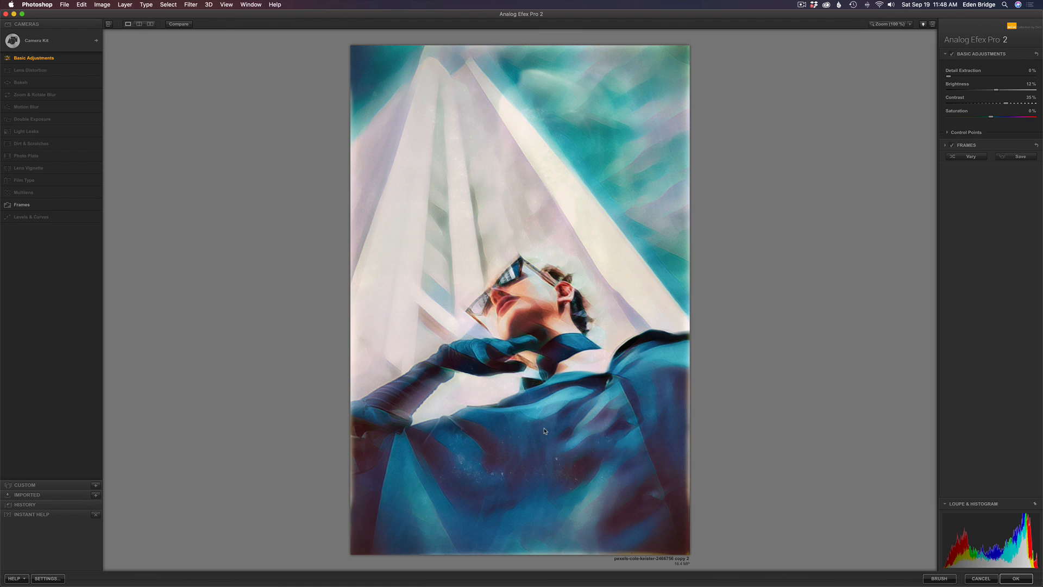
{"action": "mouse_move", "coordinate": [959, 153]}
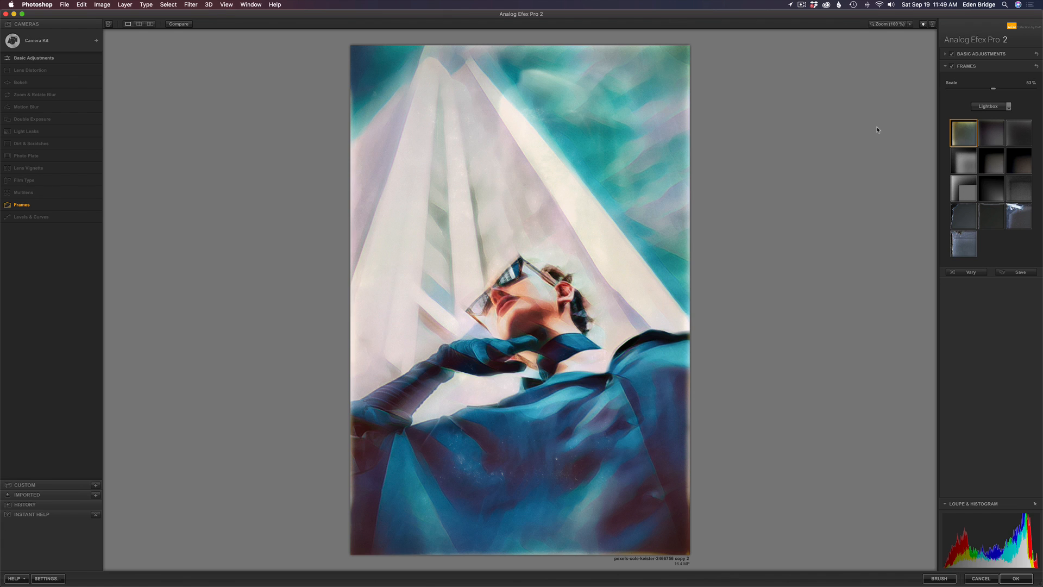
{"action": "mouse_move", "coordinate": [941, 115]}
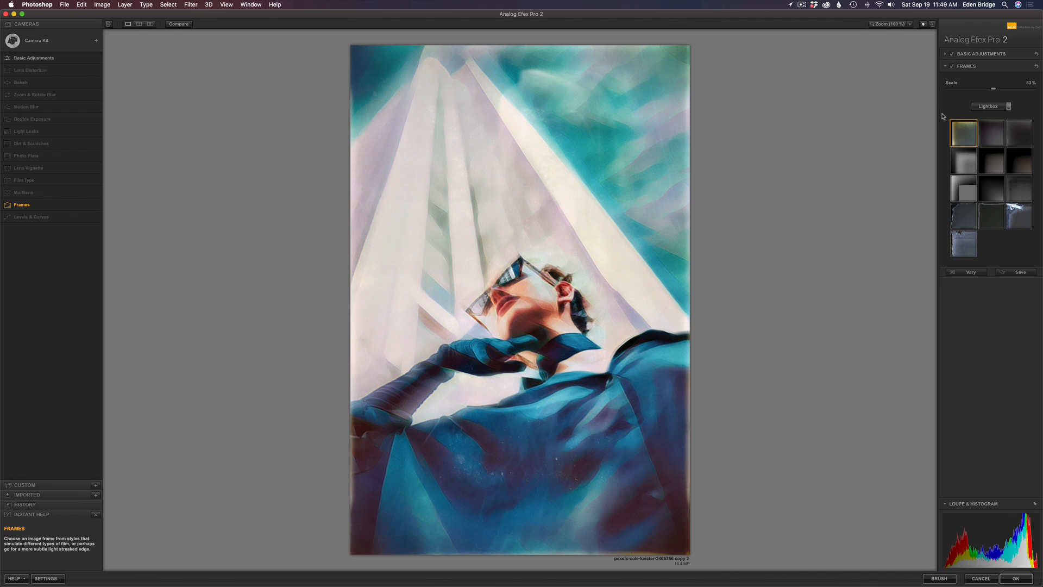
Step: Lower Contrast to about 15% and settle Brightness at about 13%
{"action": "left_click", "coordinate": [33, 58]}
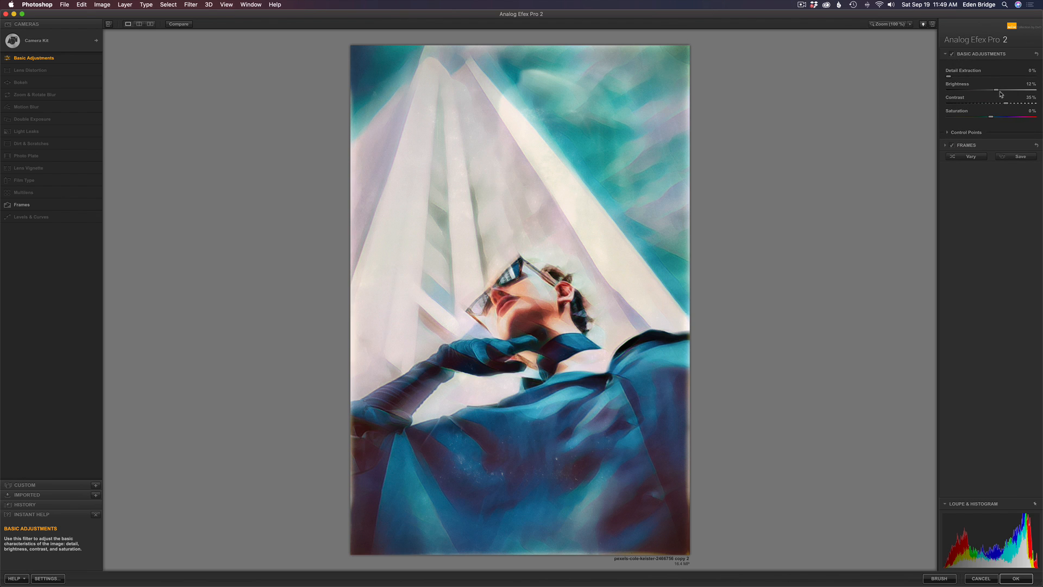
{"action": "left_click_drag", "start_coordinate": [999, 104], "coordinate": [991, 104]}
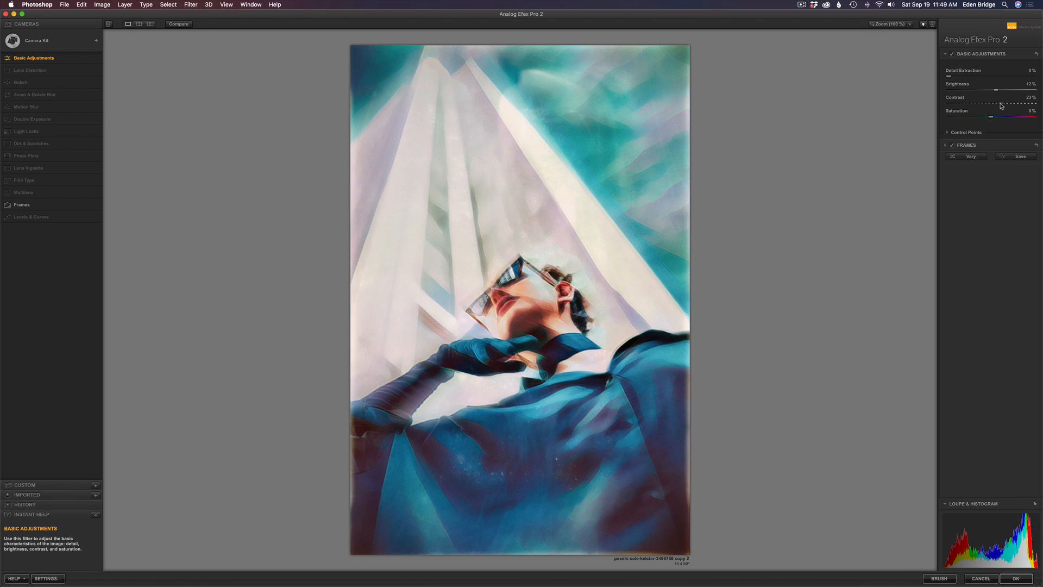
{"action": "left_click_drag", "start_coordinate": [1005, 104], "coordinate": [999, 105]}
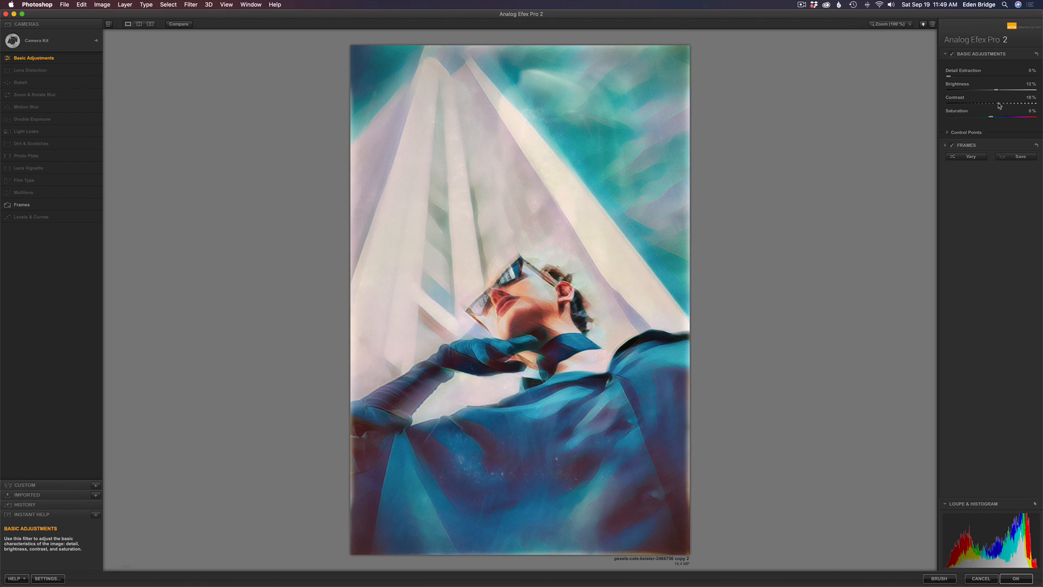
{"action": "left_click_drag", "start_coordinate": [1000, 104], "coordinate": [997, 104]}
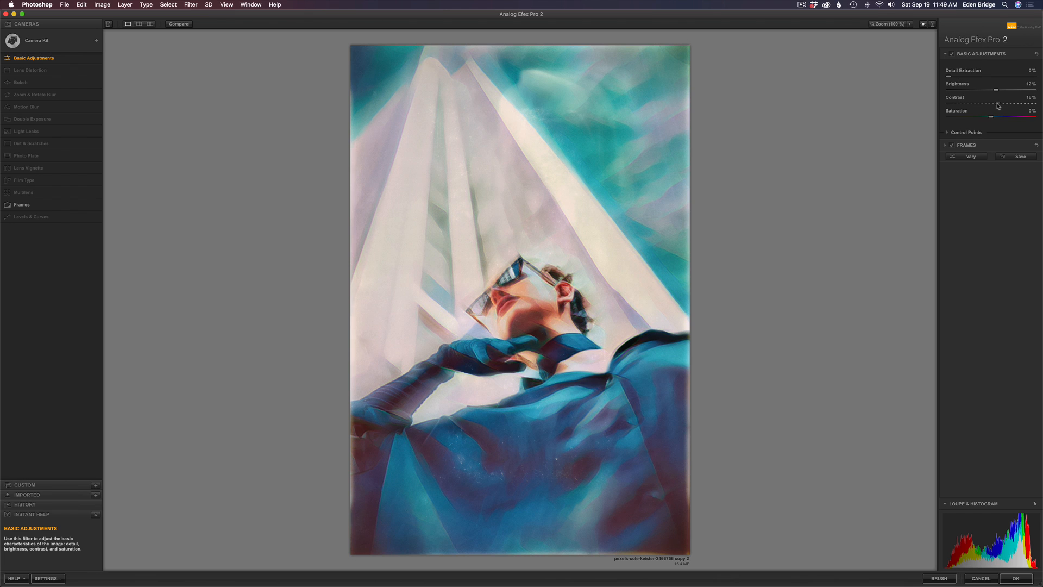
{"action": "left_click_drag", "start_coordinate": [997, 104], "coordinate": [996, 104]}
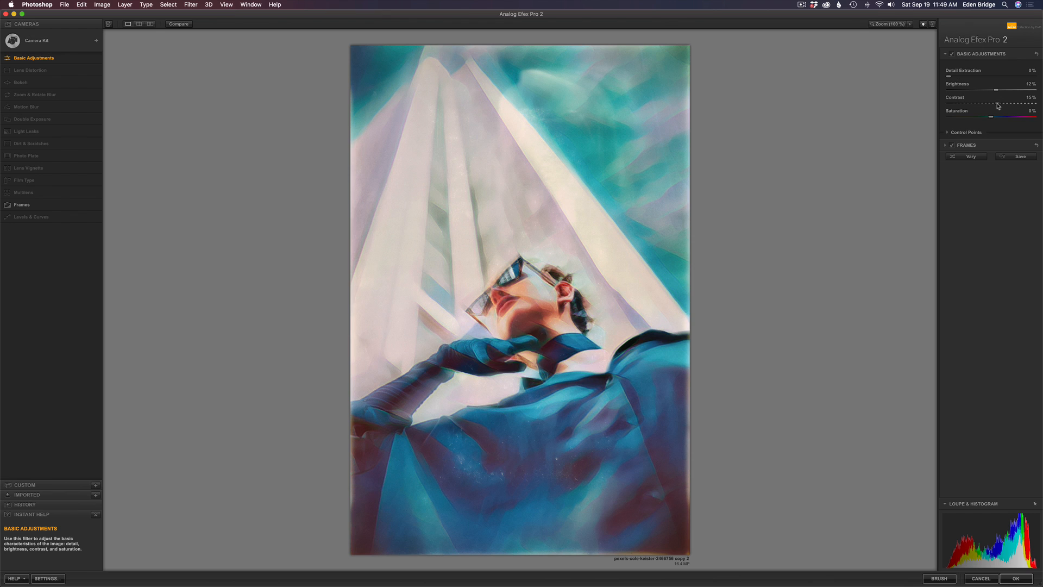
{"action": "mouse_move", "coordinate": [996, 91]}
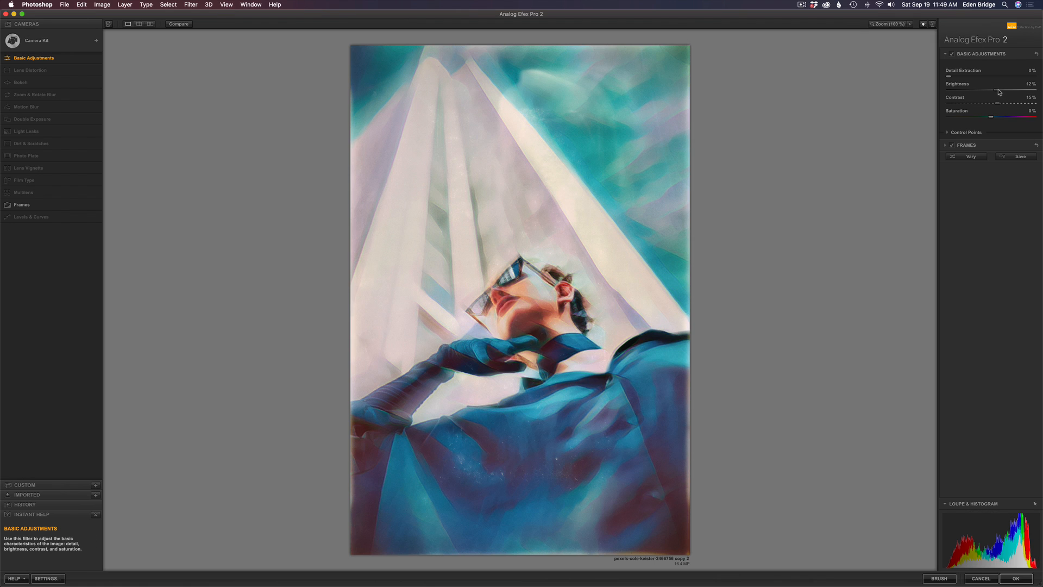
{"action": "left_click_drag", "start_coordinate": [997, 88], "coordinate": [1000, 88]}
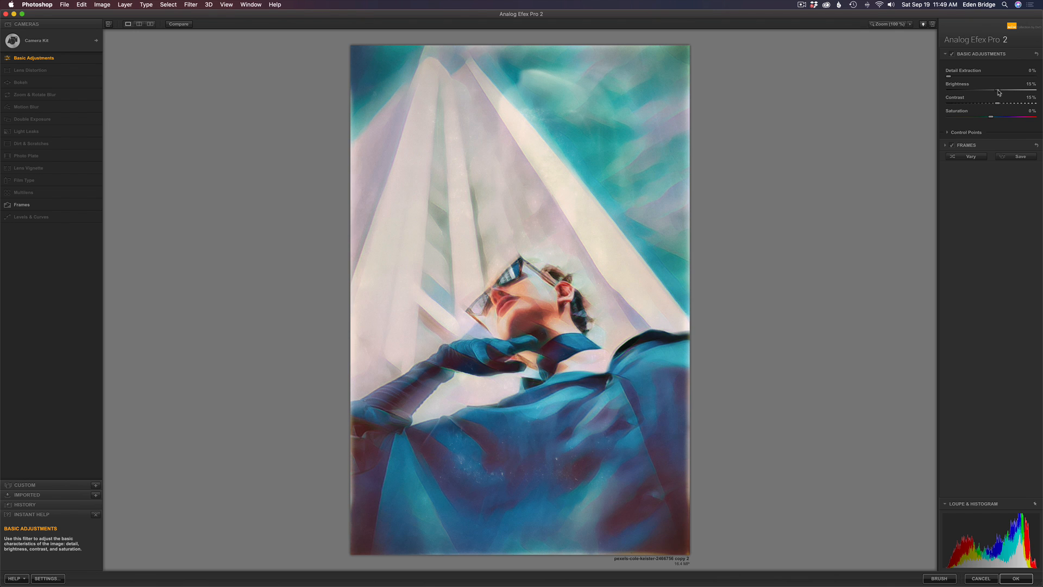
{"action": "left_click_drag", "start_coordinate": [999, 93], "coordinate": [996, 93]}
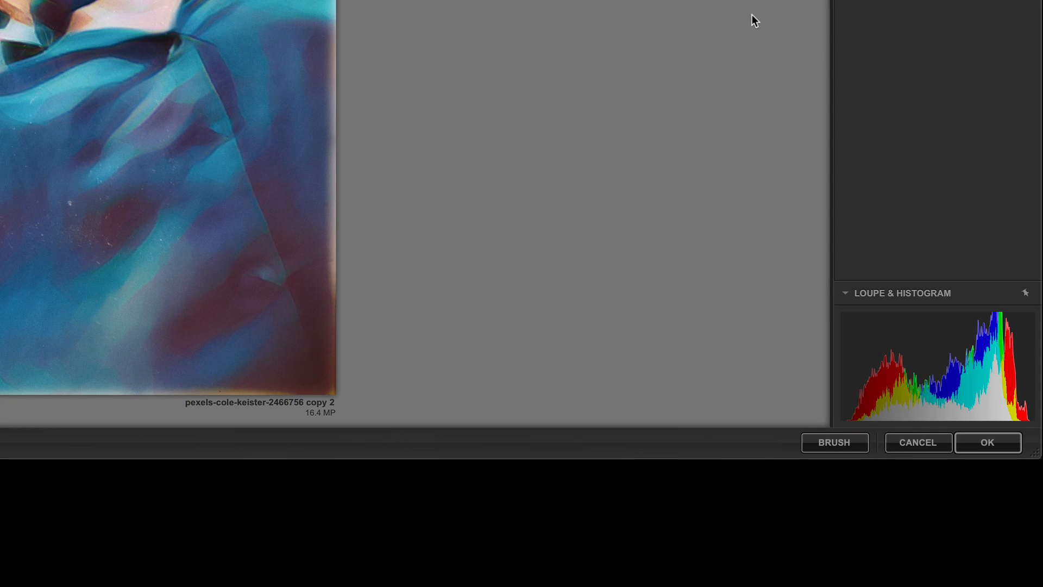
{"action": "mouse_move", "coordinate": [988, 442]}
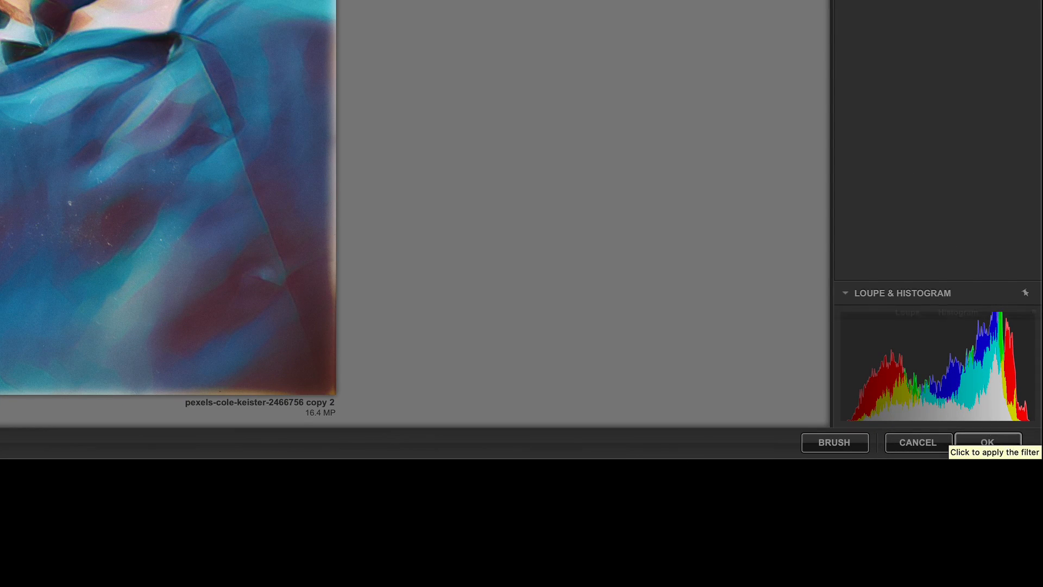
Step: Apply the Analog Efex Pro 2 result back to the Photoshop layer
{"action": "left_click", "coordinate": [988, 442]}
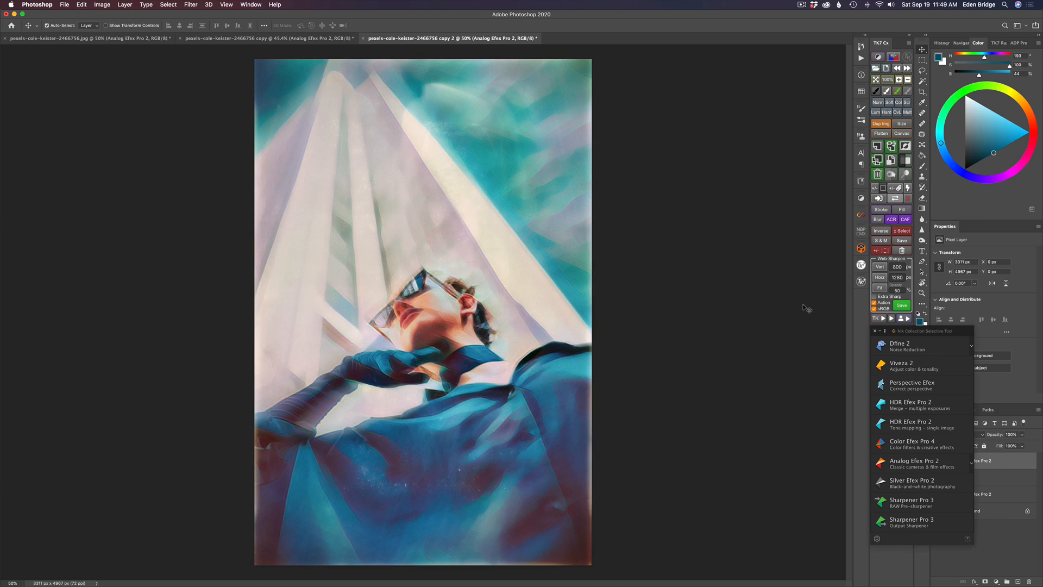
{"action": "mouse_move", "coordinate": [887, 333]}
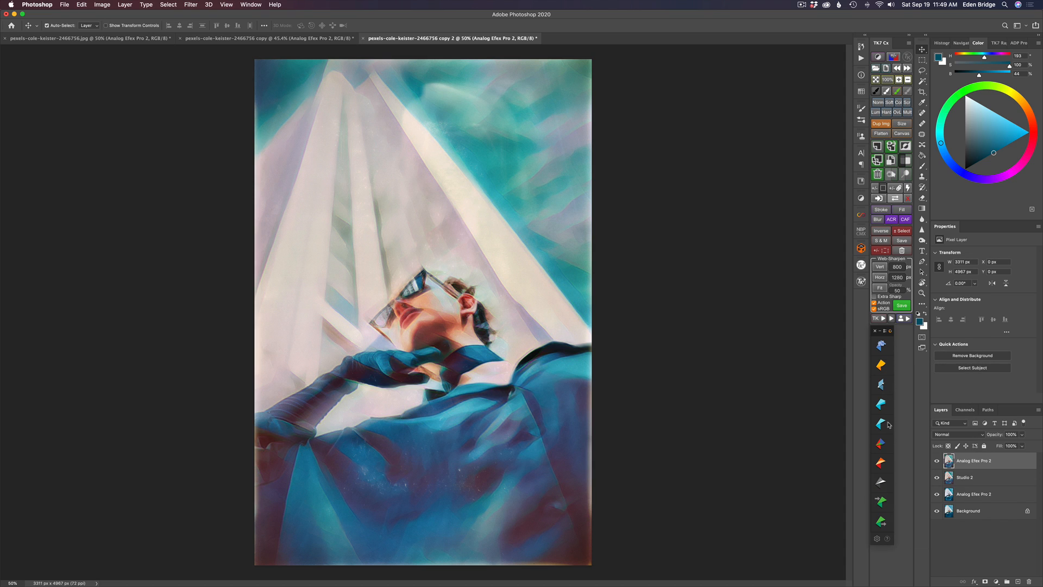
{"action": "mouse_move", "coordinate": [759, 325]}
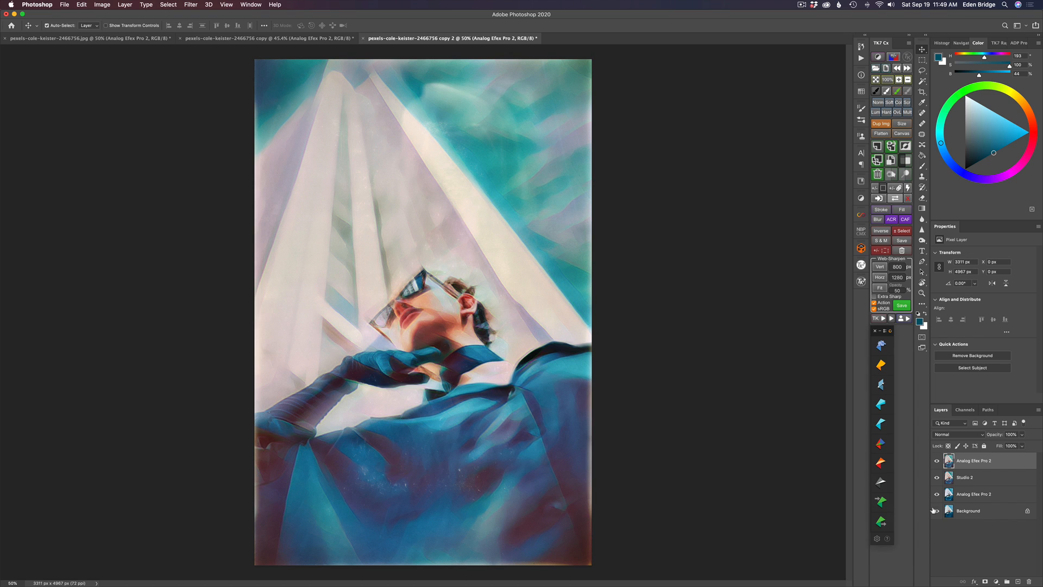
{"action": "left_click", "coordinate": [936, 511]}
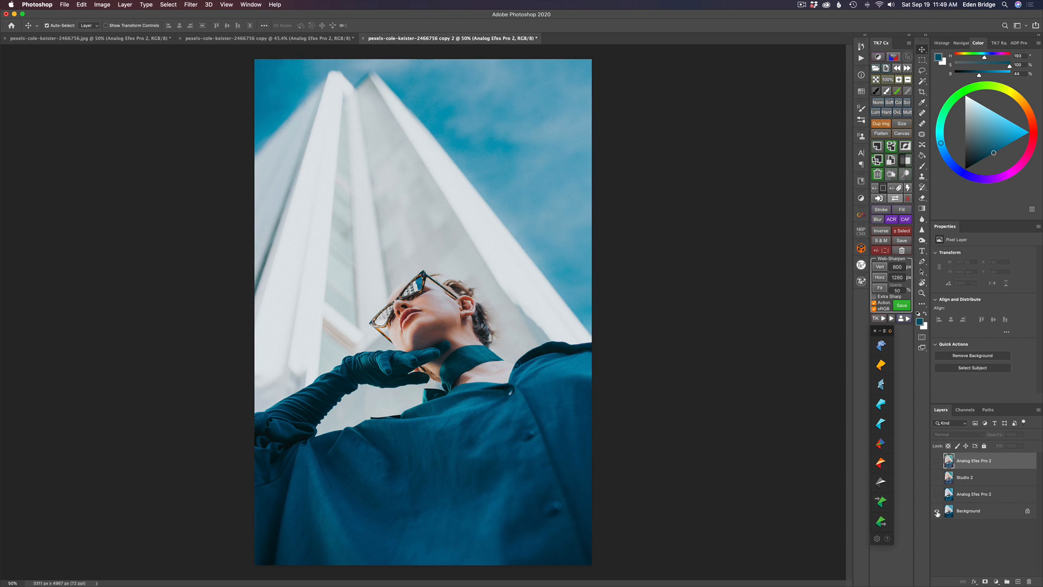
{"action": "mouse_move", "coordinate": [937, 512]}
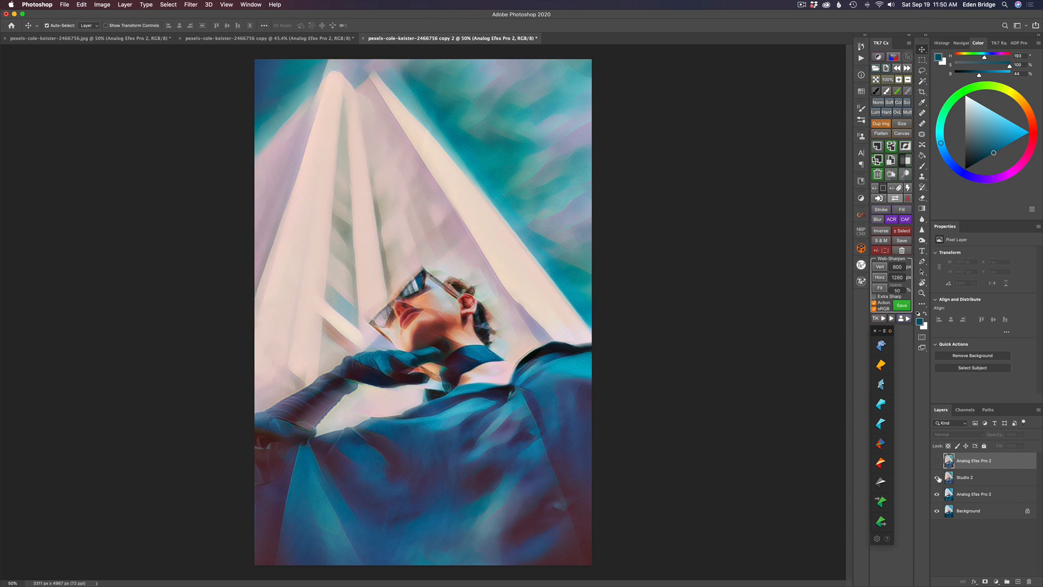
{"action": "mouse_move", "coordinate": [937, 478]}
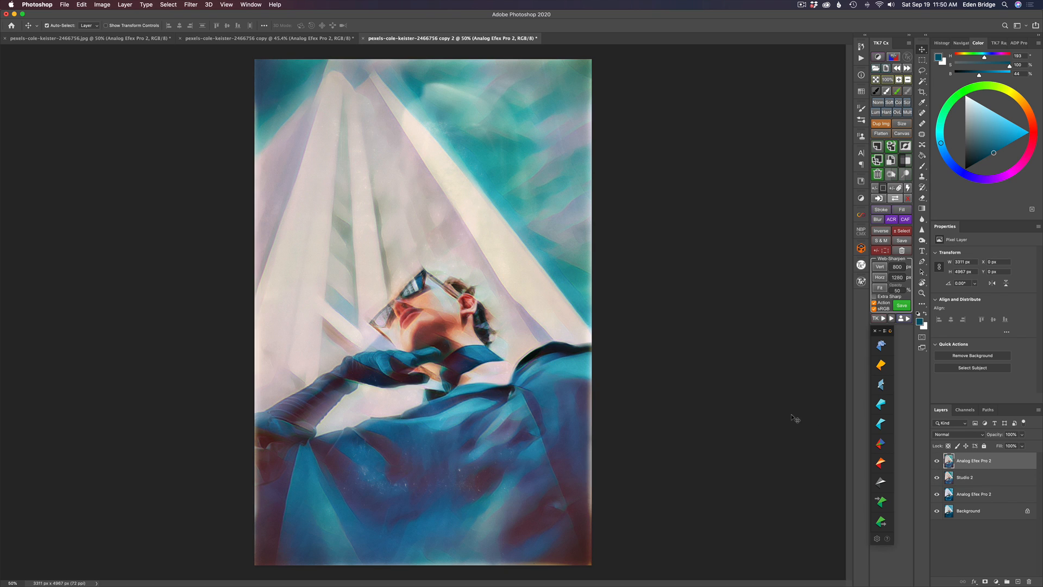
{"action": "mouse_move", "coordinate": [493, 214]}
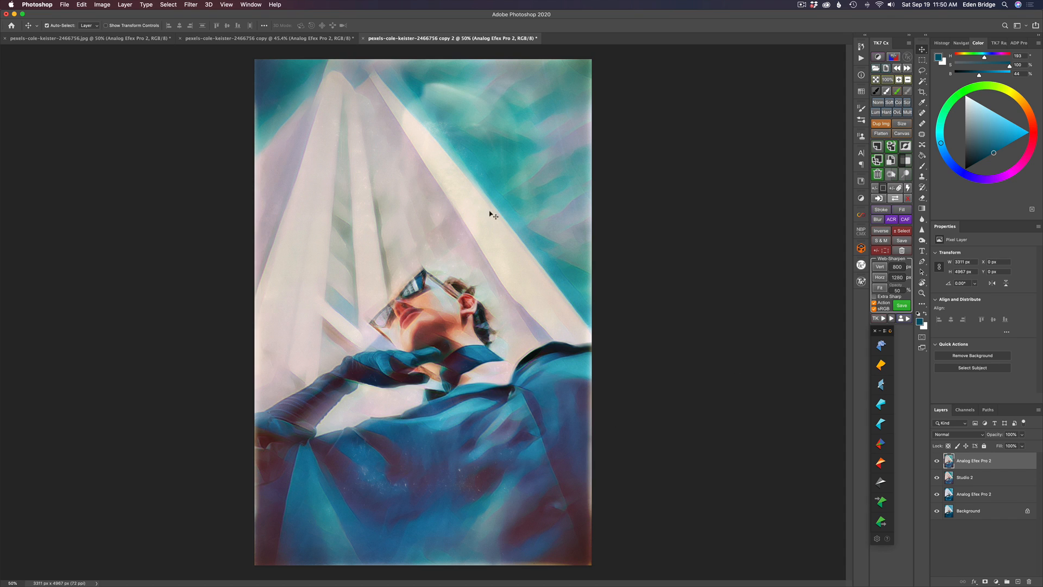